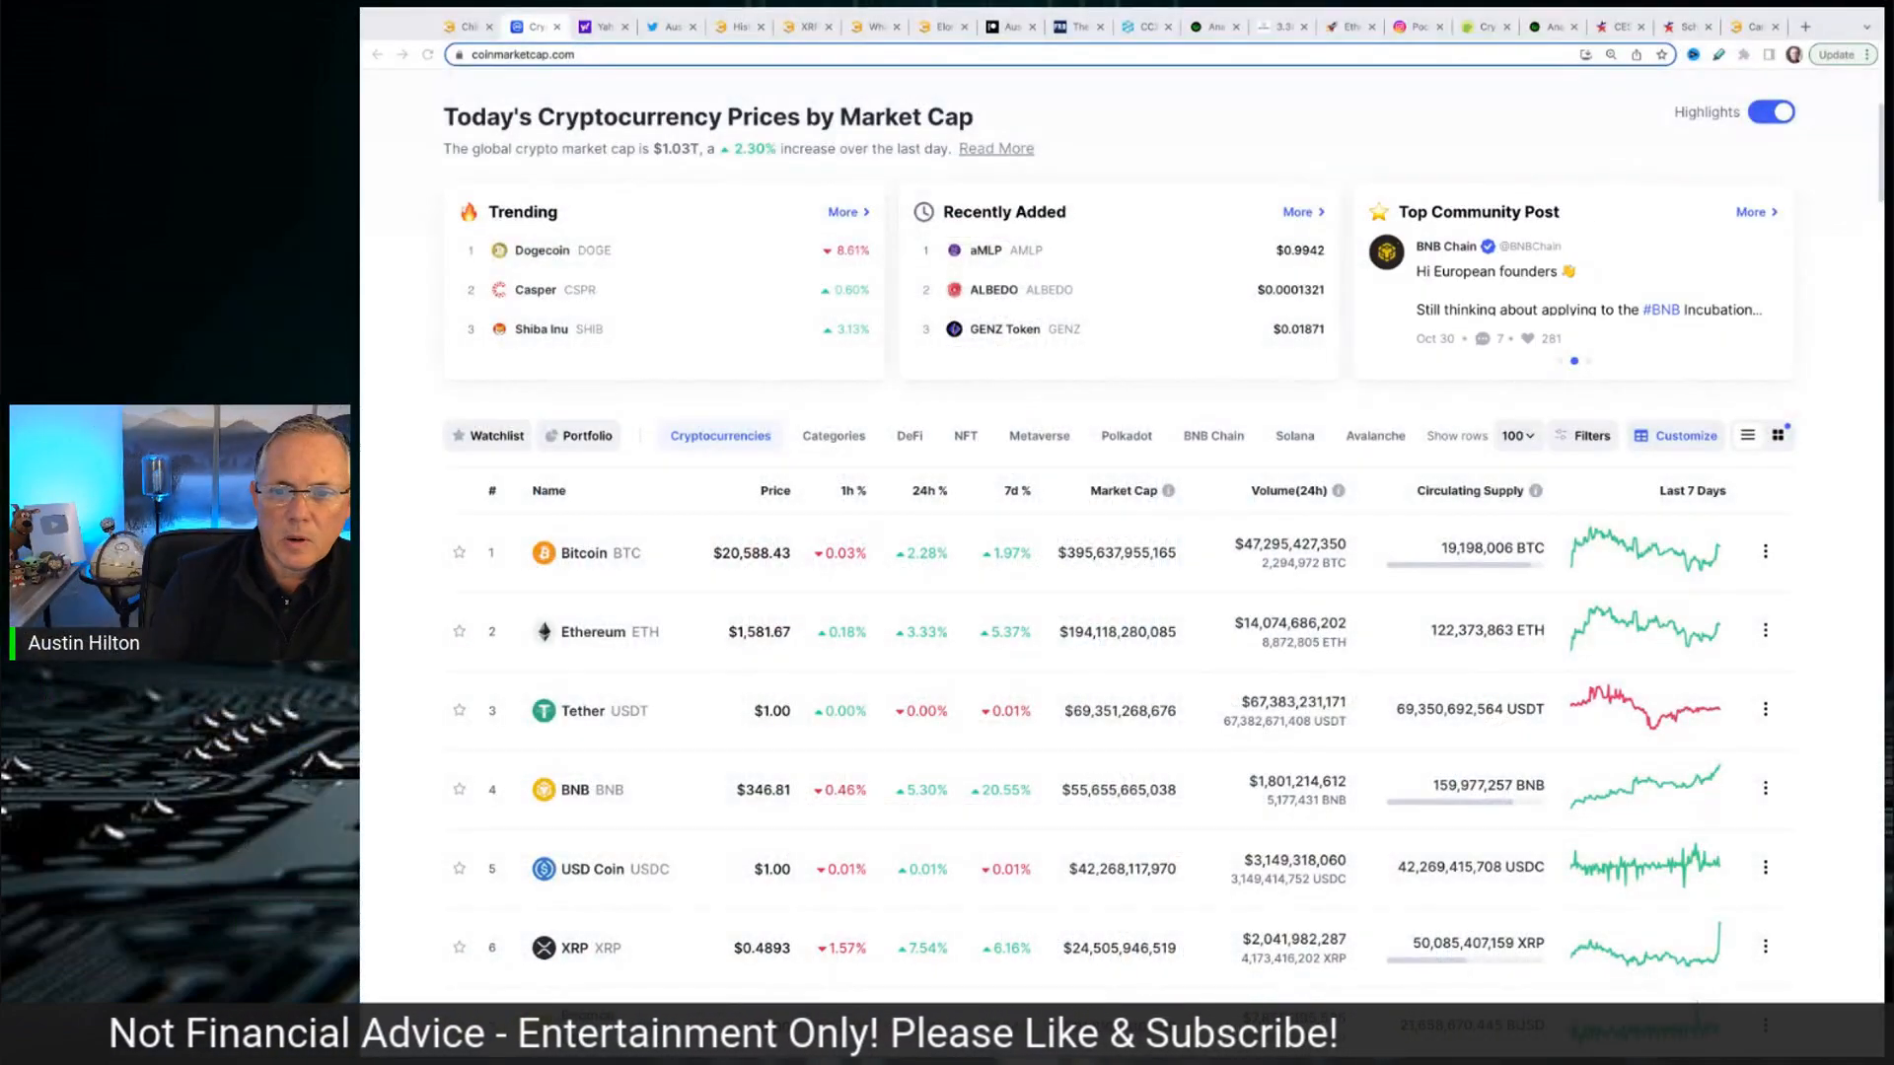
Step: Scroll the cryptocurrency table down to rank 13 and open the Shiba Inu (SHIB) page
scroll(up, 3)
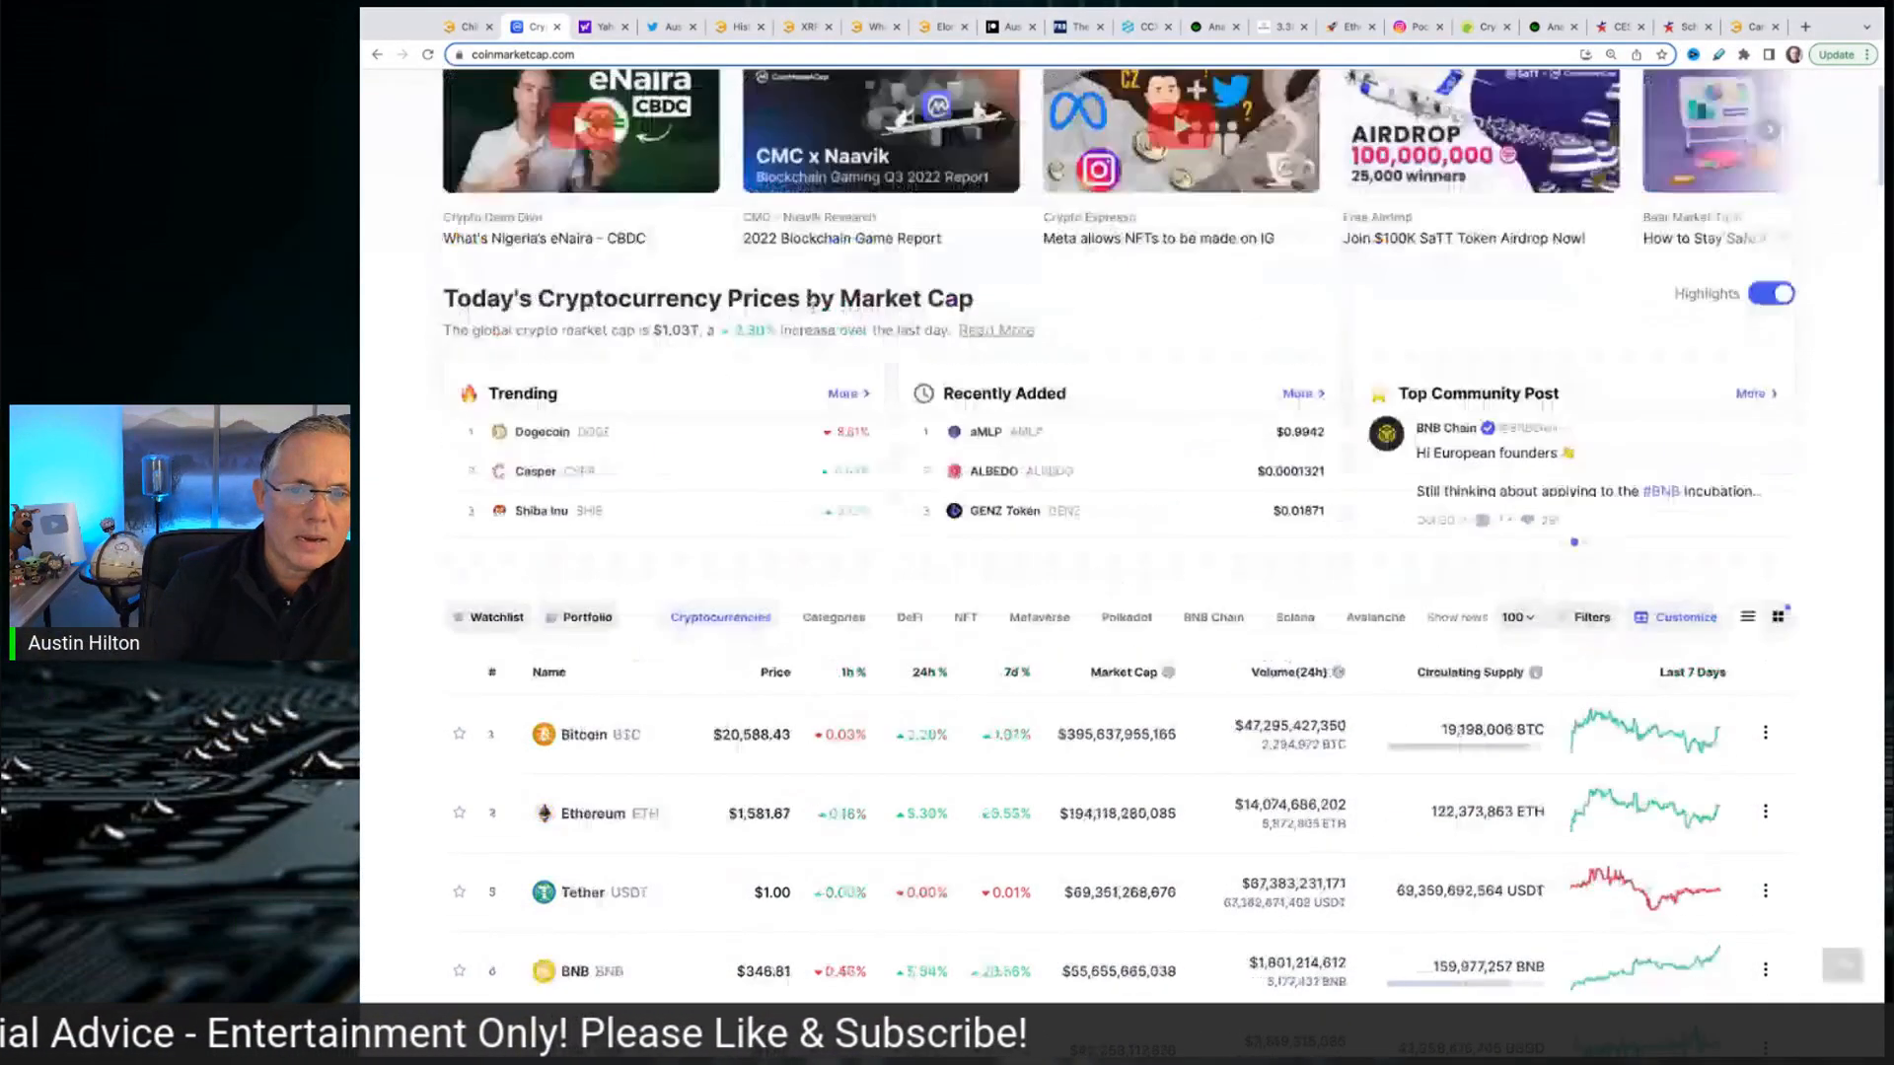
scroll(up, 3)
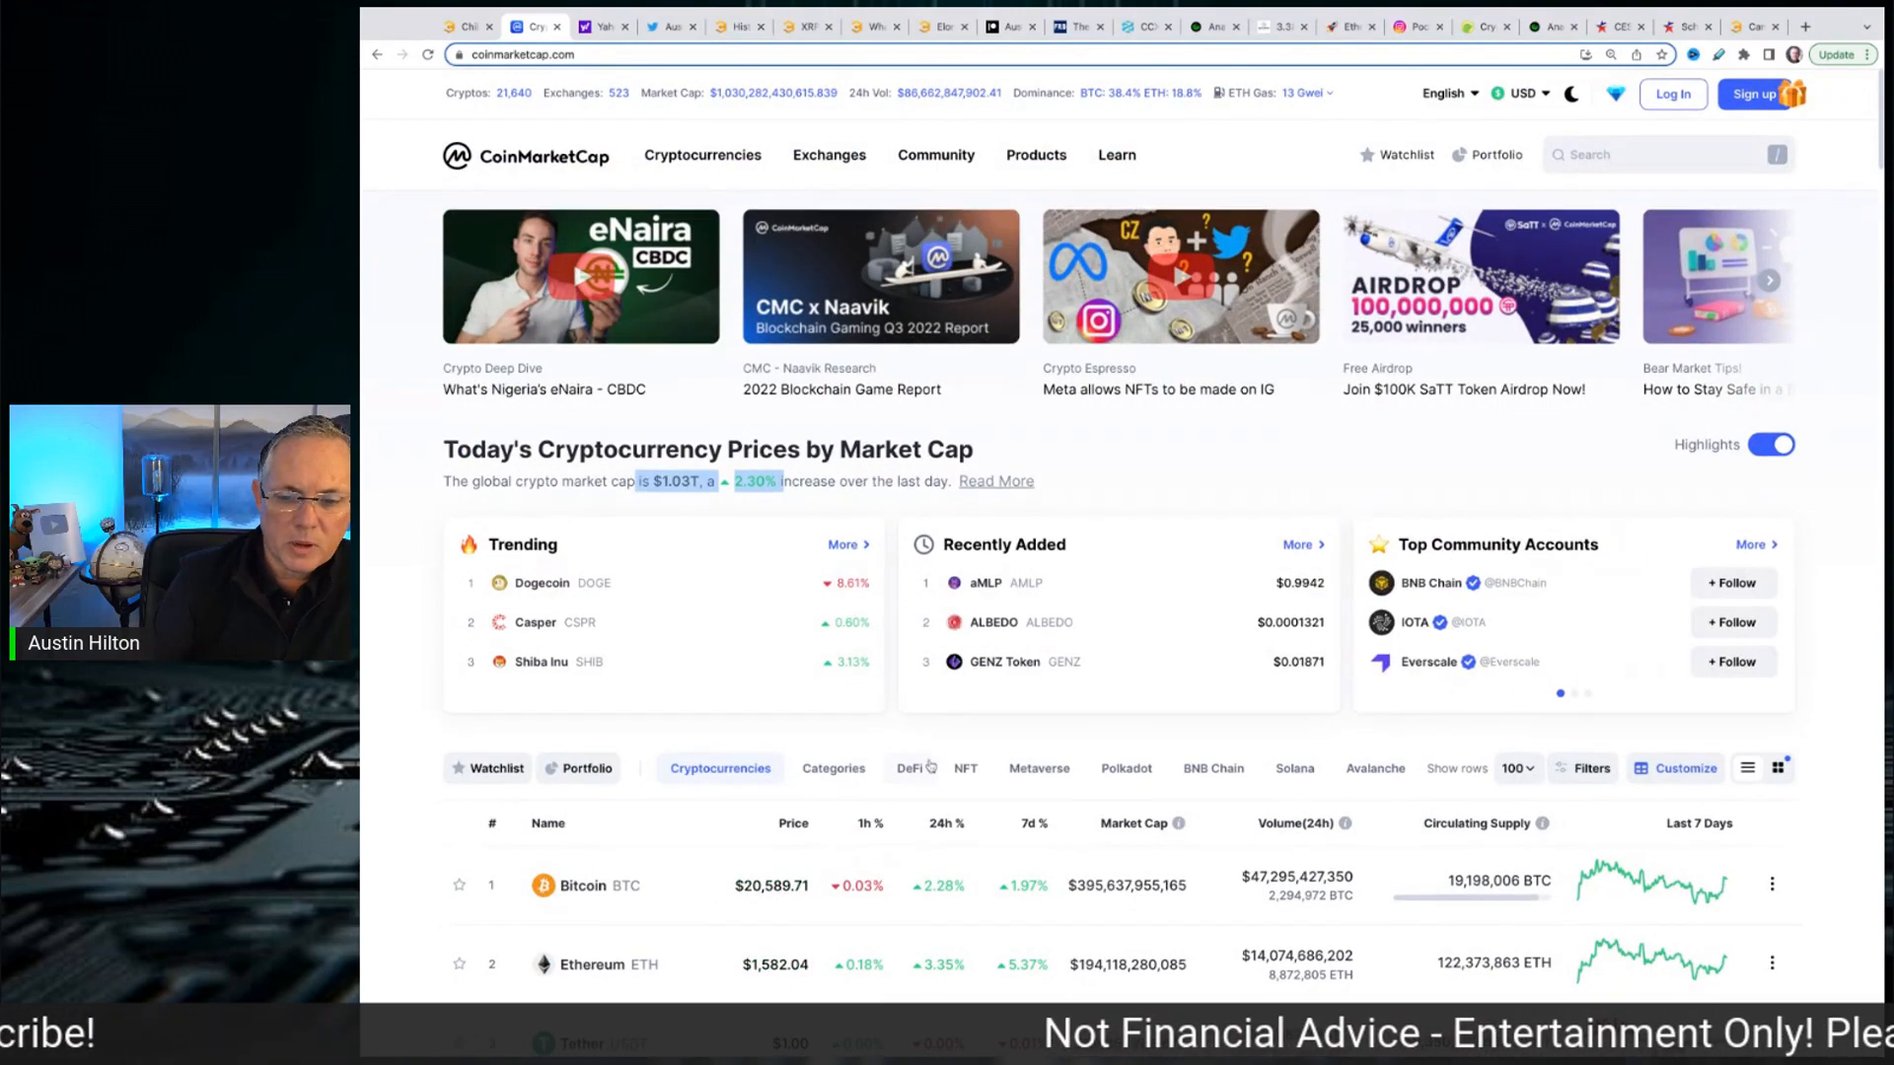
scroll(down, 3)
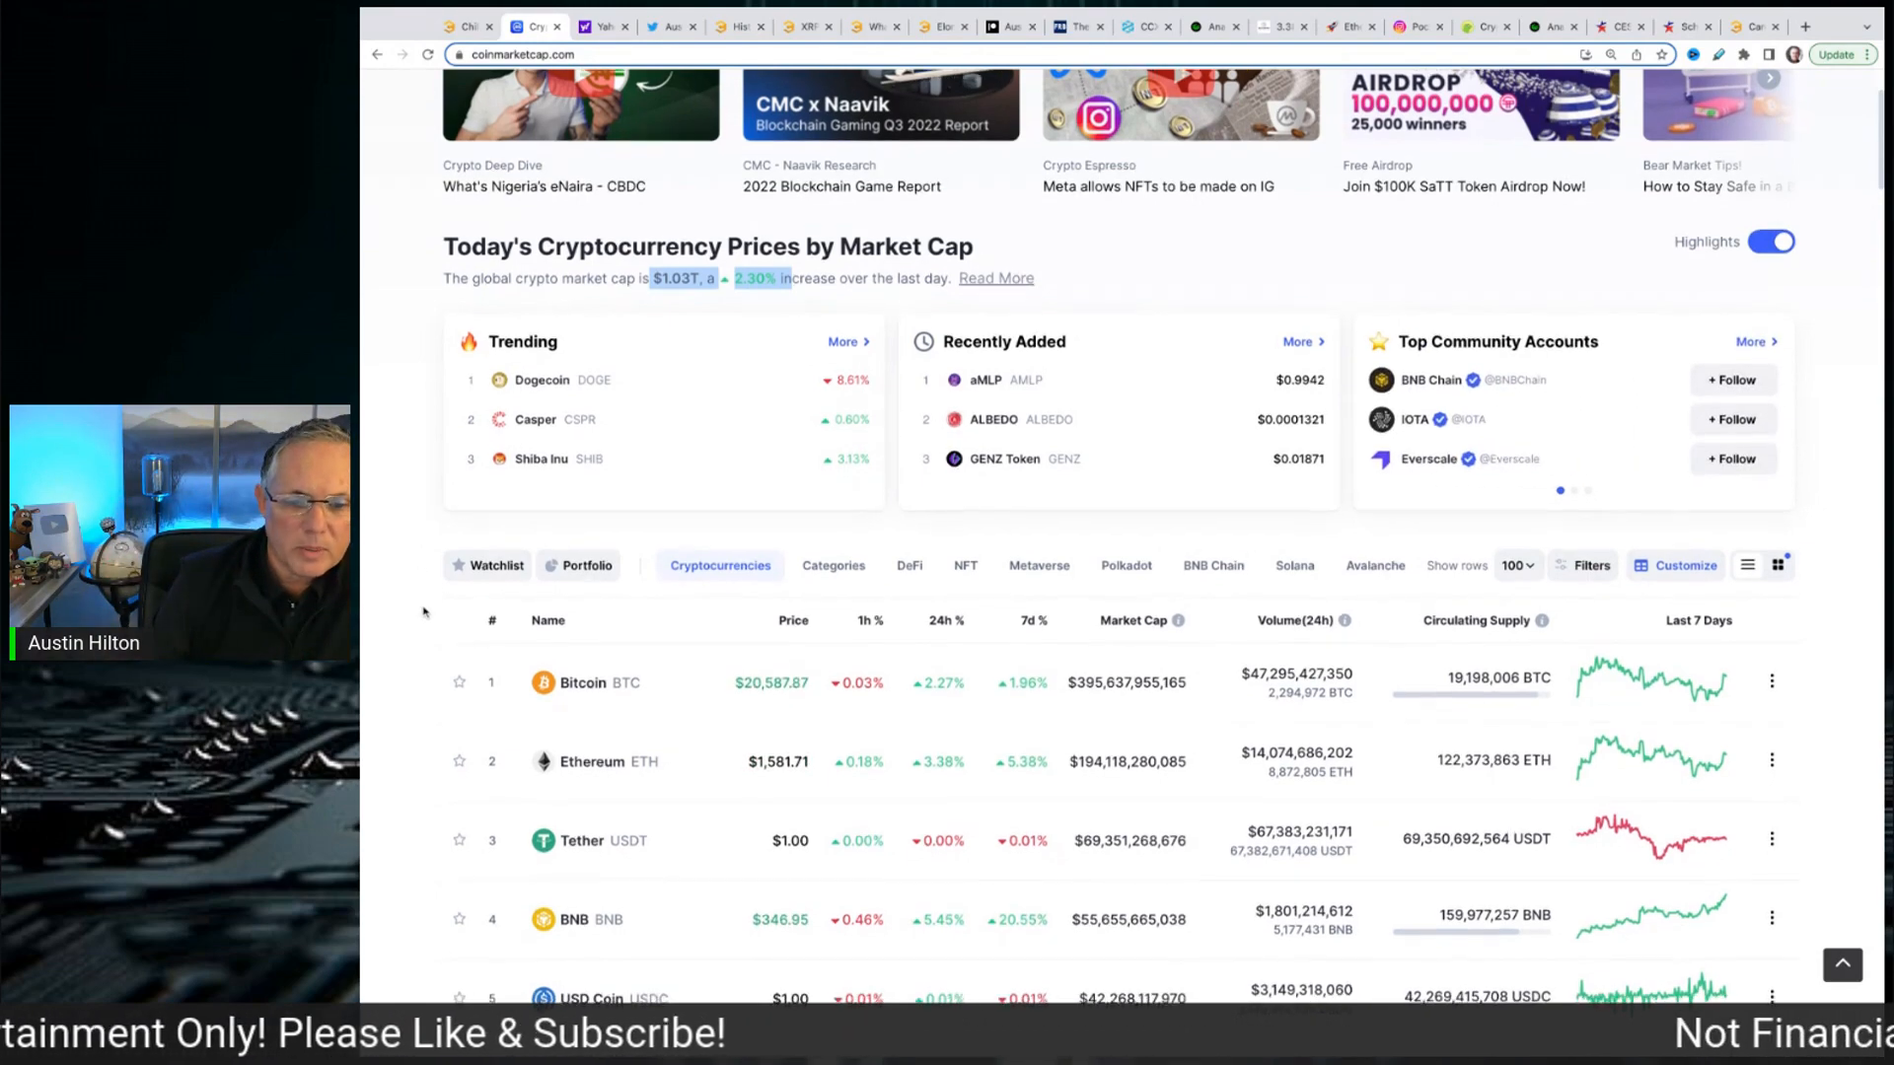
scroll(down, 3)
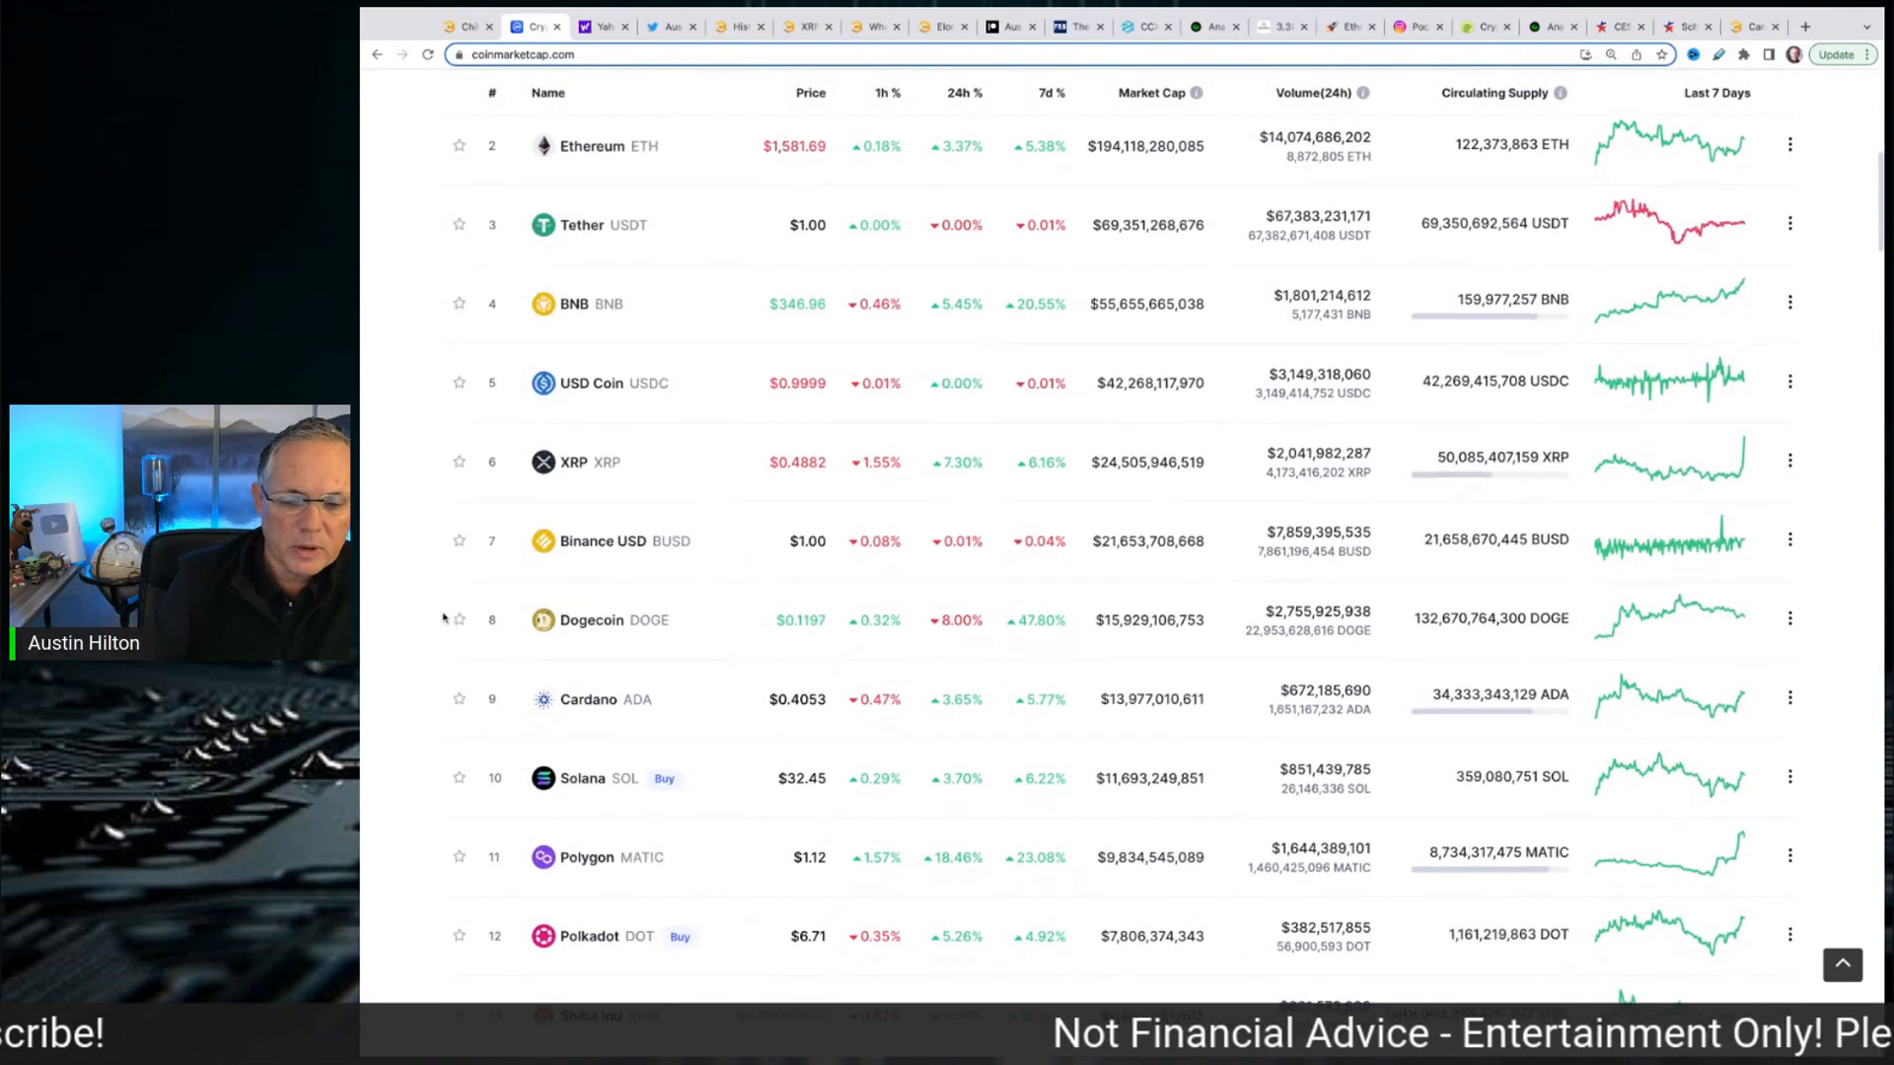
scroll(down, 3)
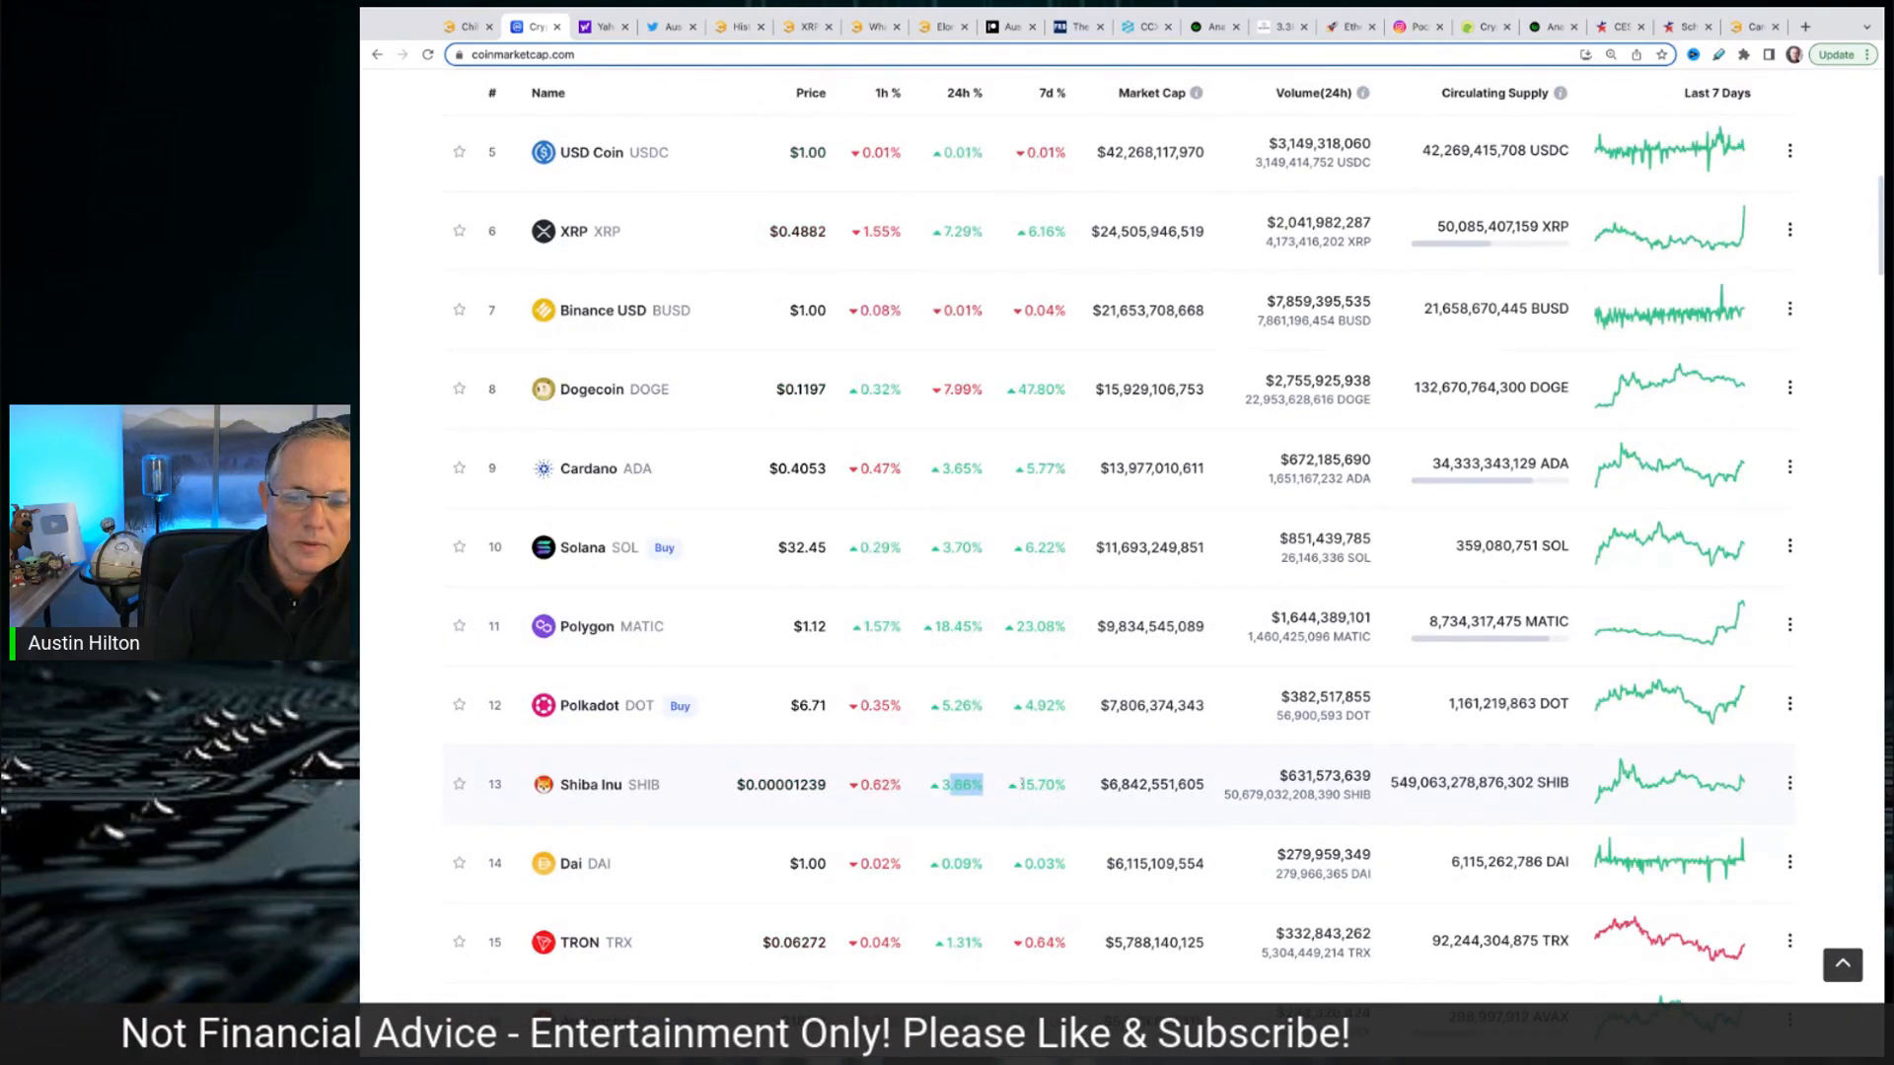
click(592, 784)
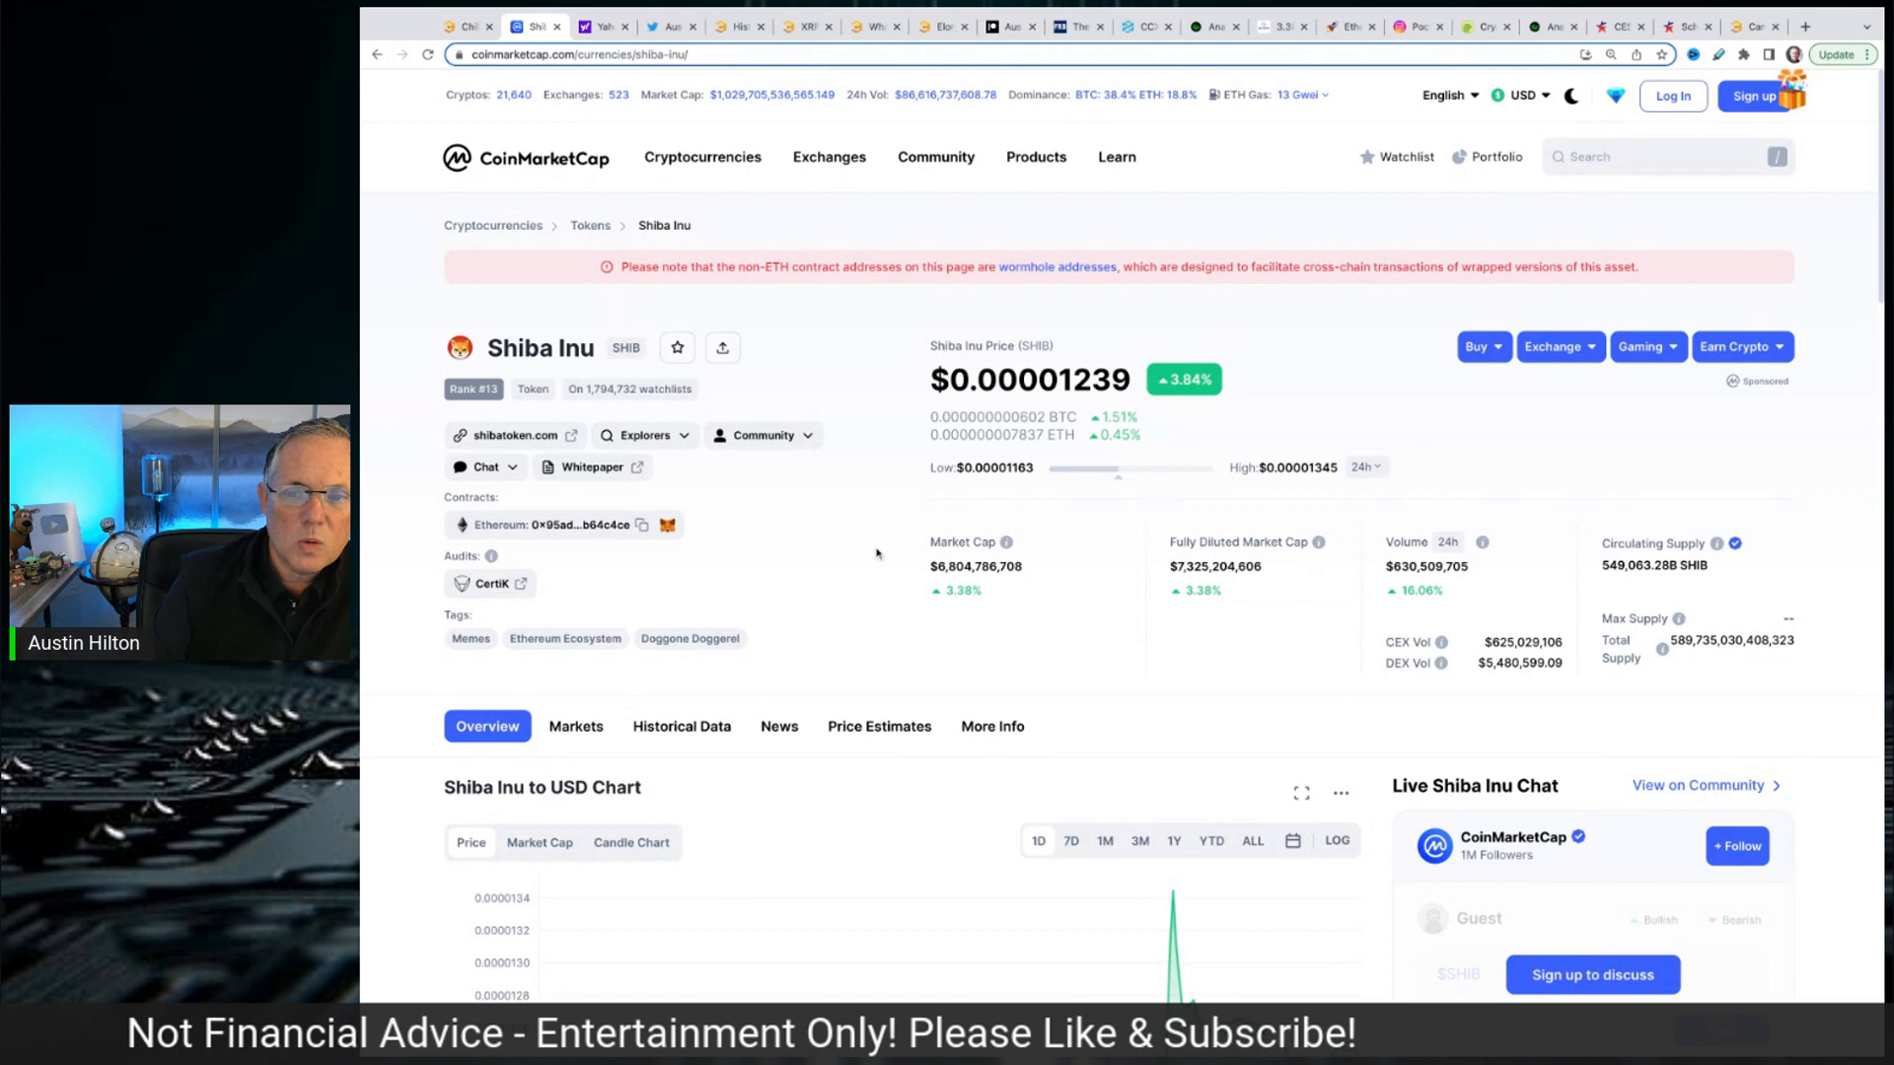
Step: Scroll down to Shiba Inu's 1M price chart and read its late-October peak near $0.00001415
scroll(down, 3)
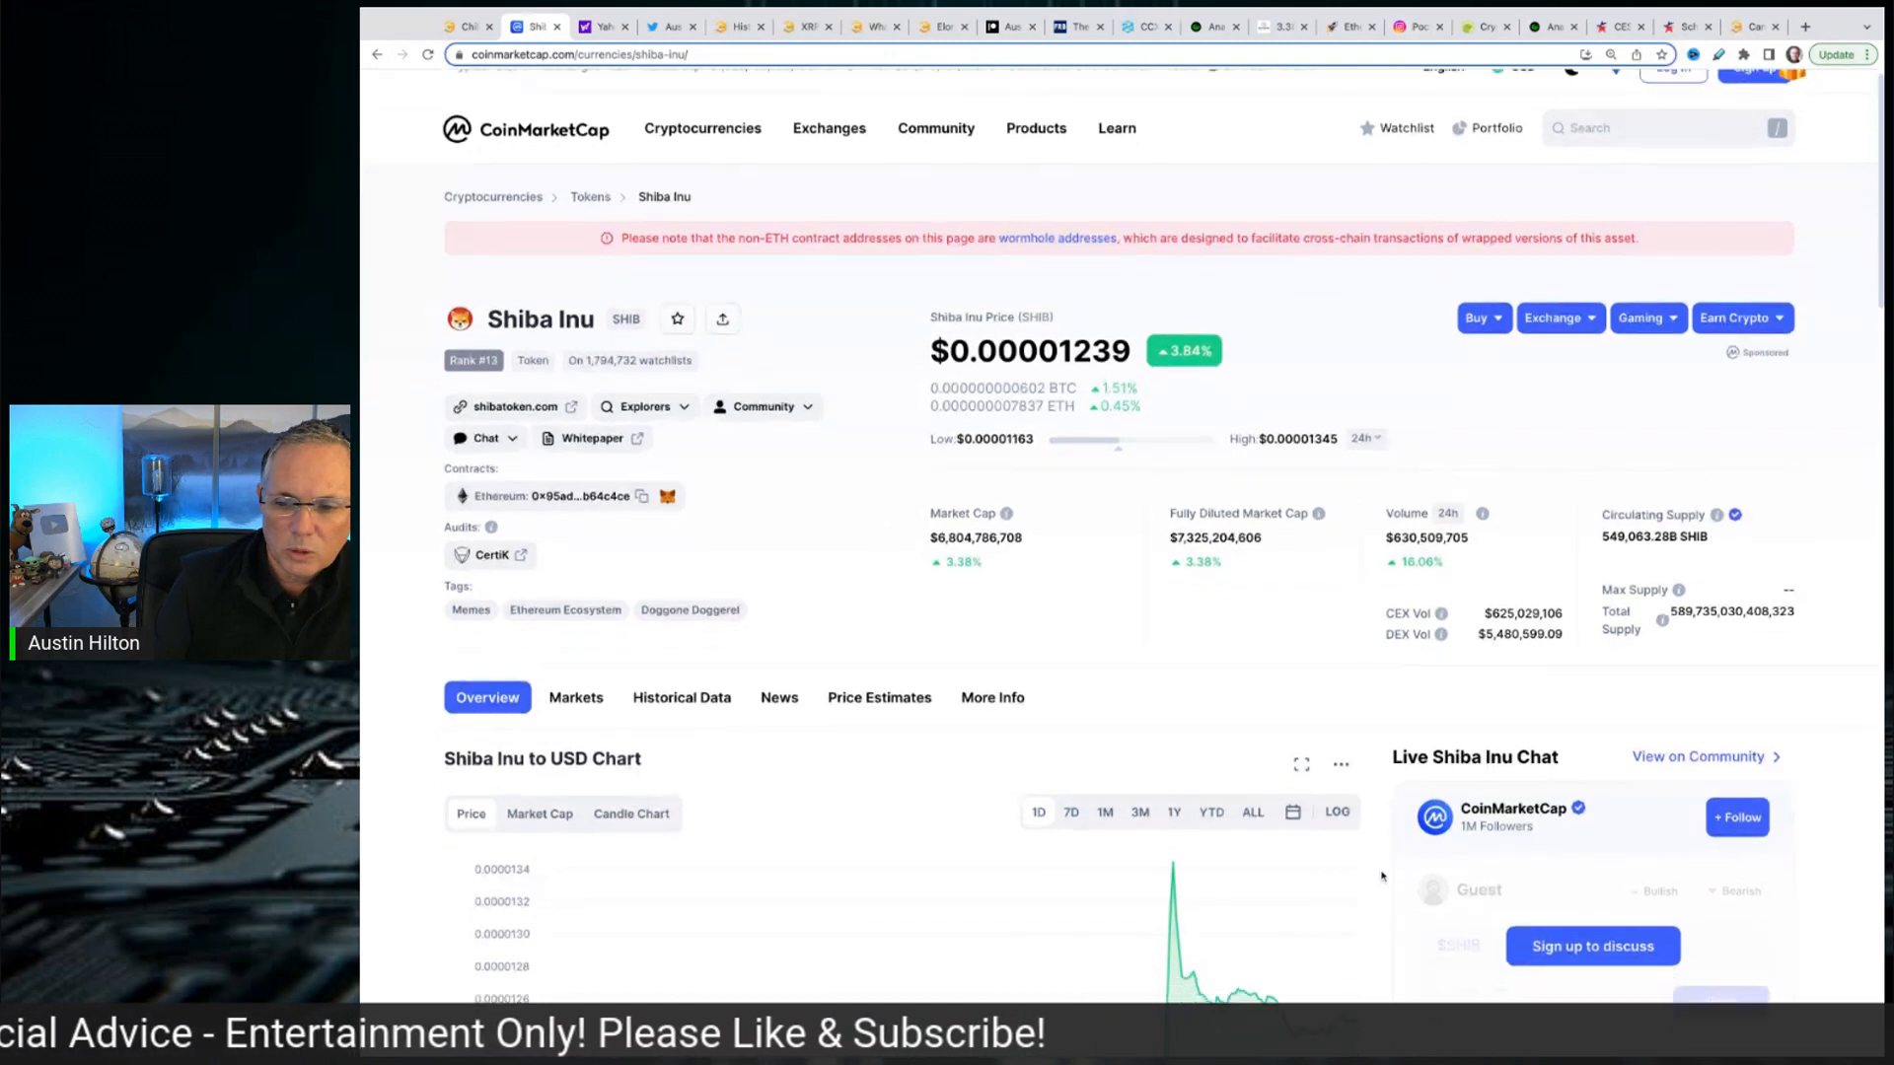
scroll(down, 3)
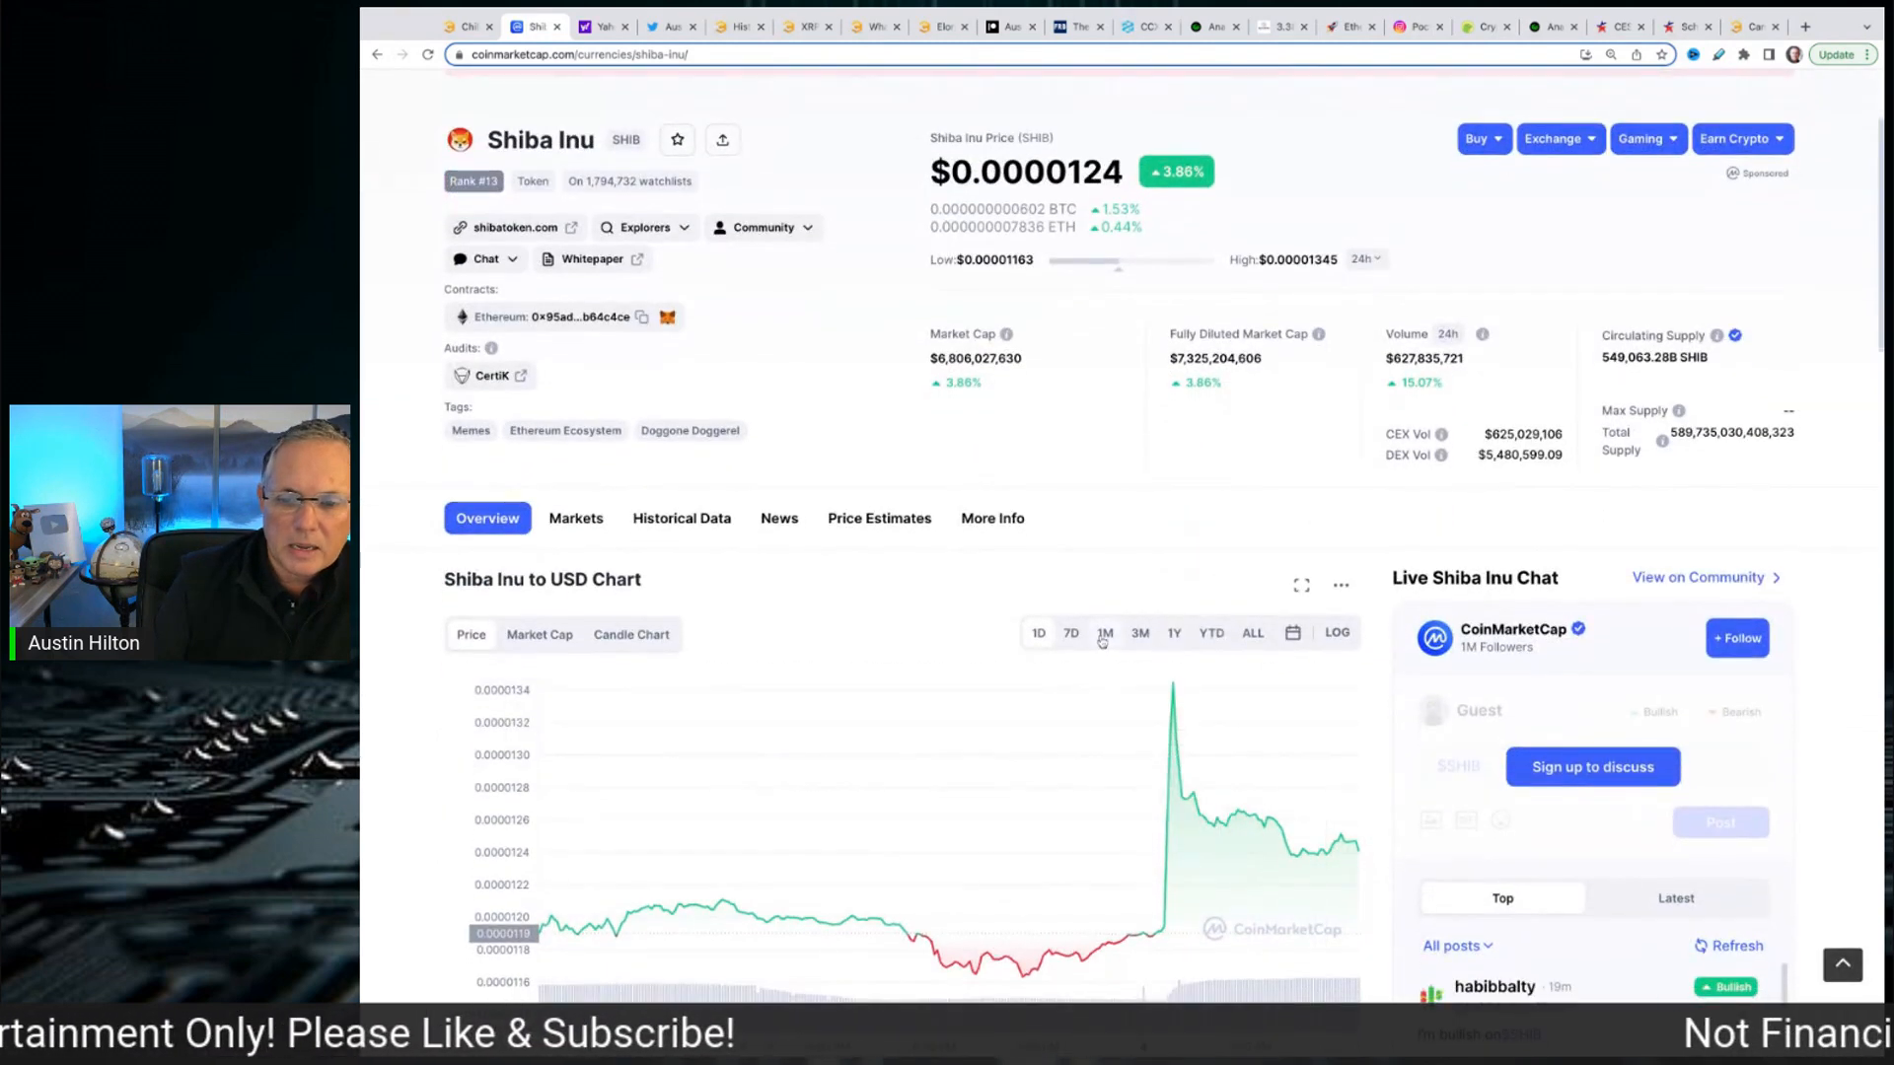
scroll(down, 3)
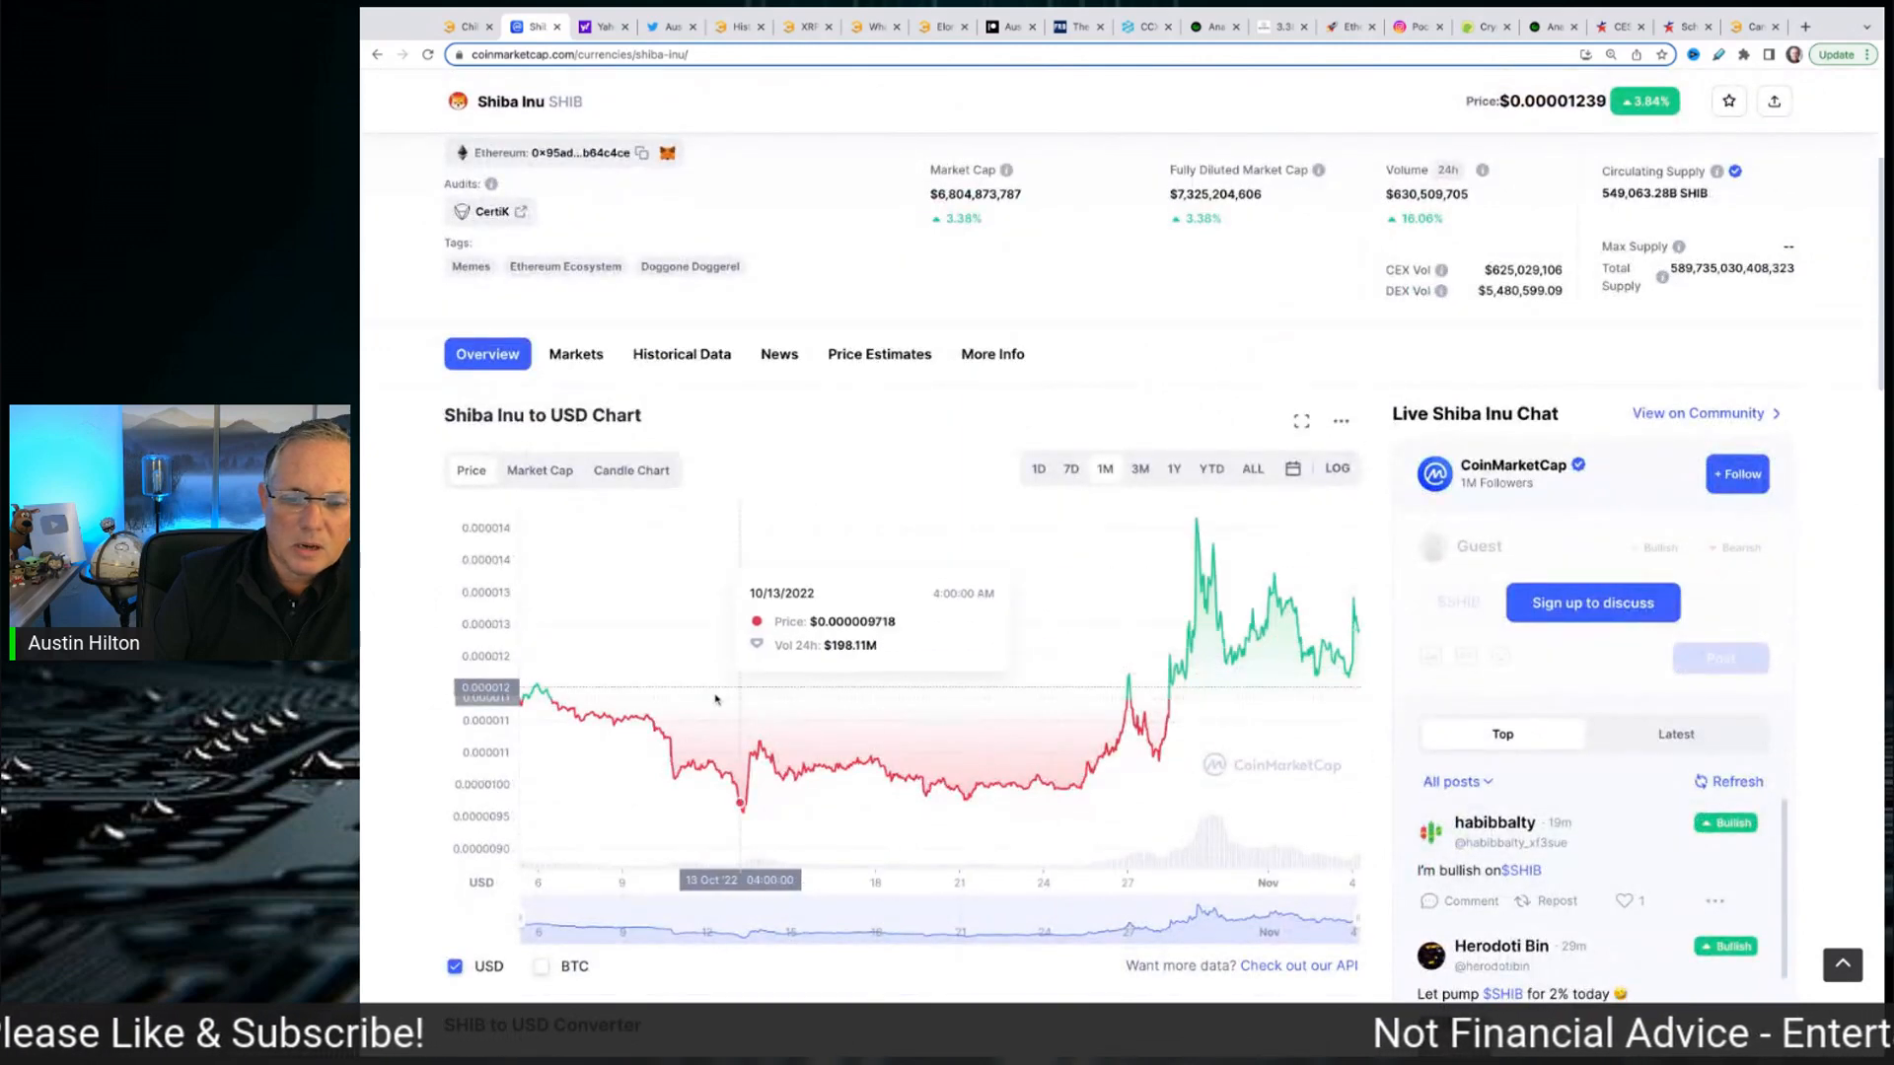
mouse_move(733, 747)
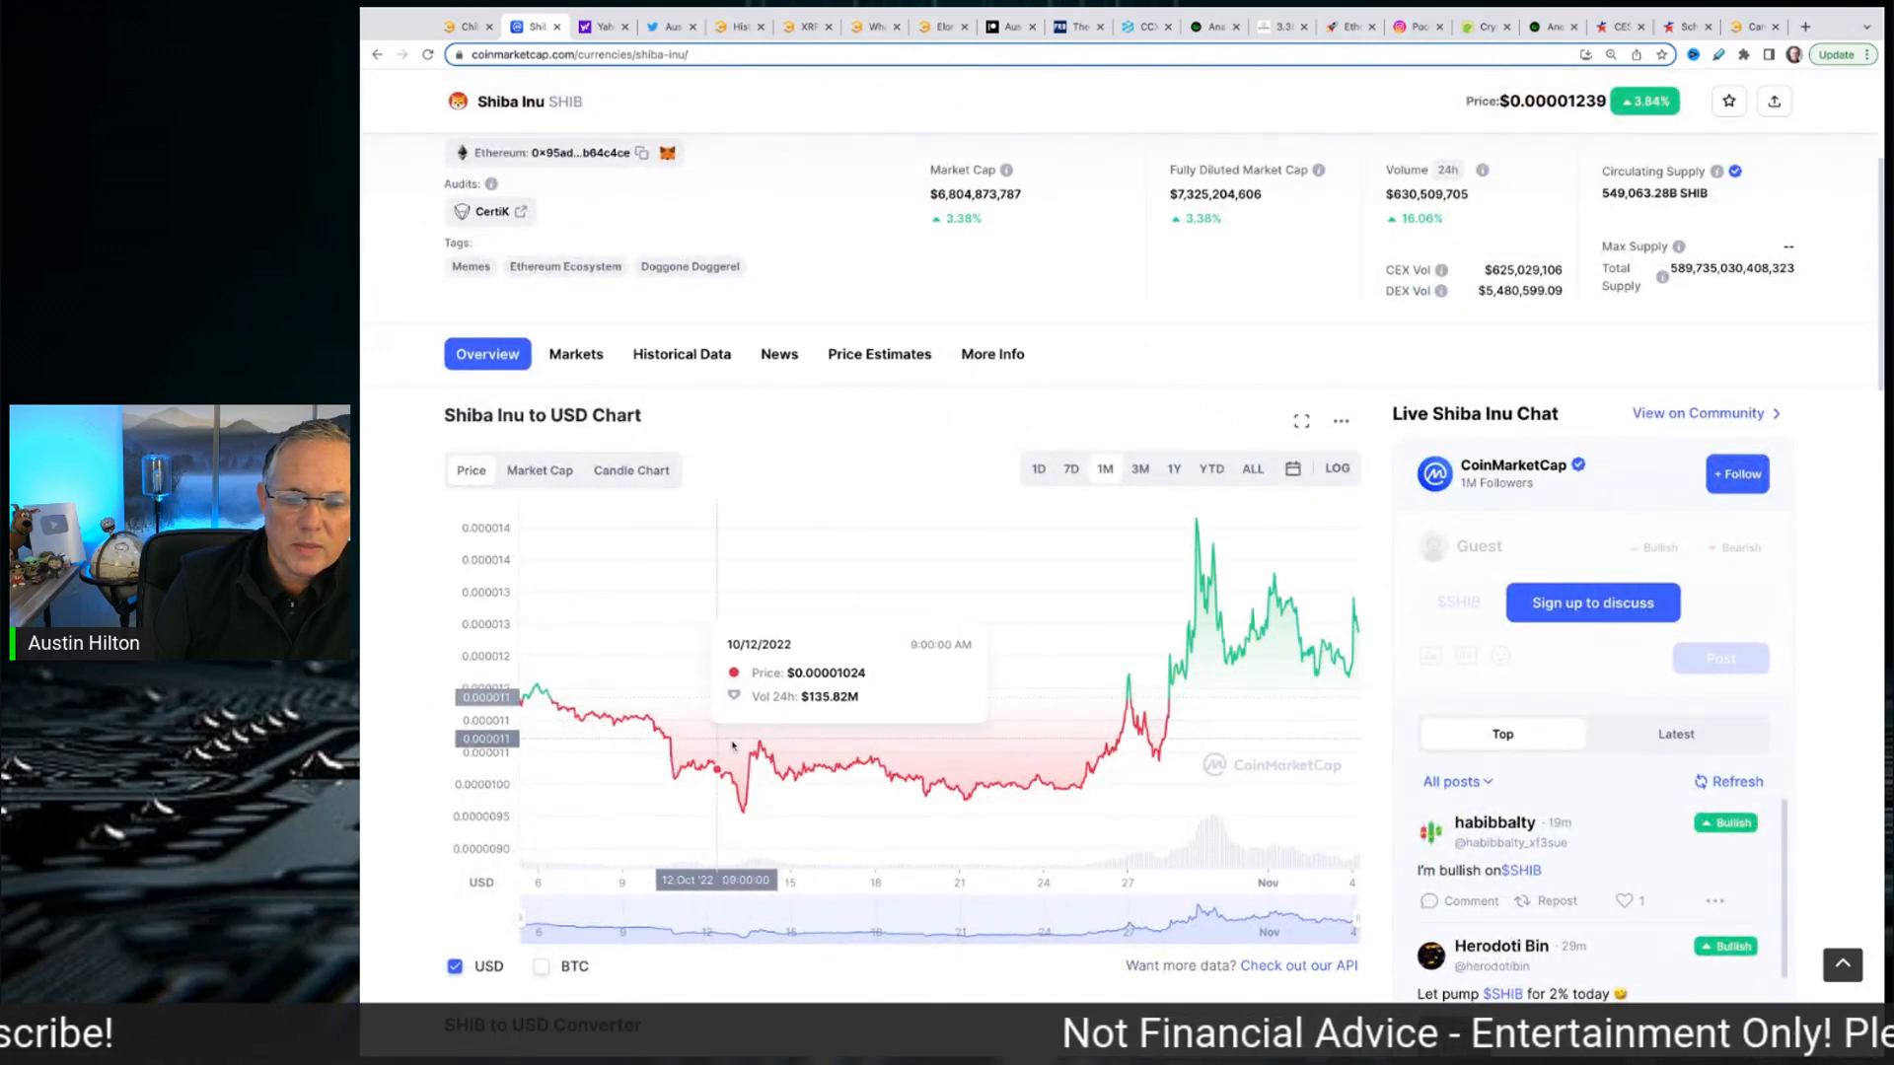
mouse_move(815, 776)
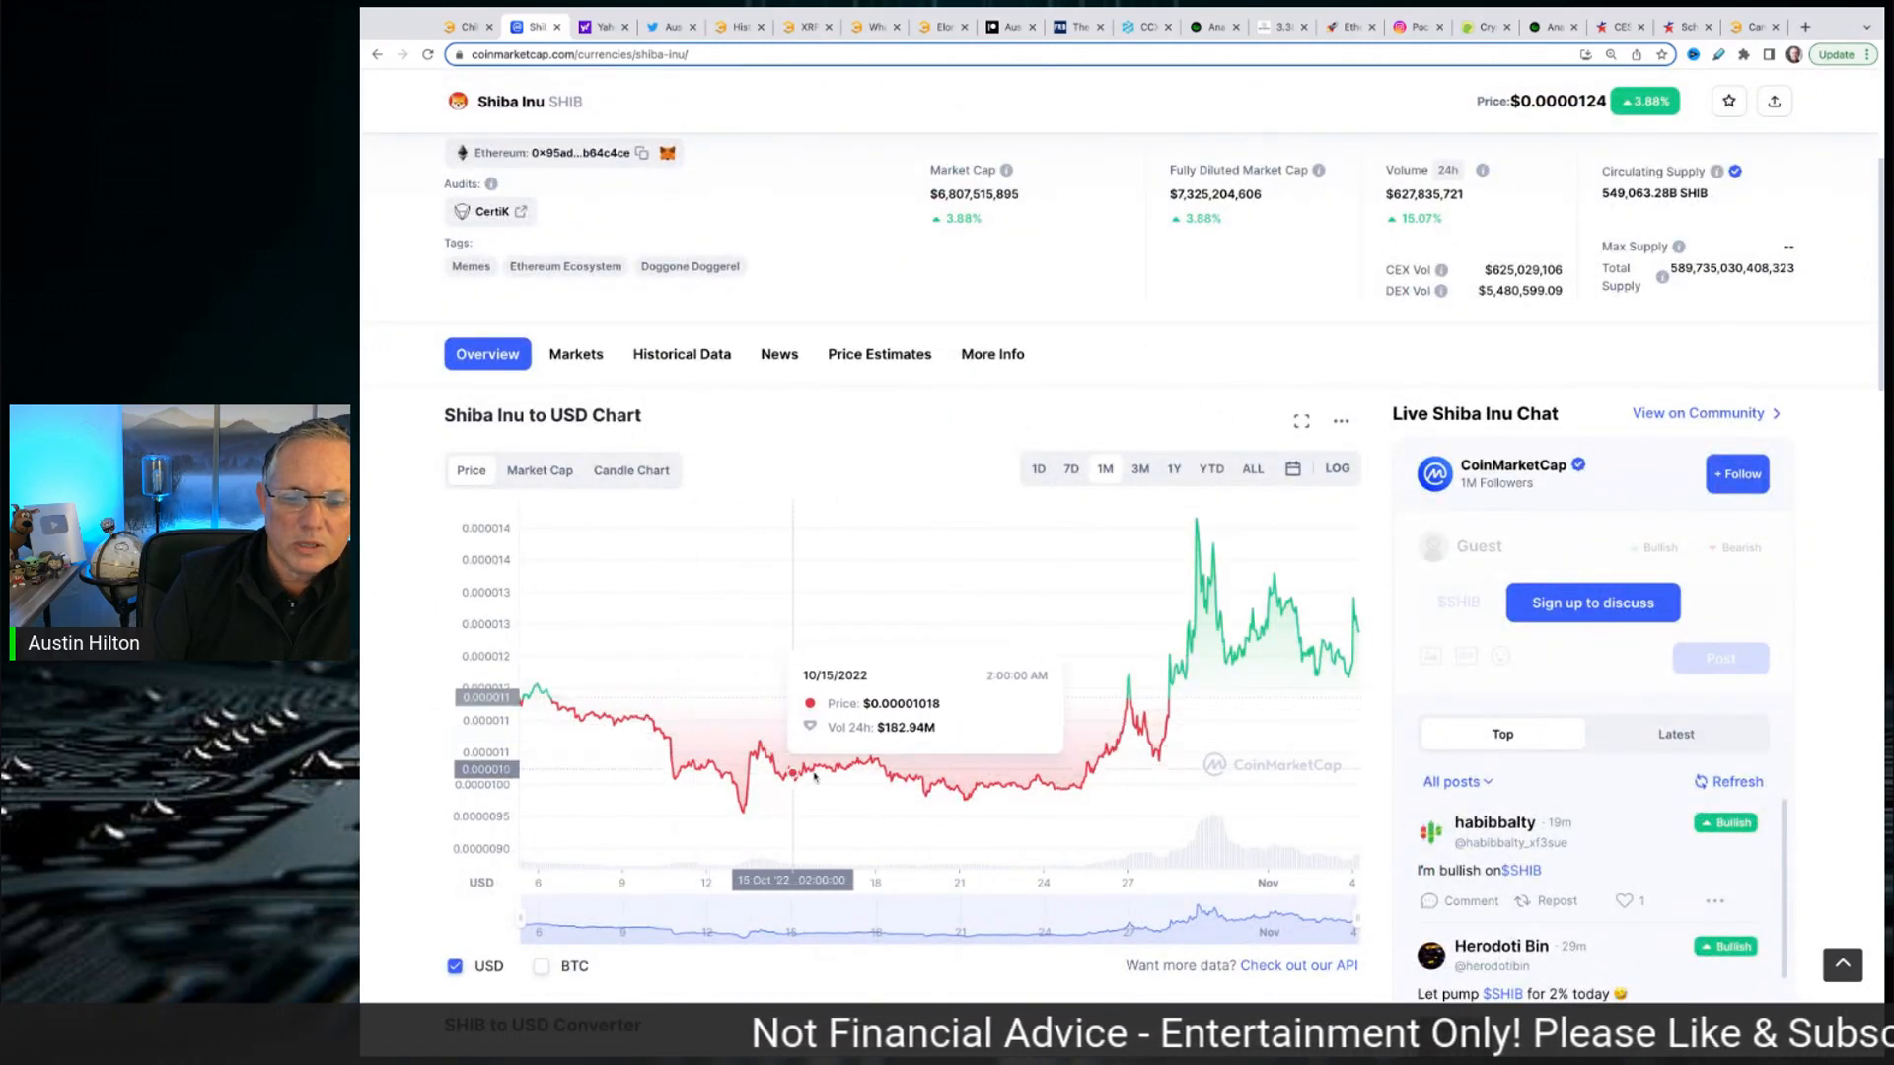
mouse_move(763, 776)
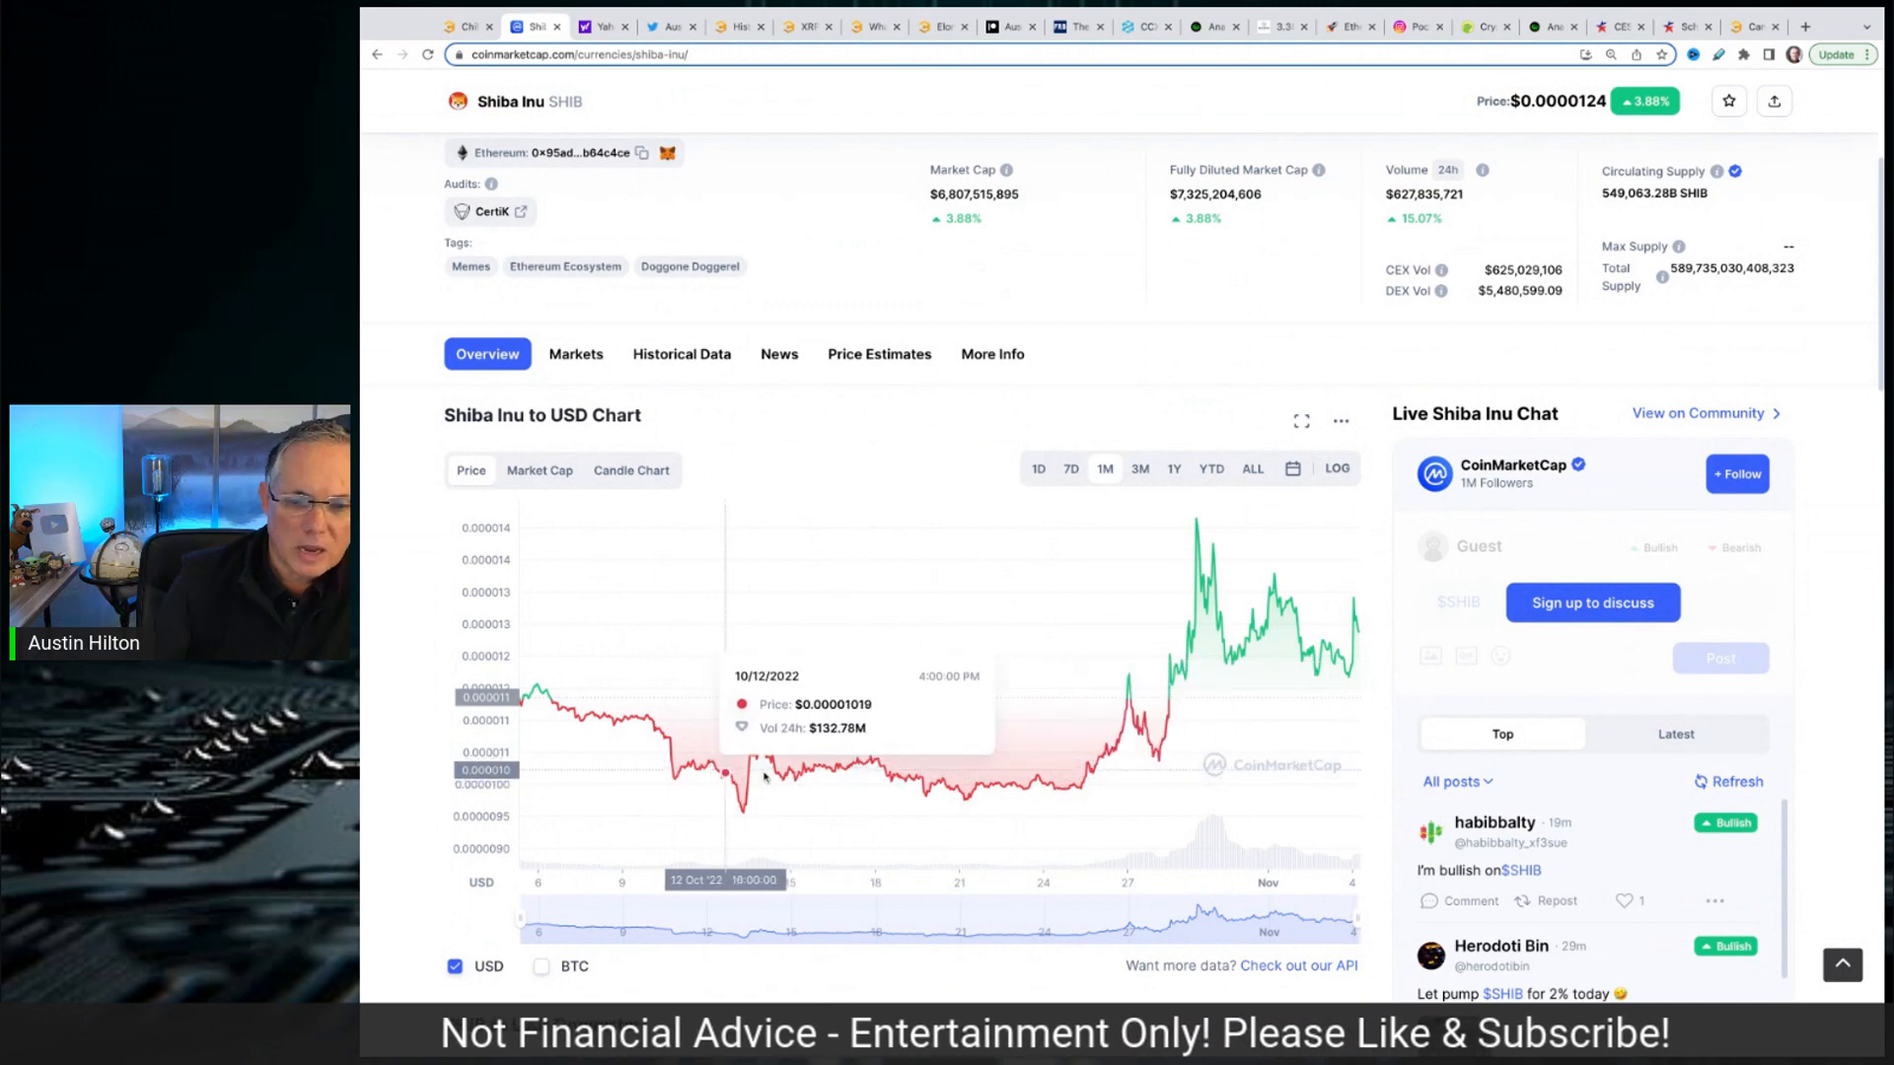
mouse_move(830, 767)
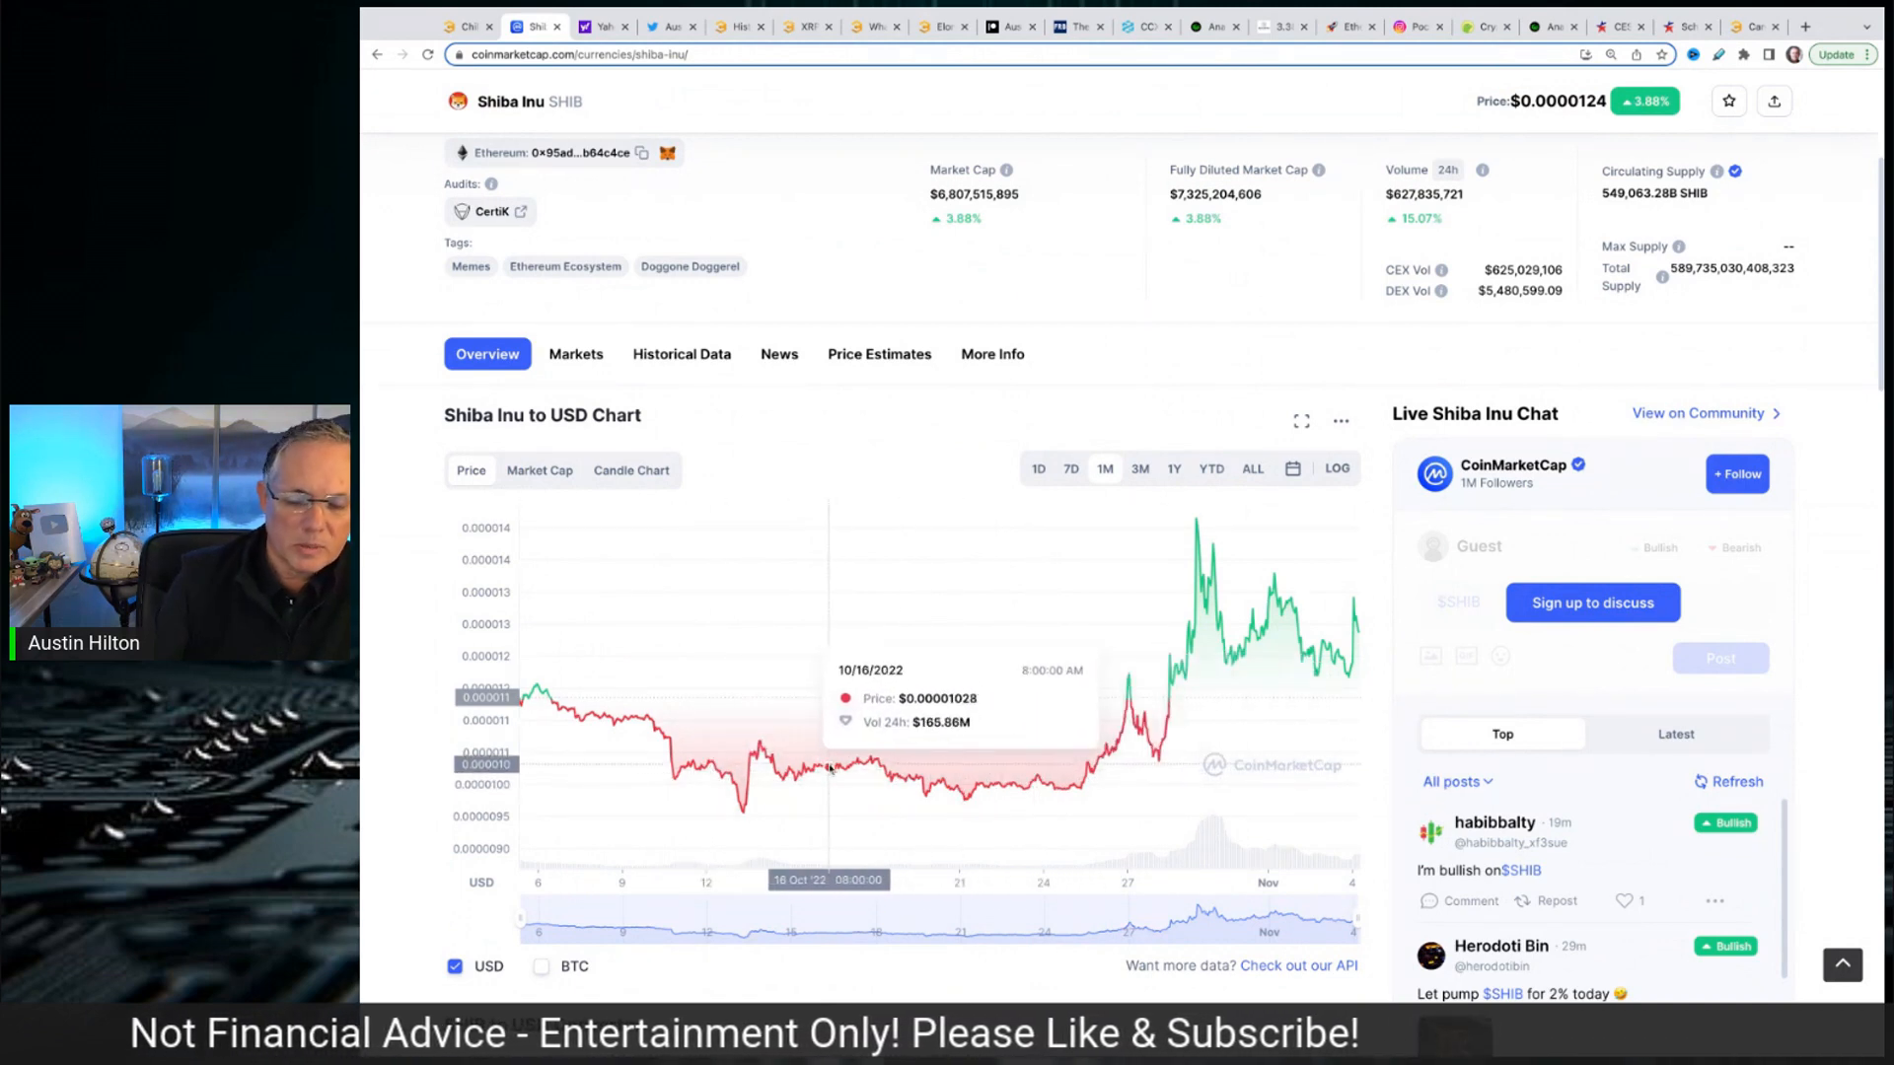
mouse_move(1083, 739)
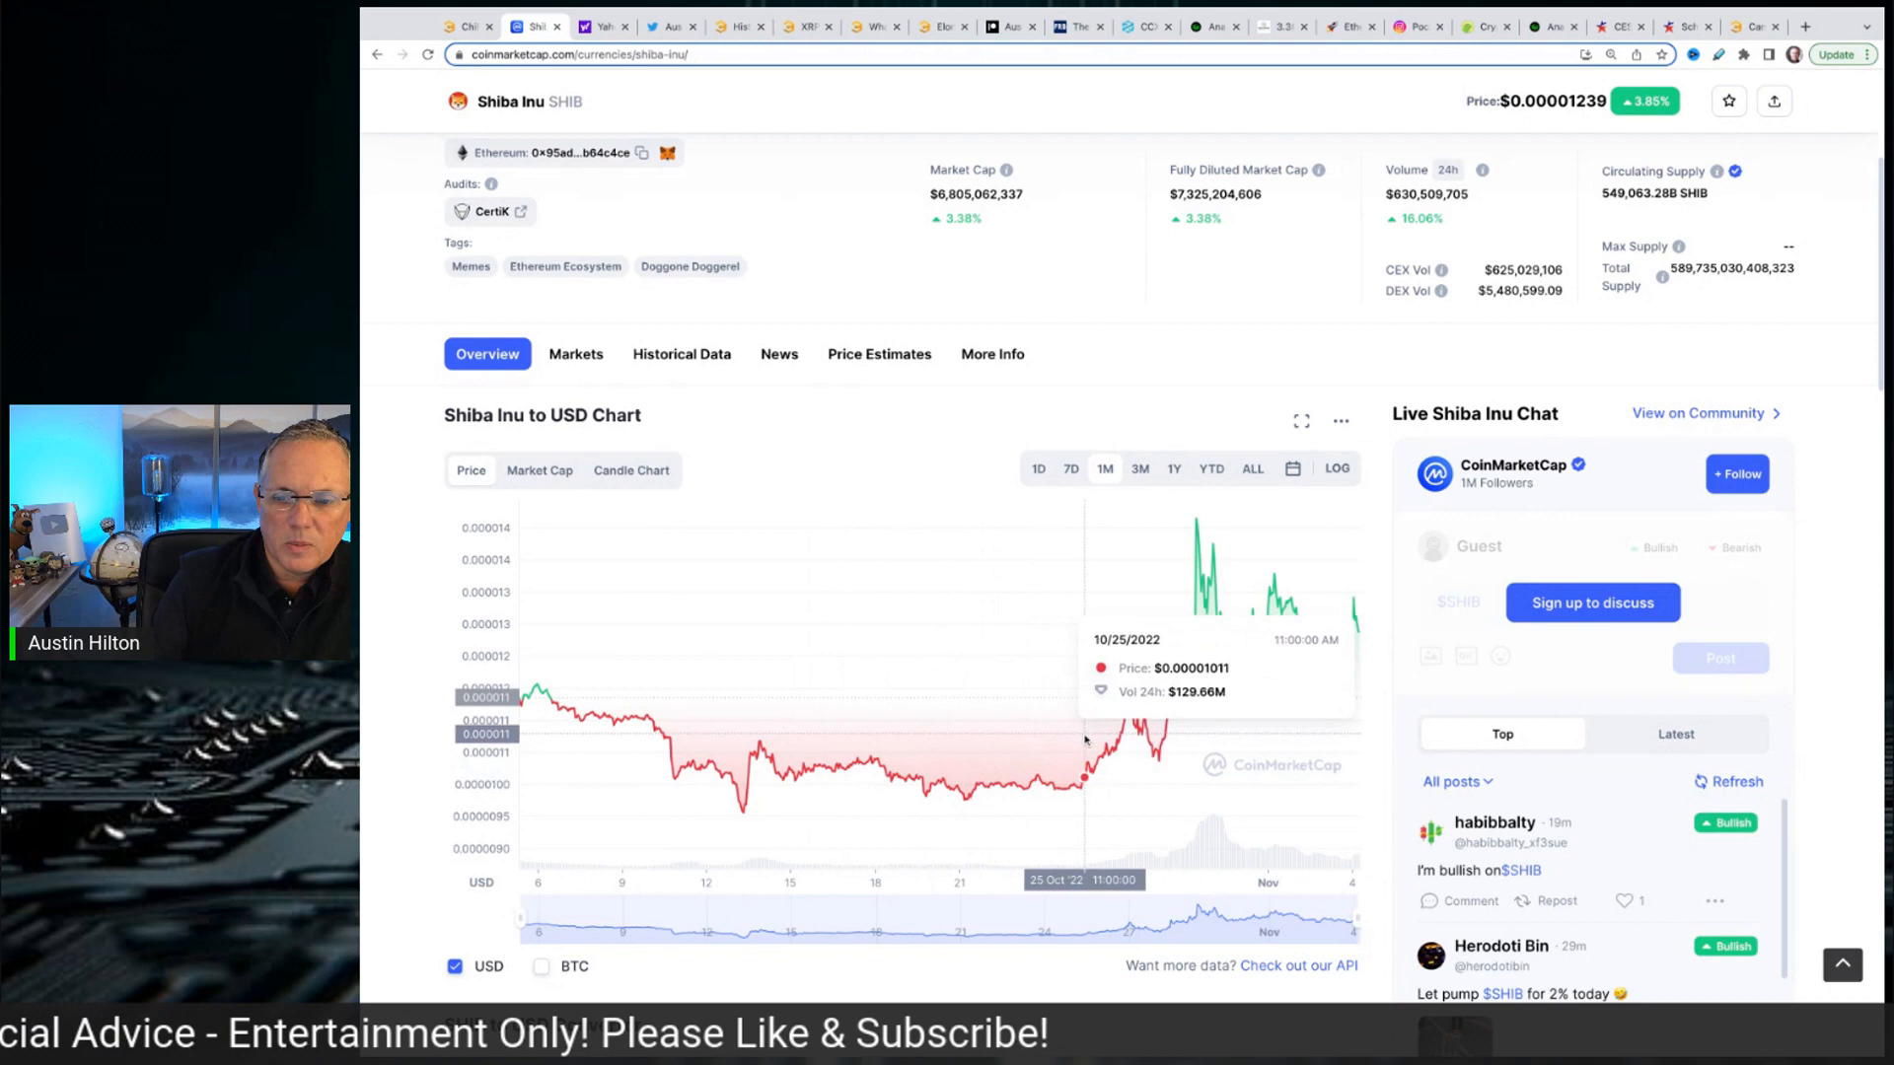
mouse_move(1131, 746)
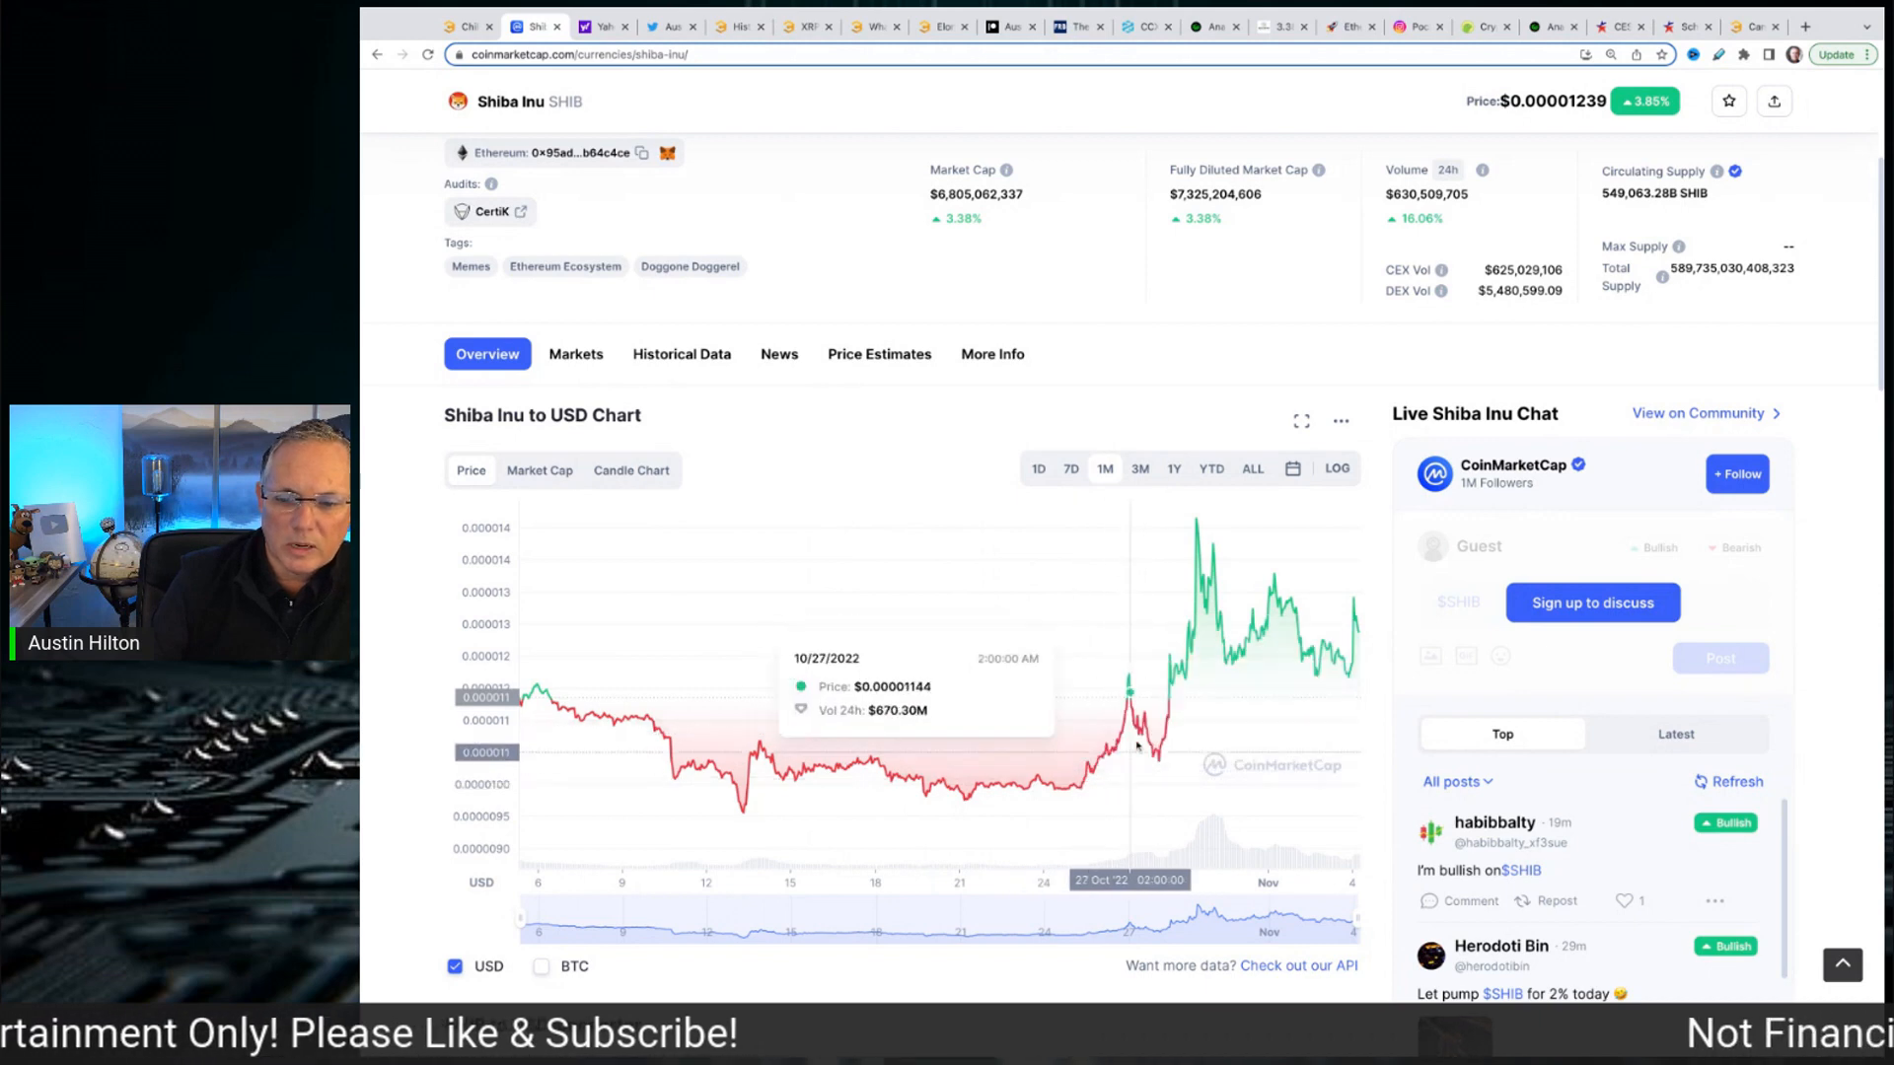
mouse_move(1026, 800)
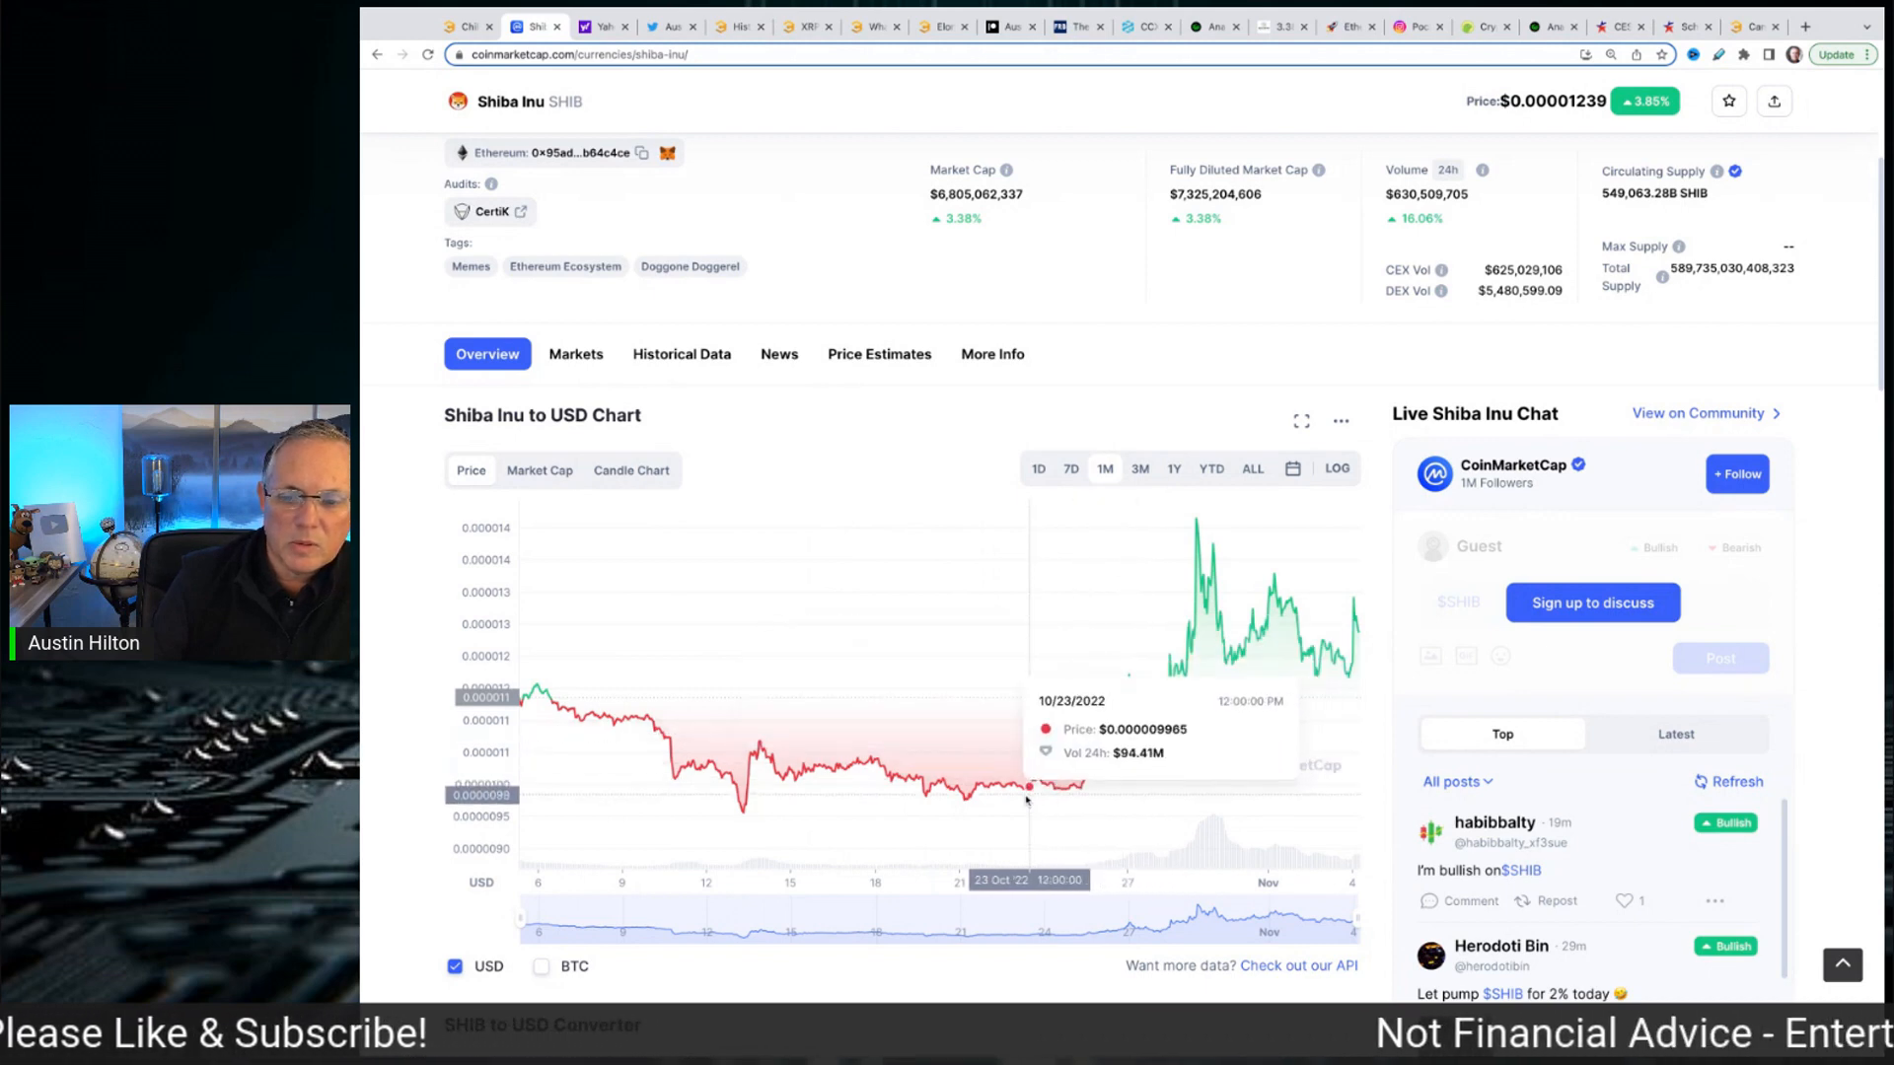
mouse_move(1021, 785)
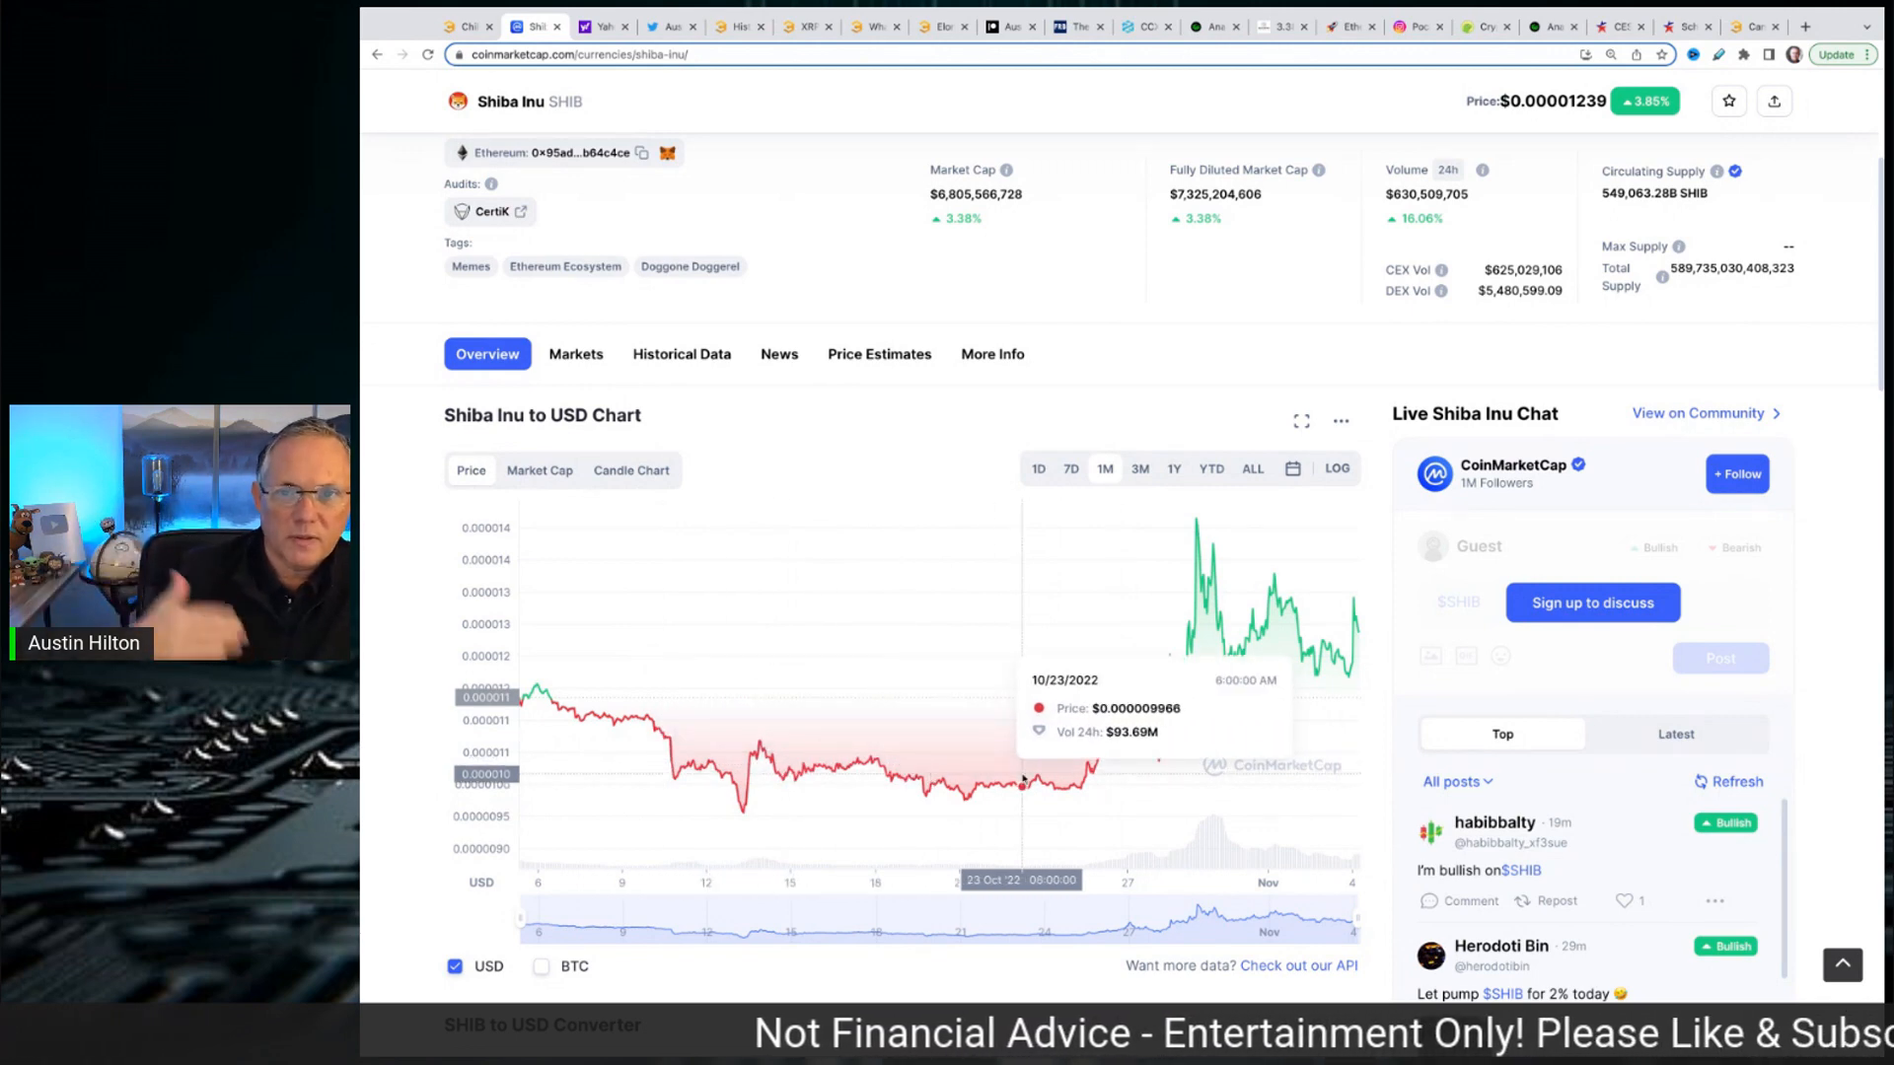
mouse_move(1117, 741)
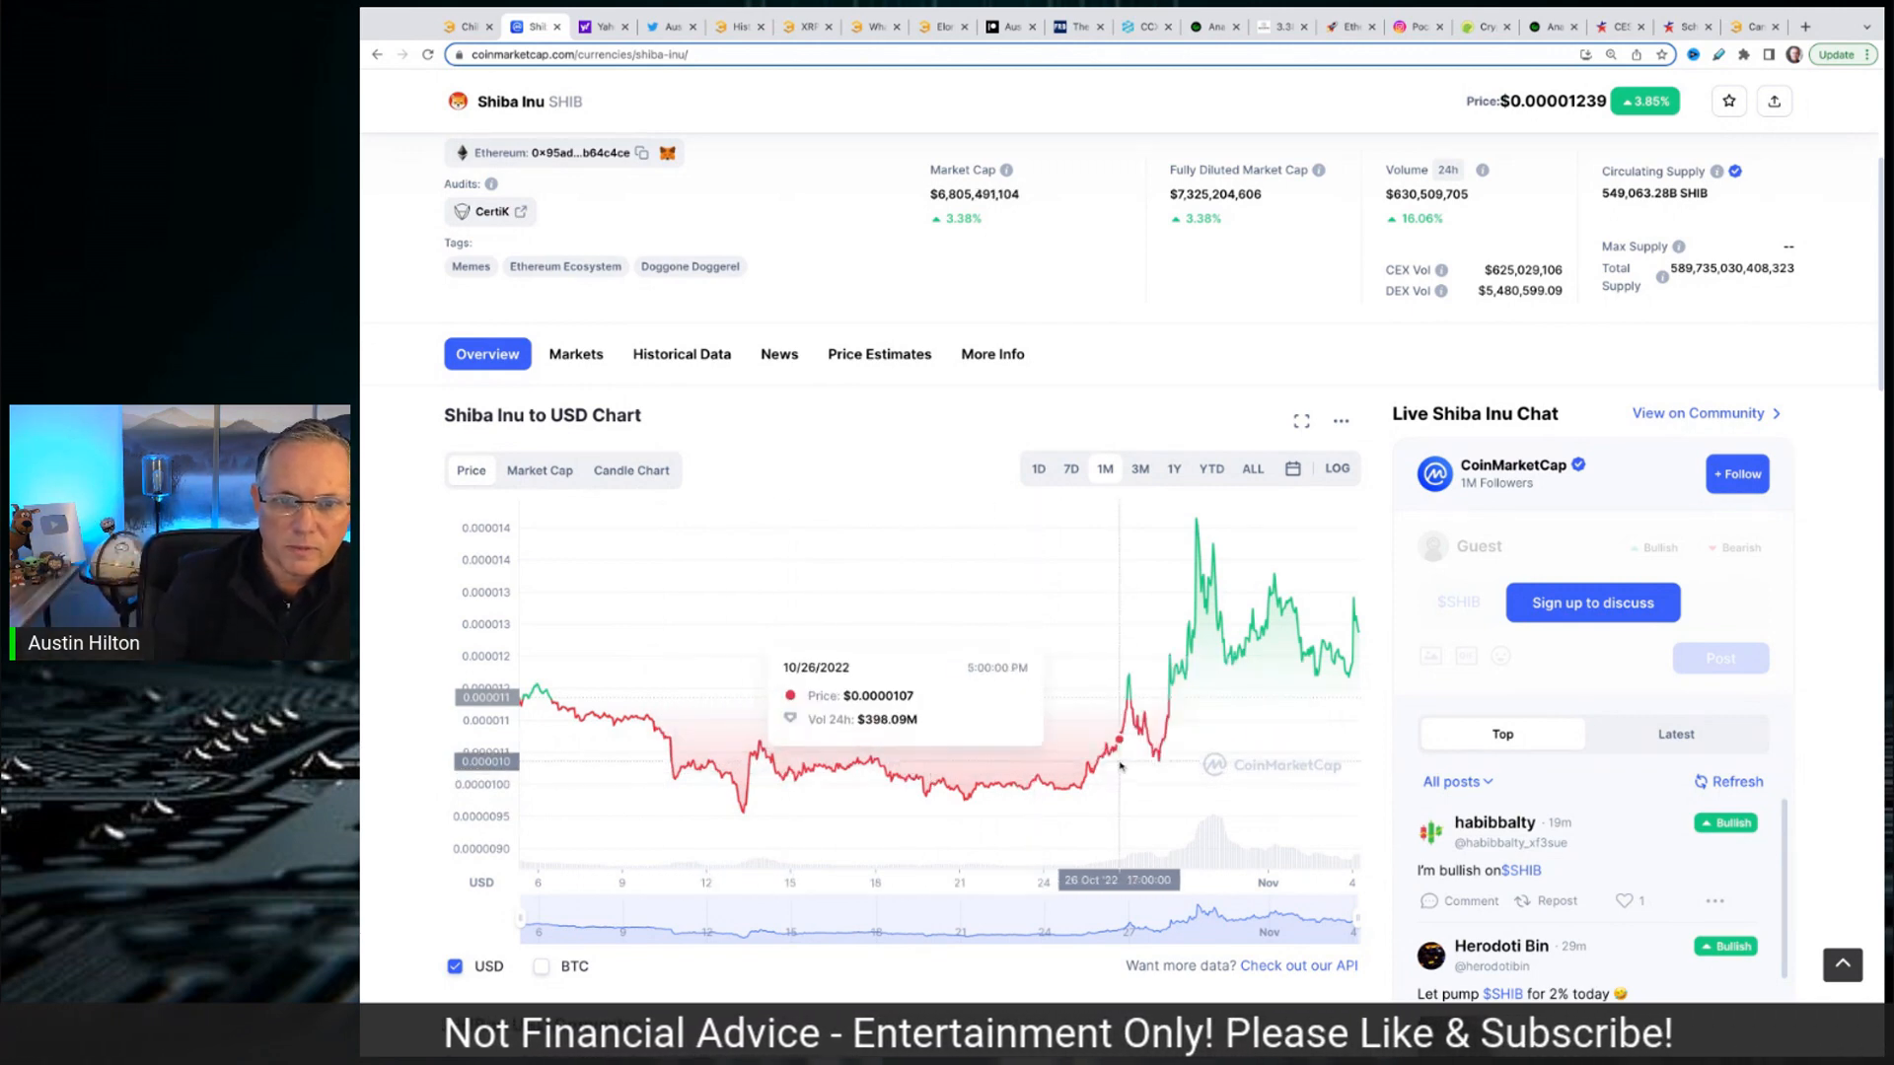
mouse_move(1118, 739)
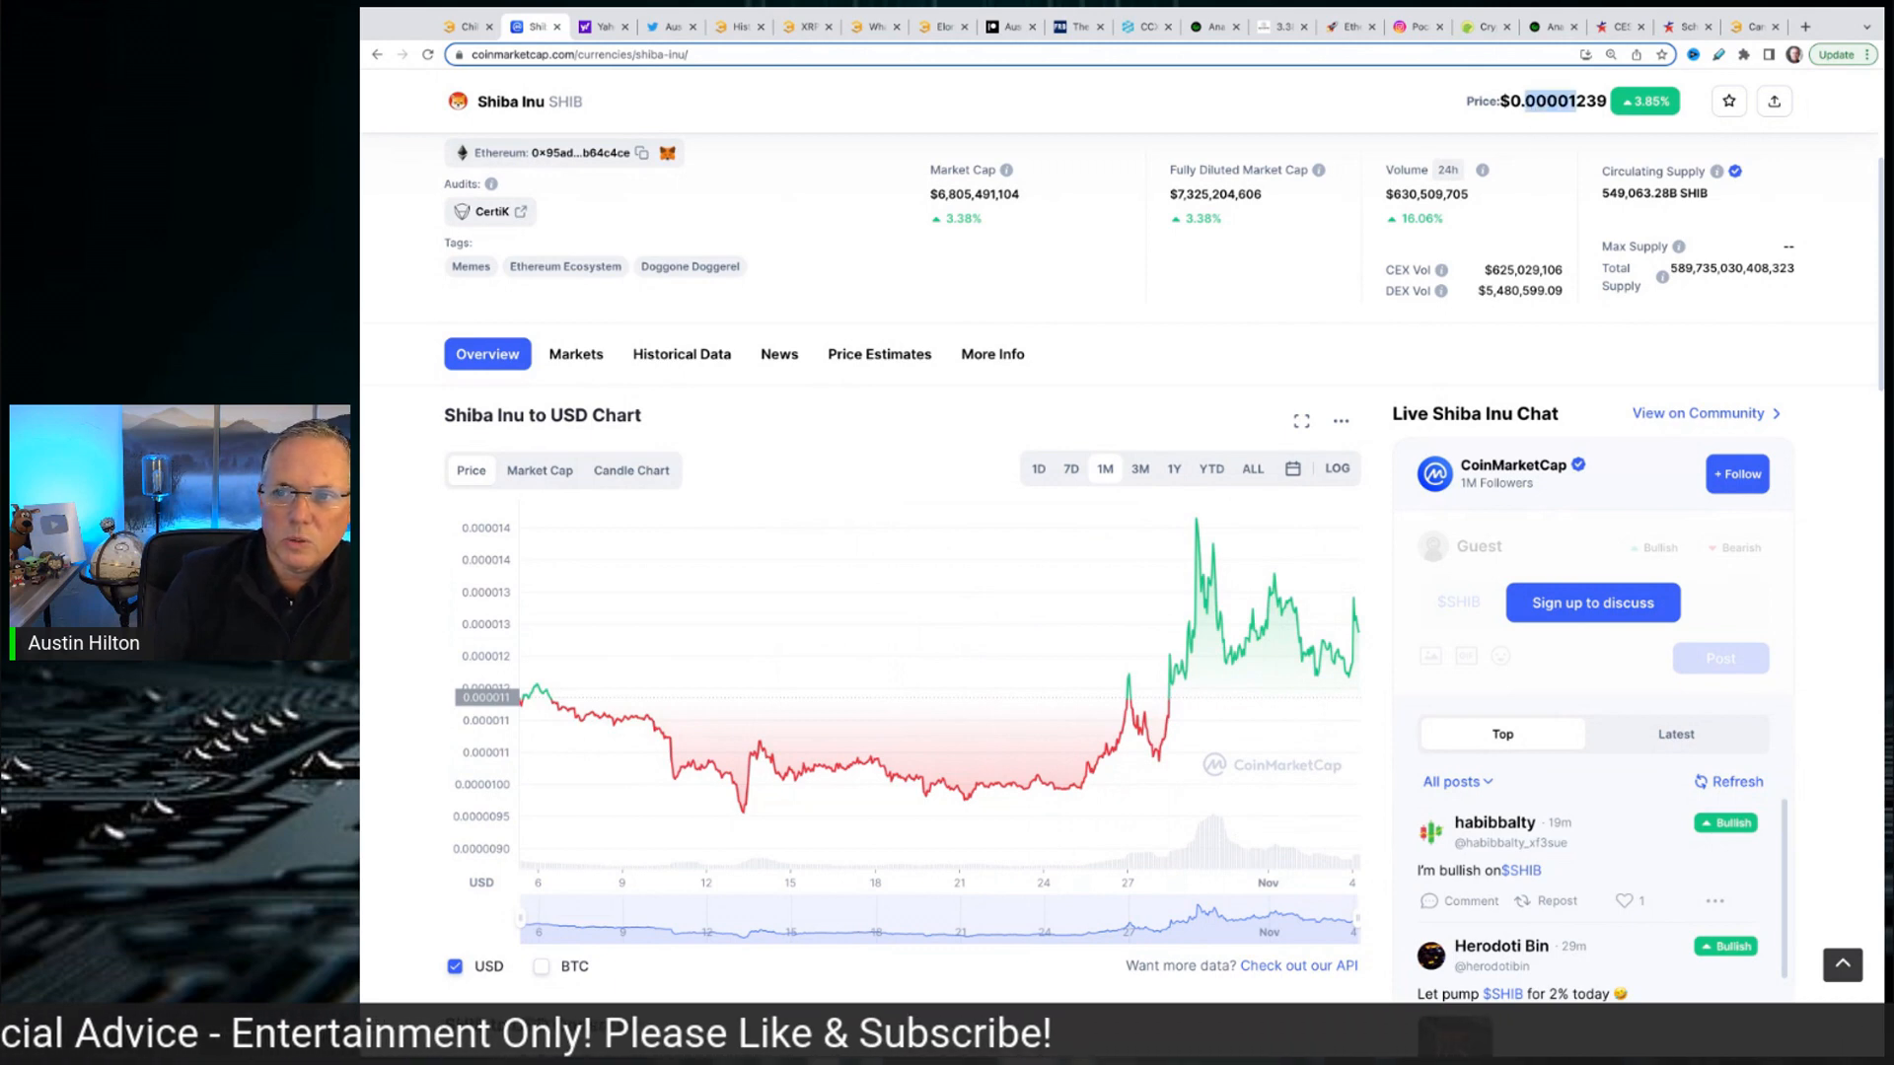
mouse_move(1157, 758)
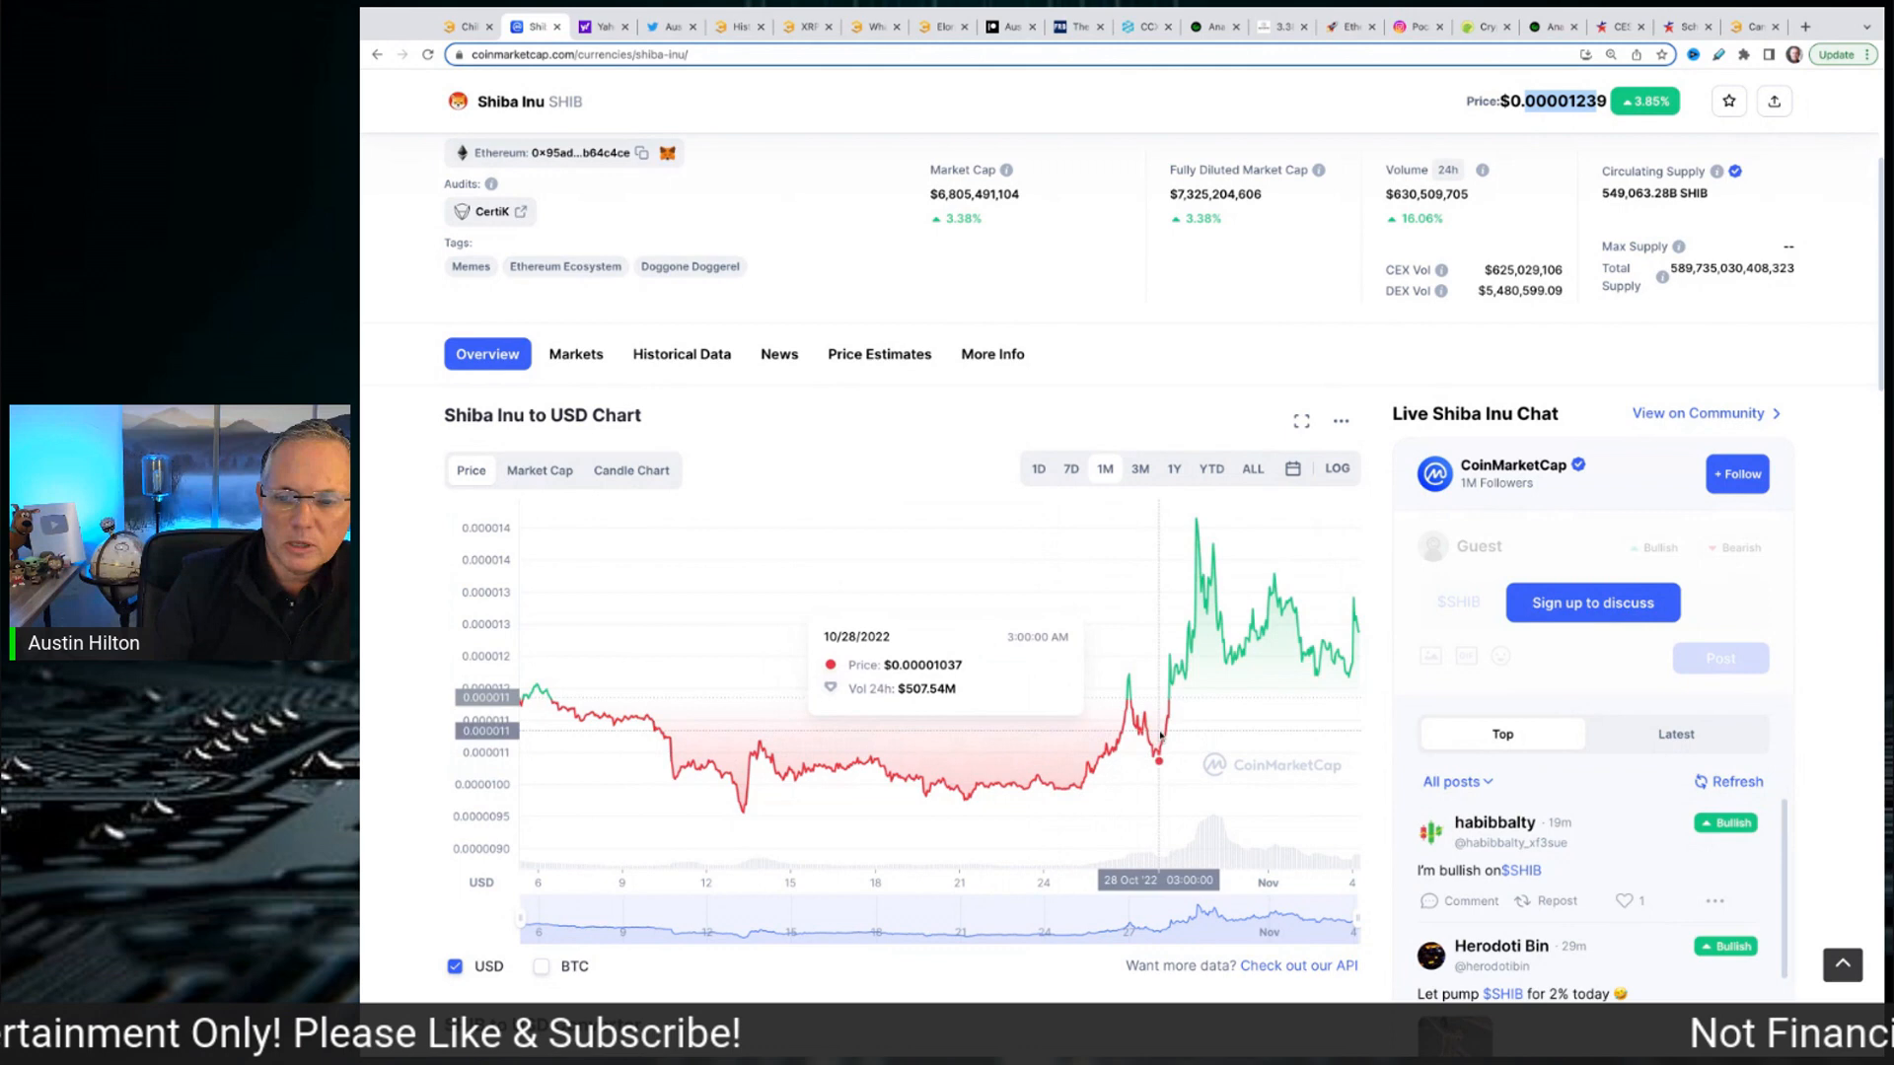
mouse_move(1286, 650)
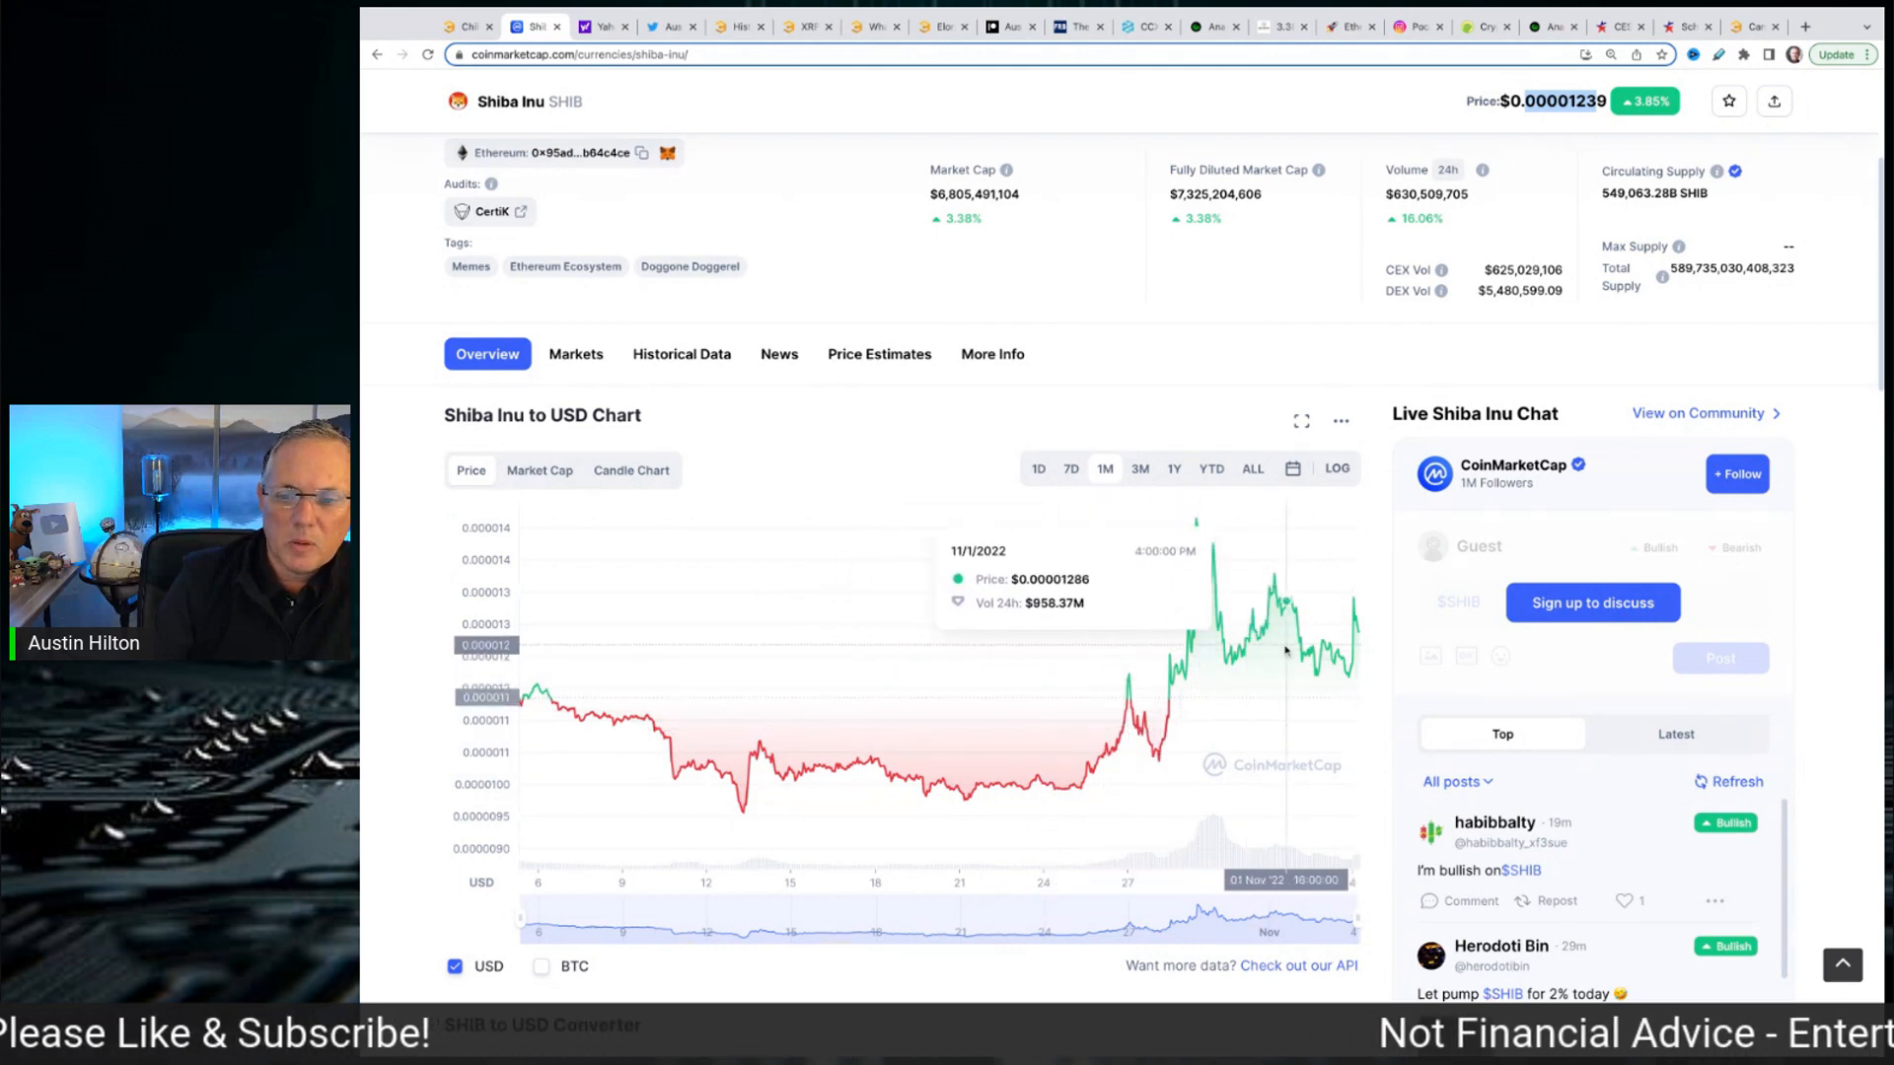
mouse_move(1338, 661)
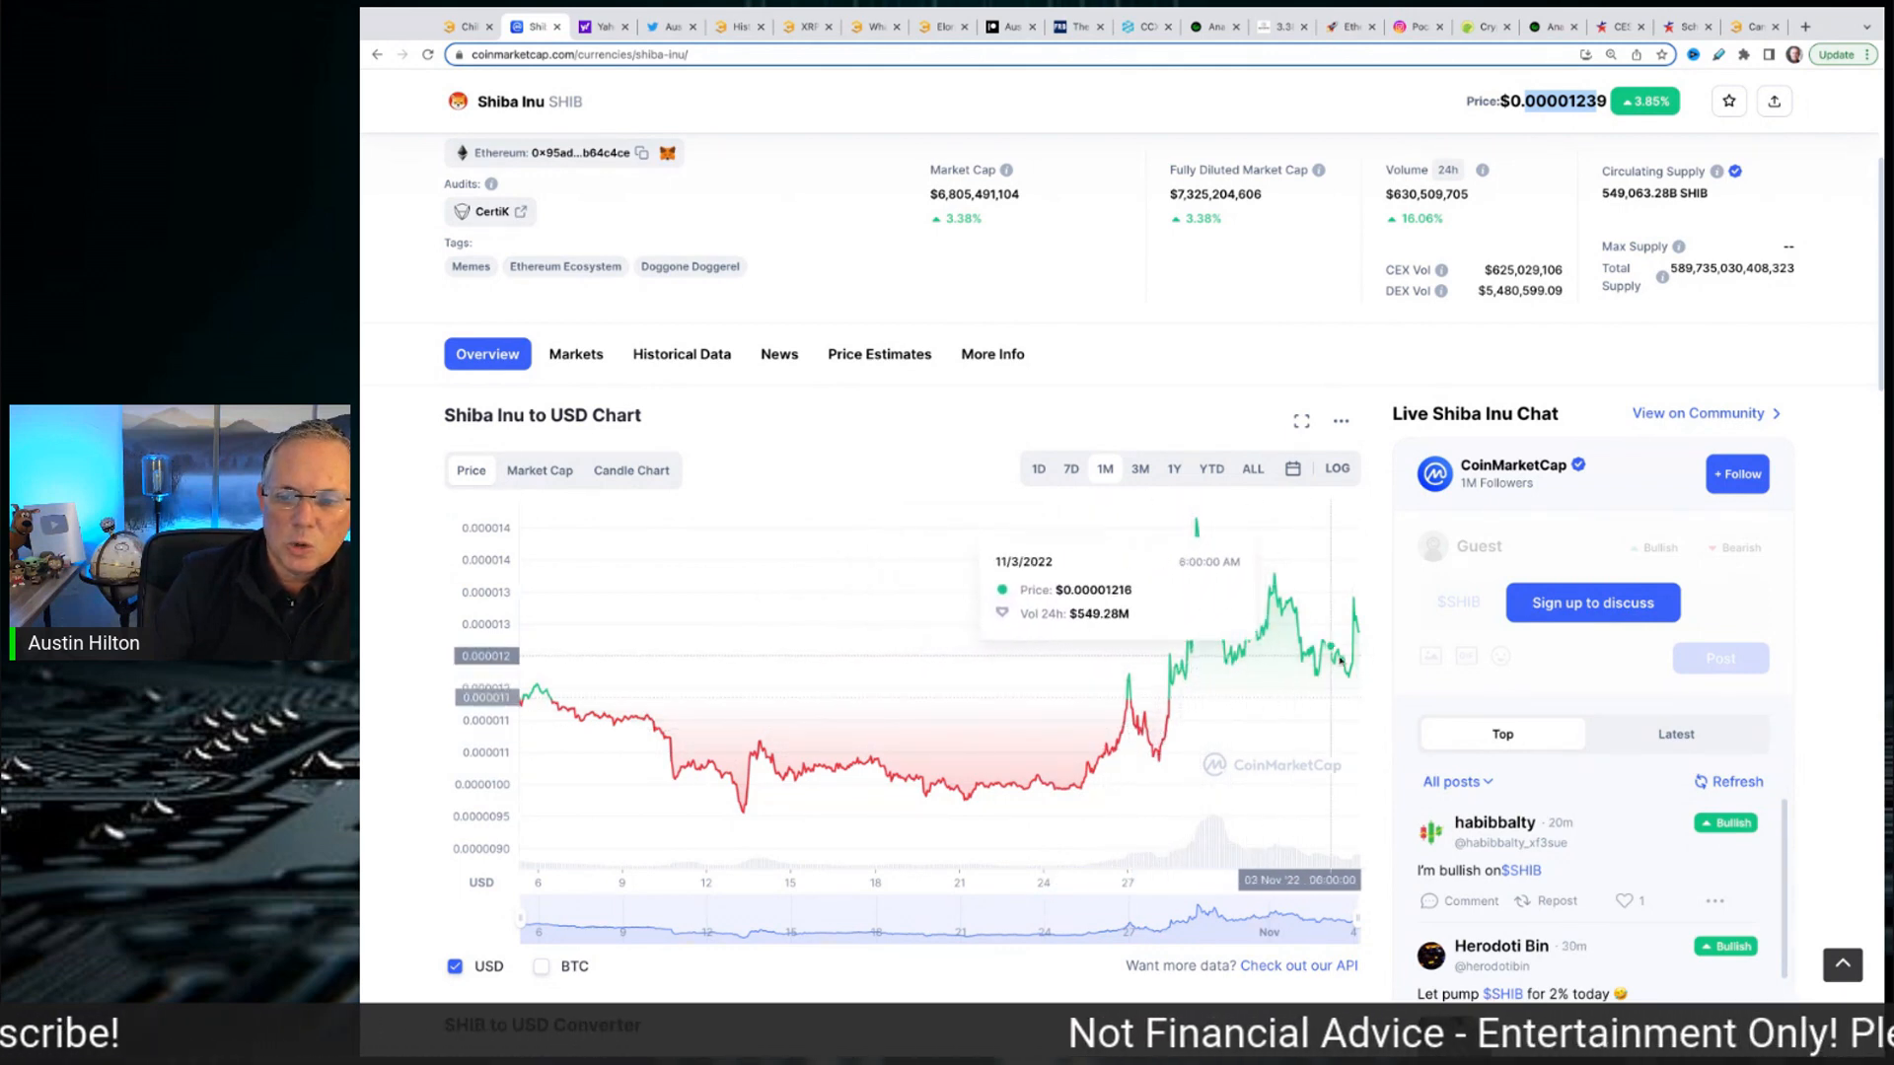
mouse_move(1275, 662)
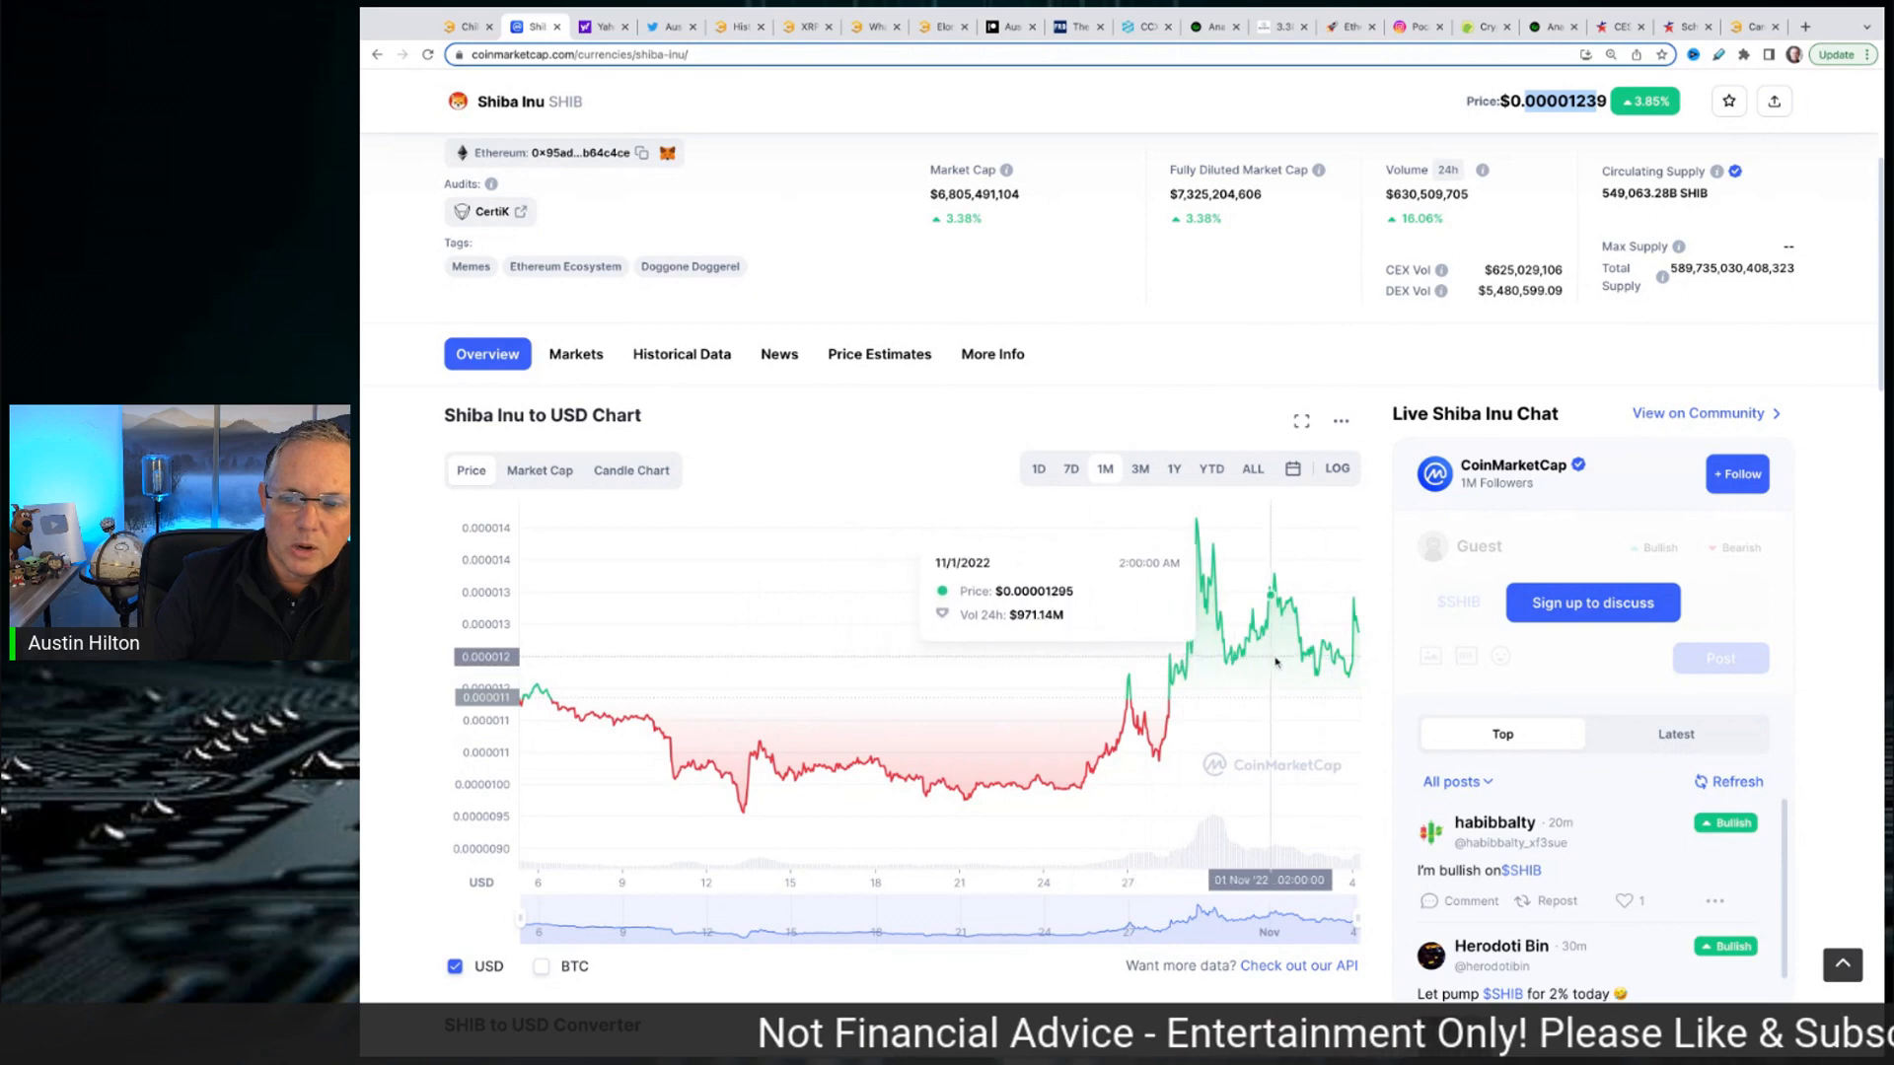
mouse_move(1204, 655)
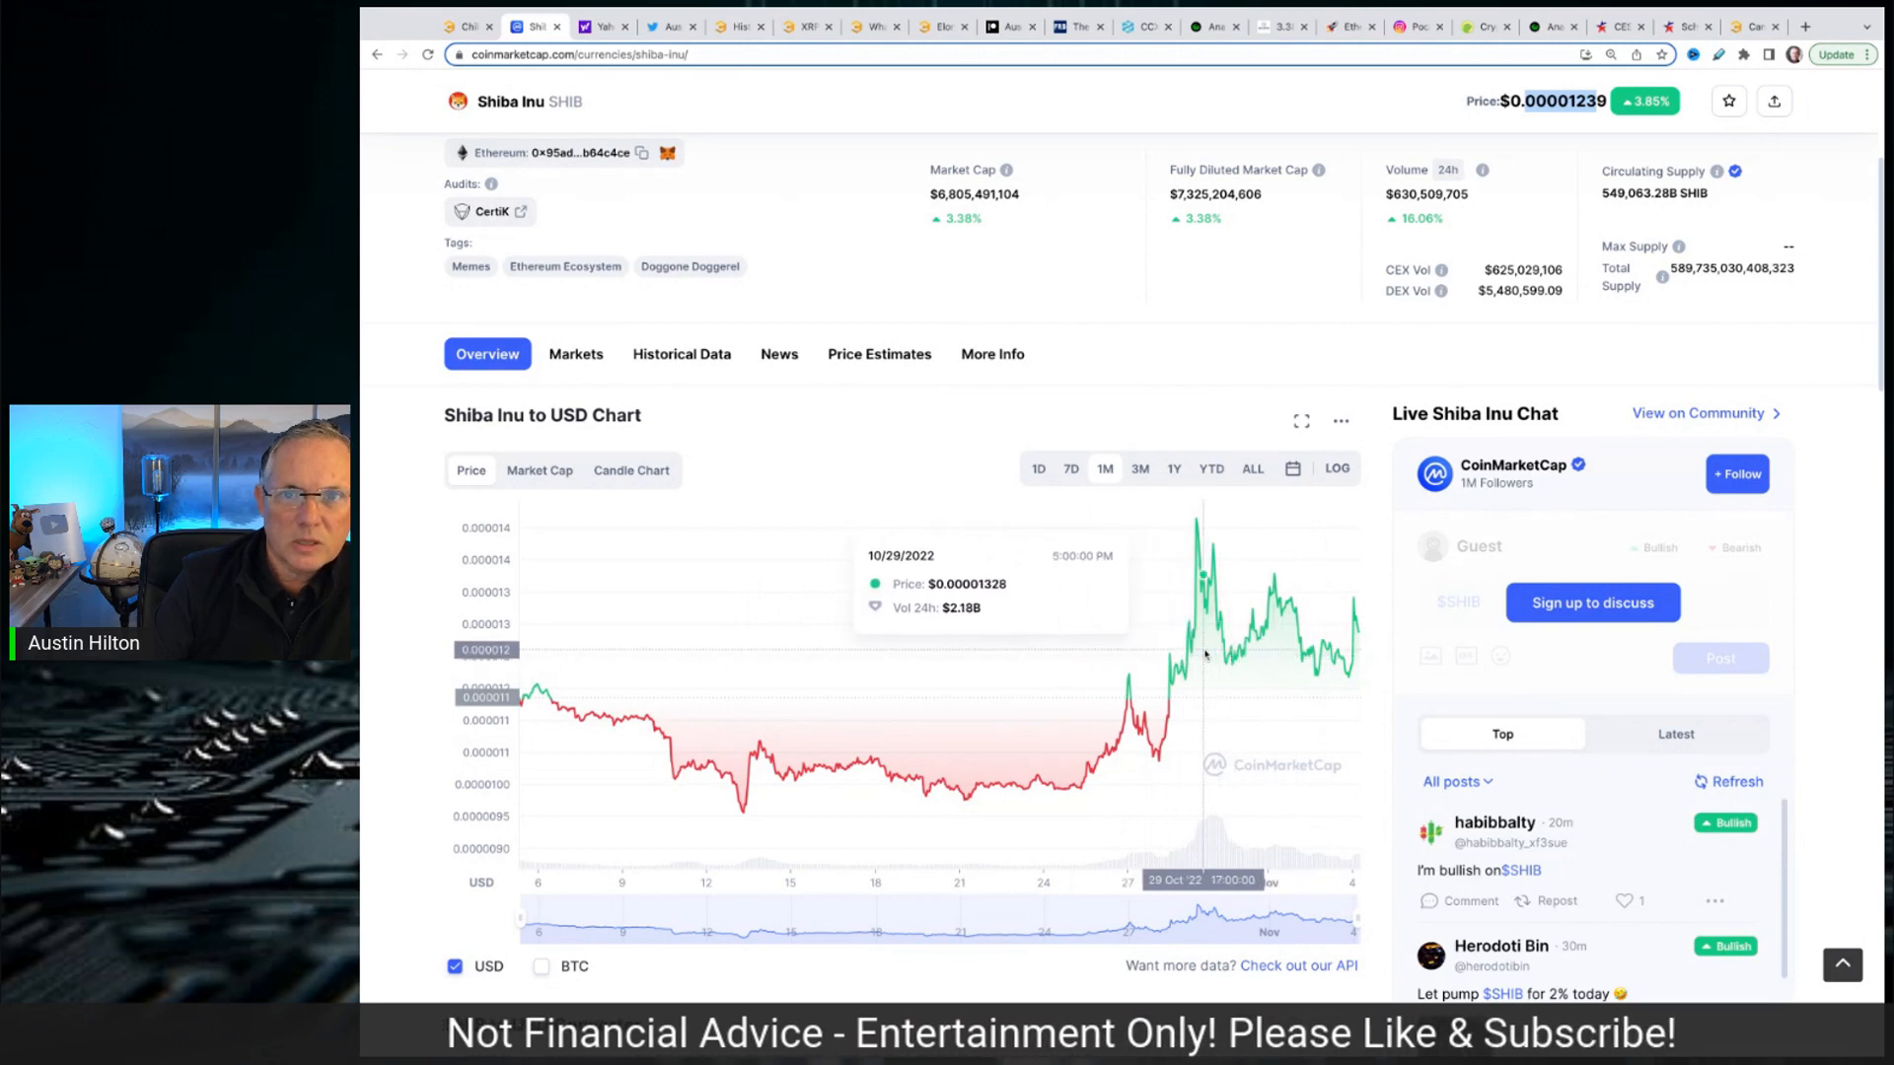
mouse_move(1228, 658)
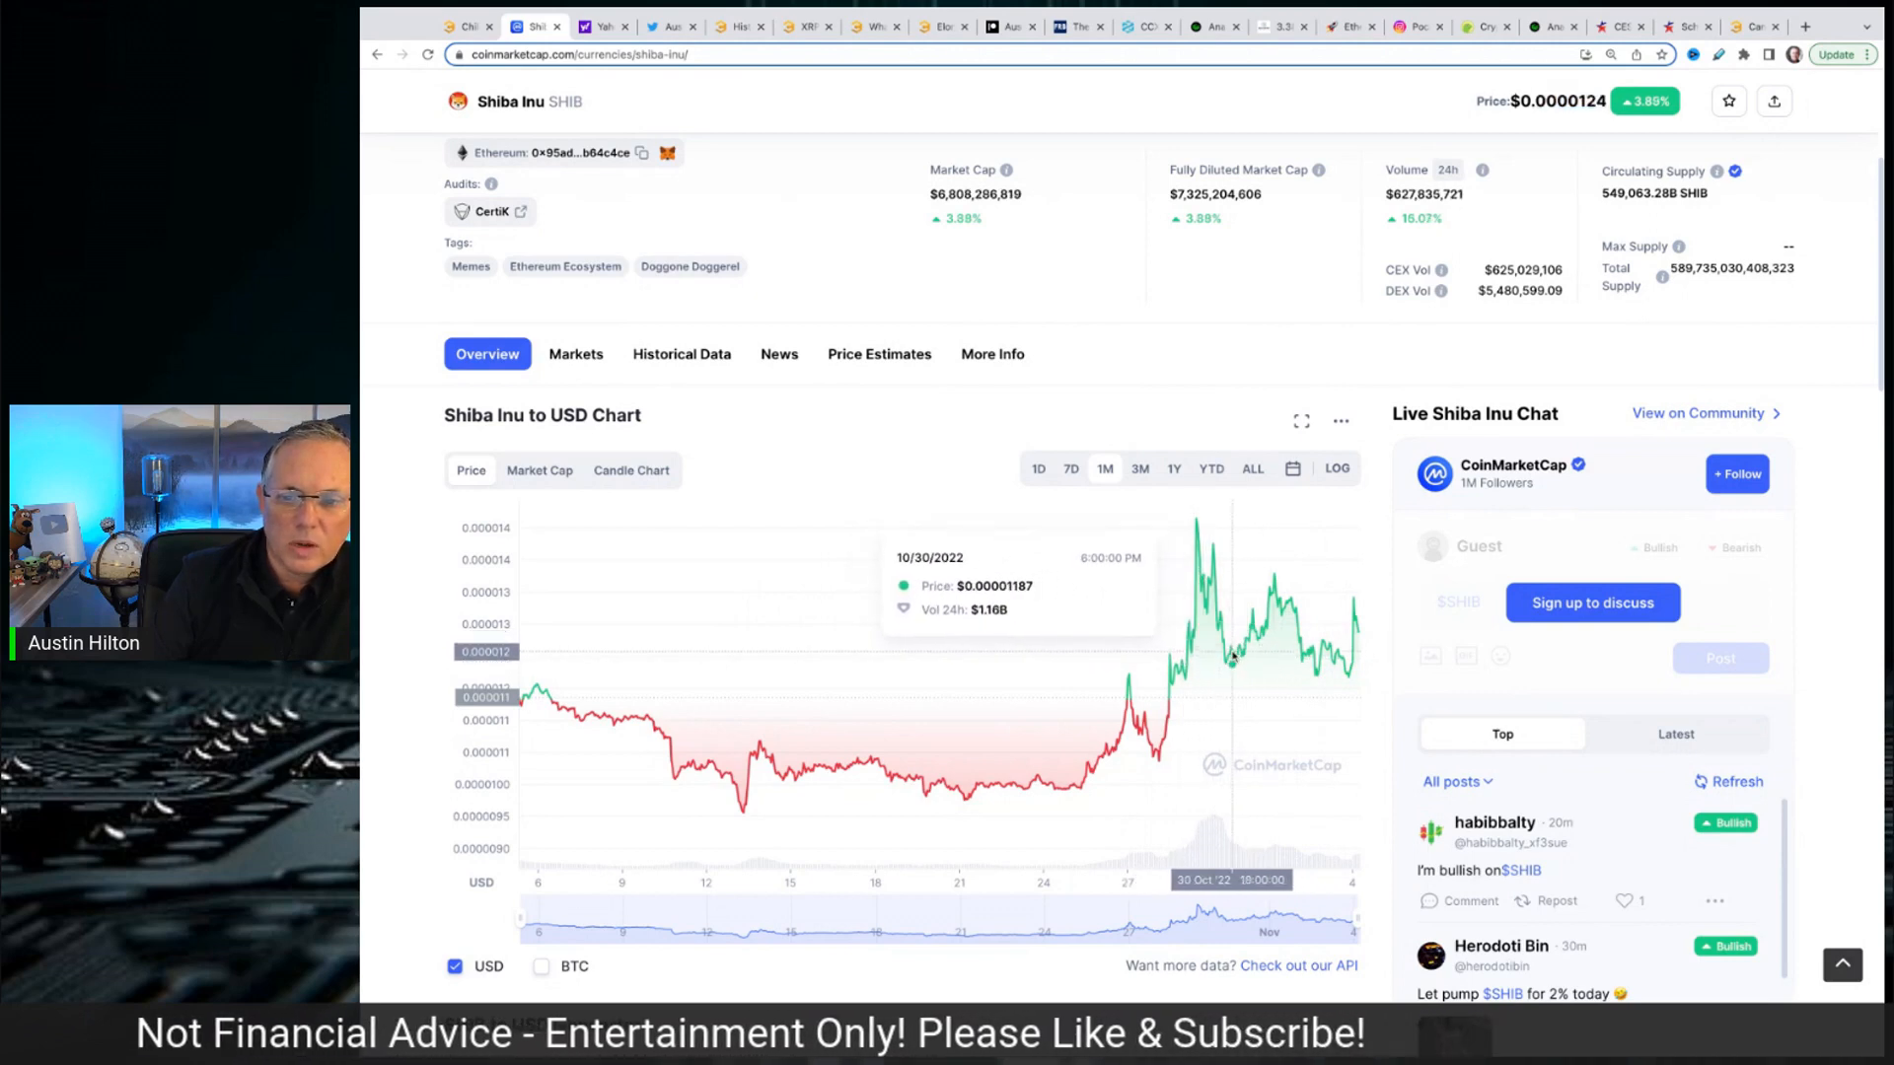
mouse_move(1230, 652)
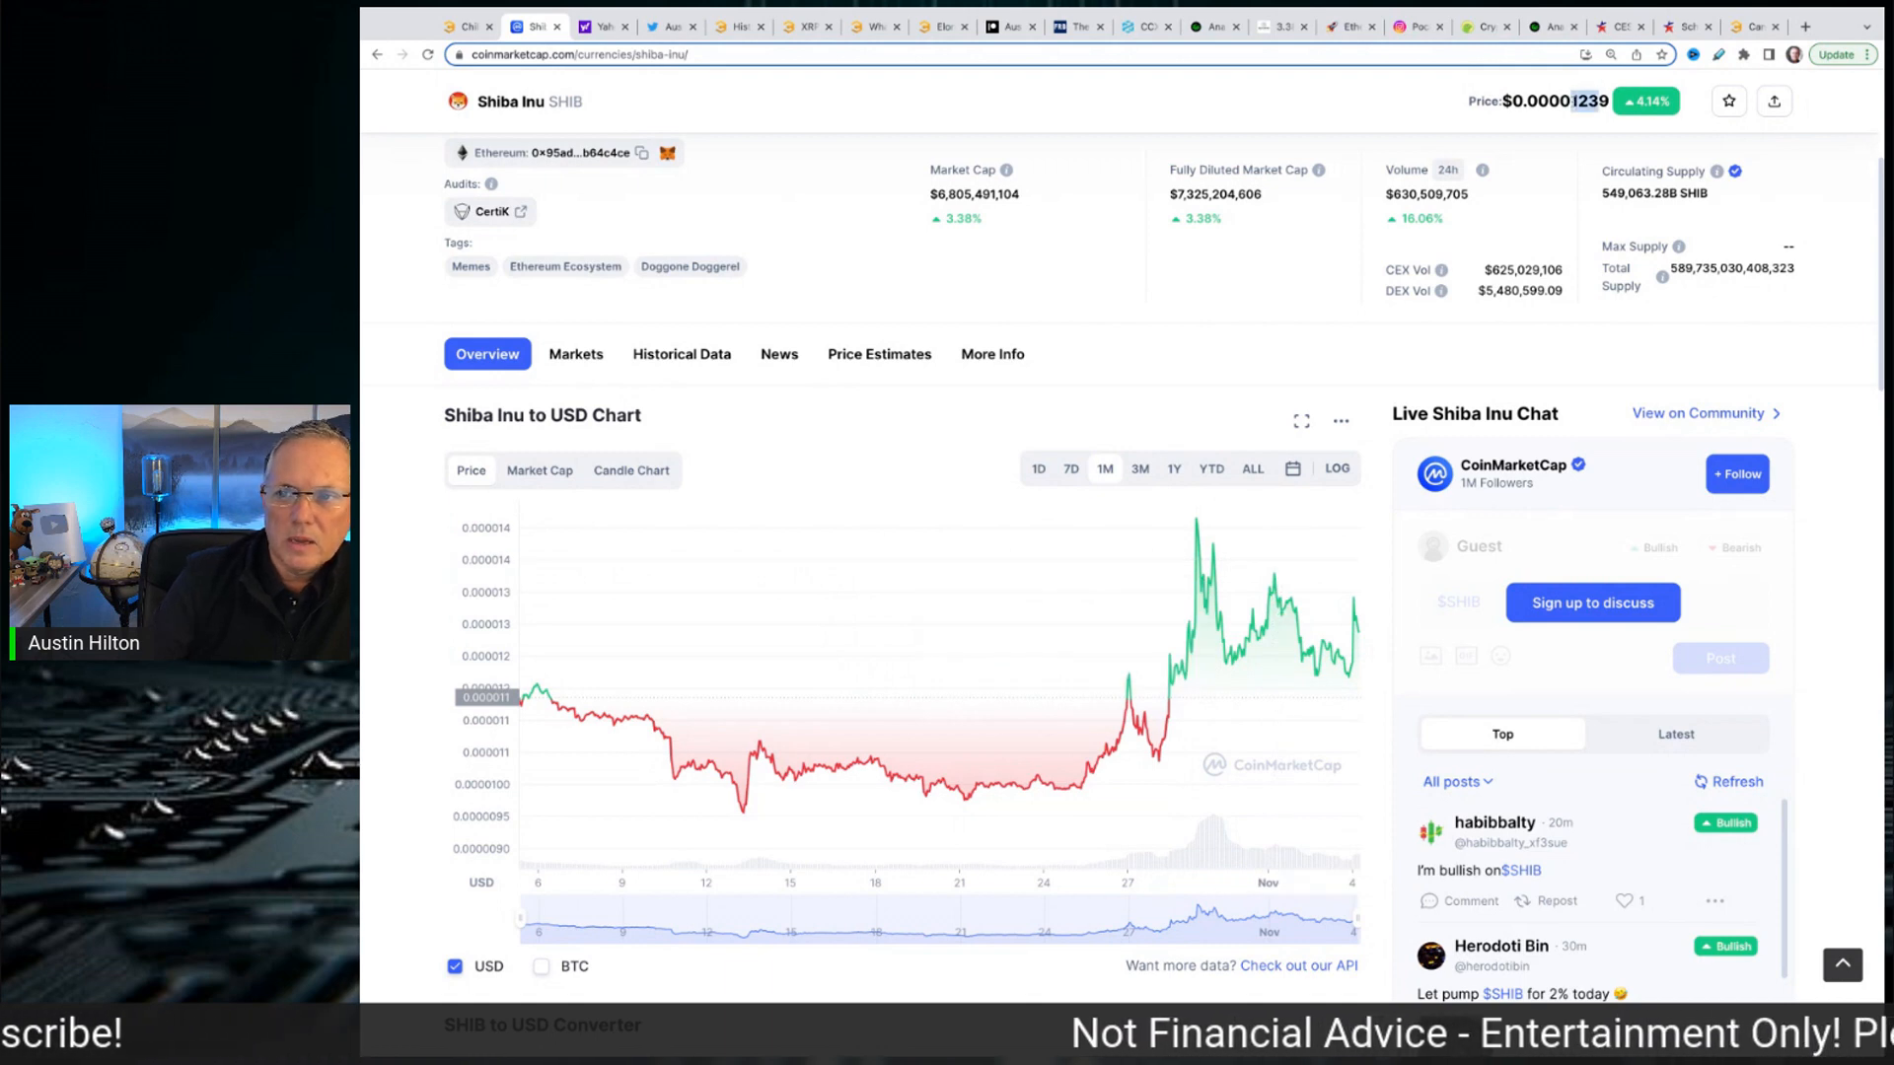
mouse_move(1193, 542)
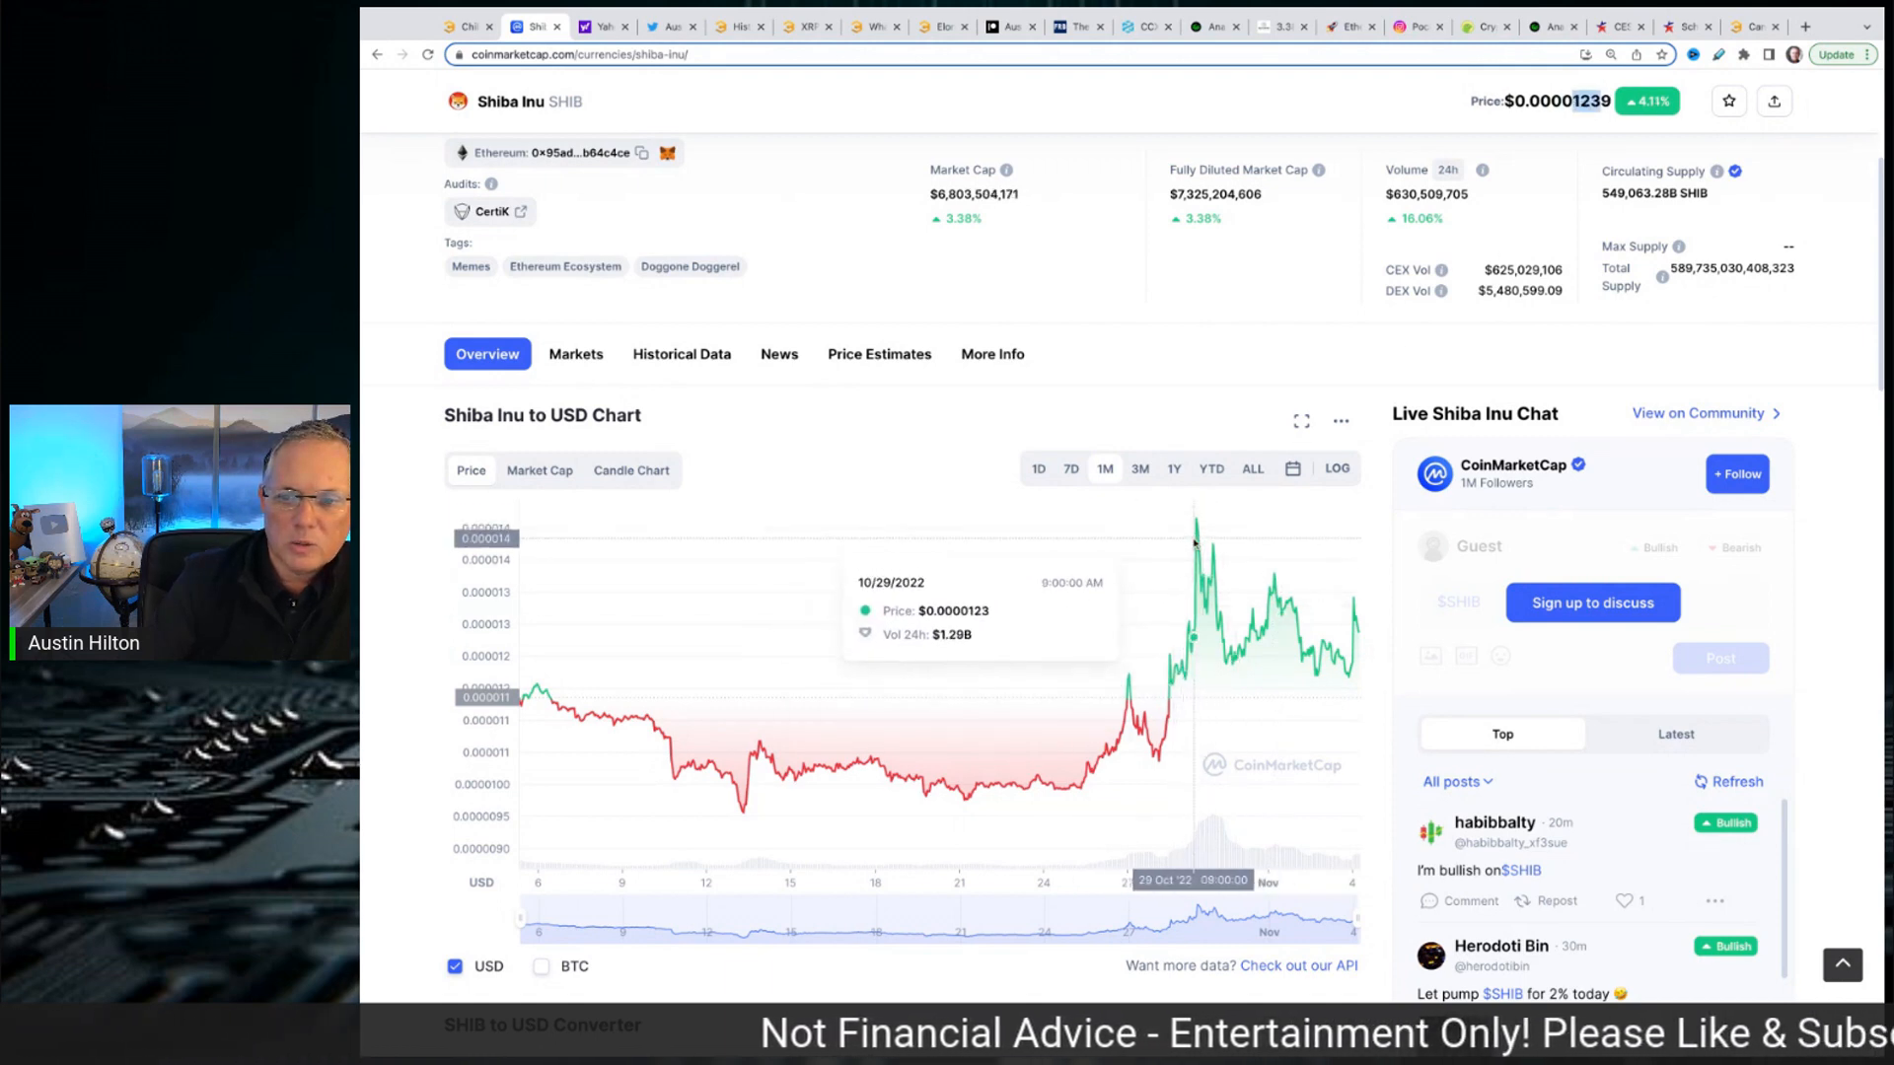
mouse_move(1195, 526)
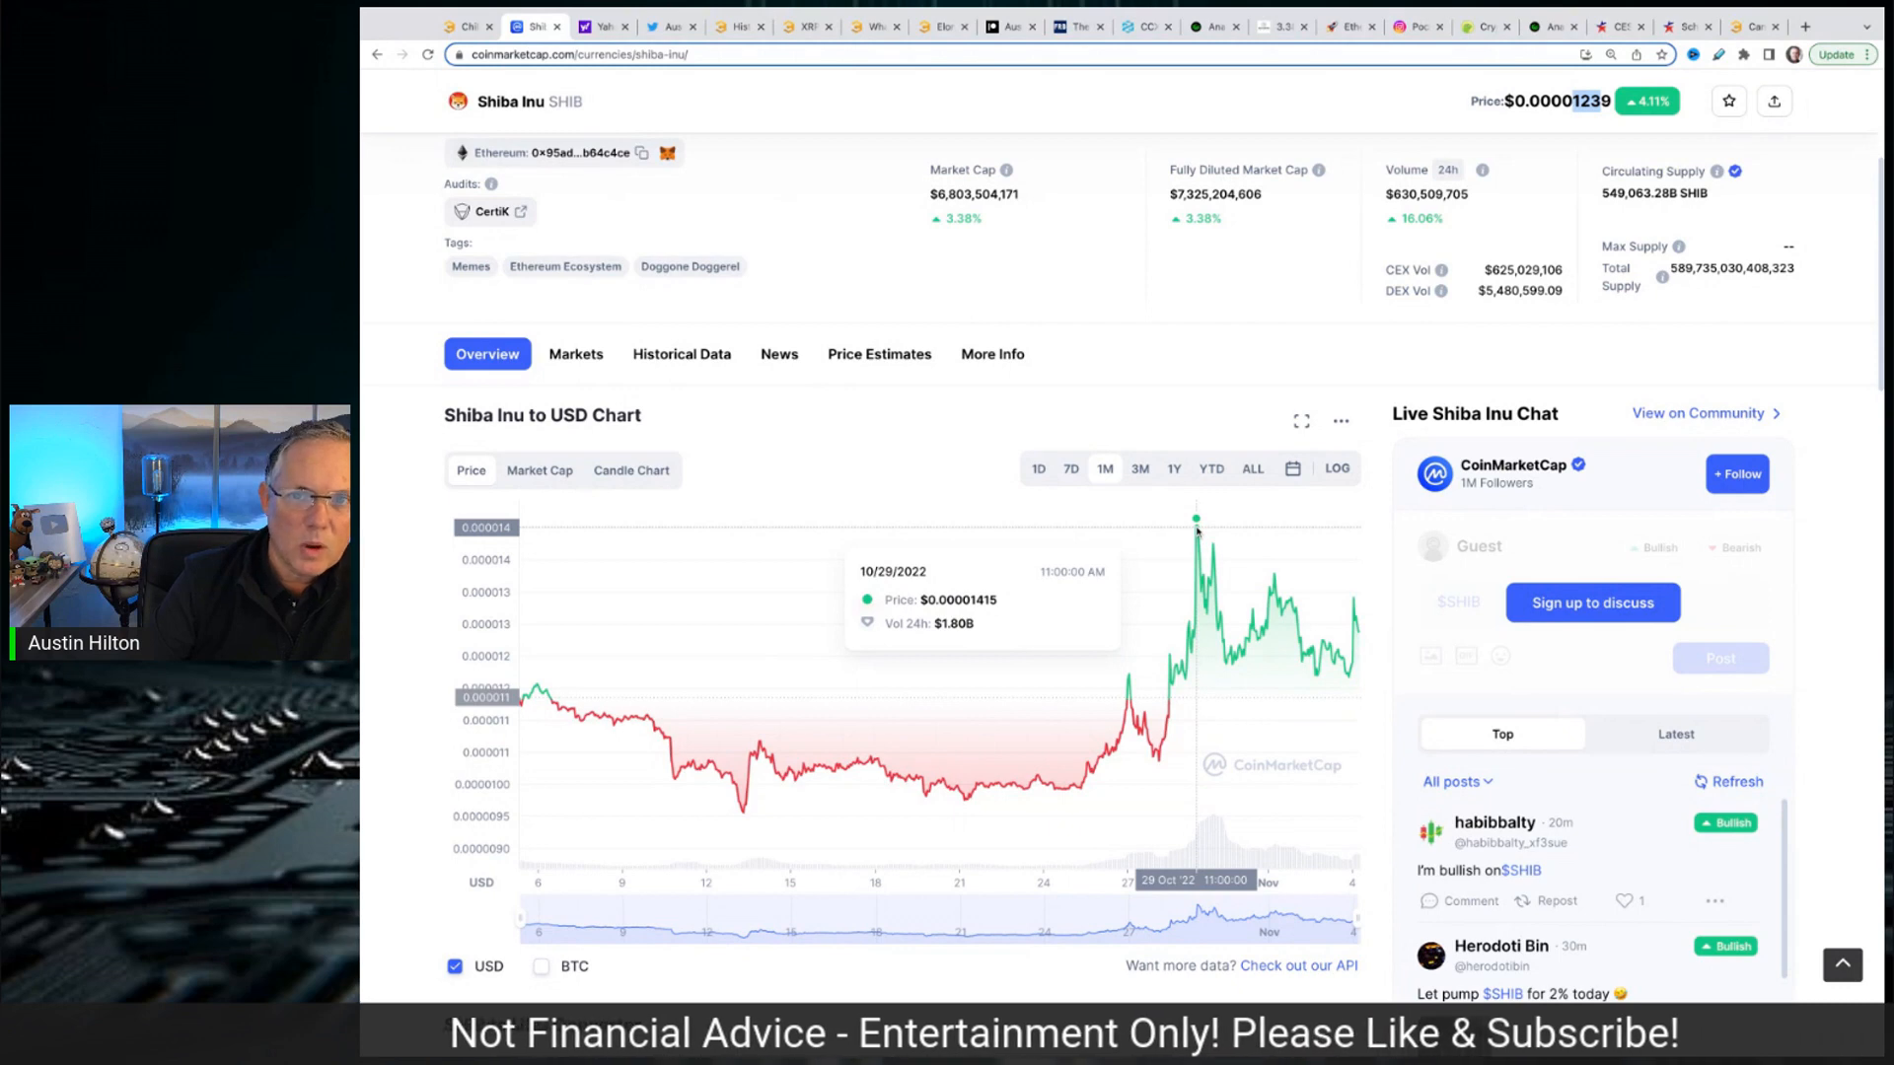
mouse_move(1230, 660)
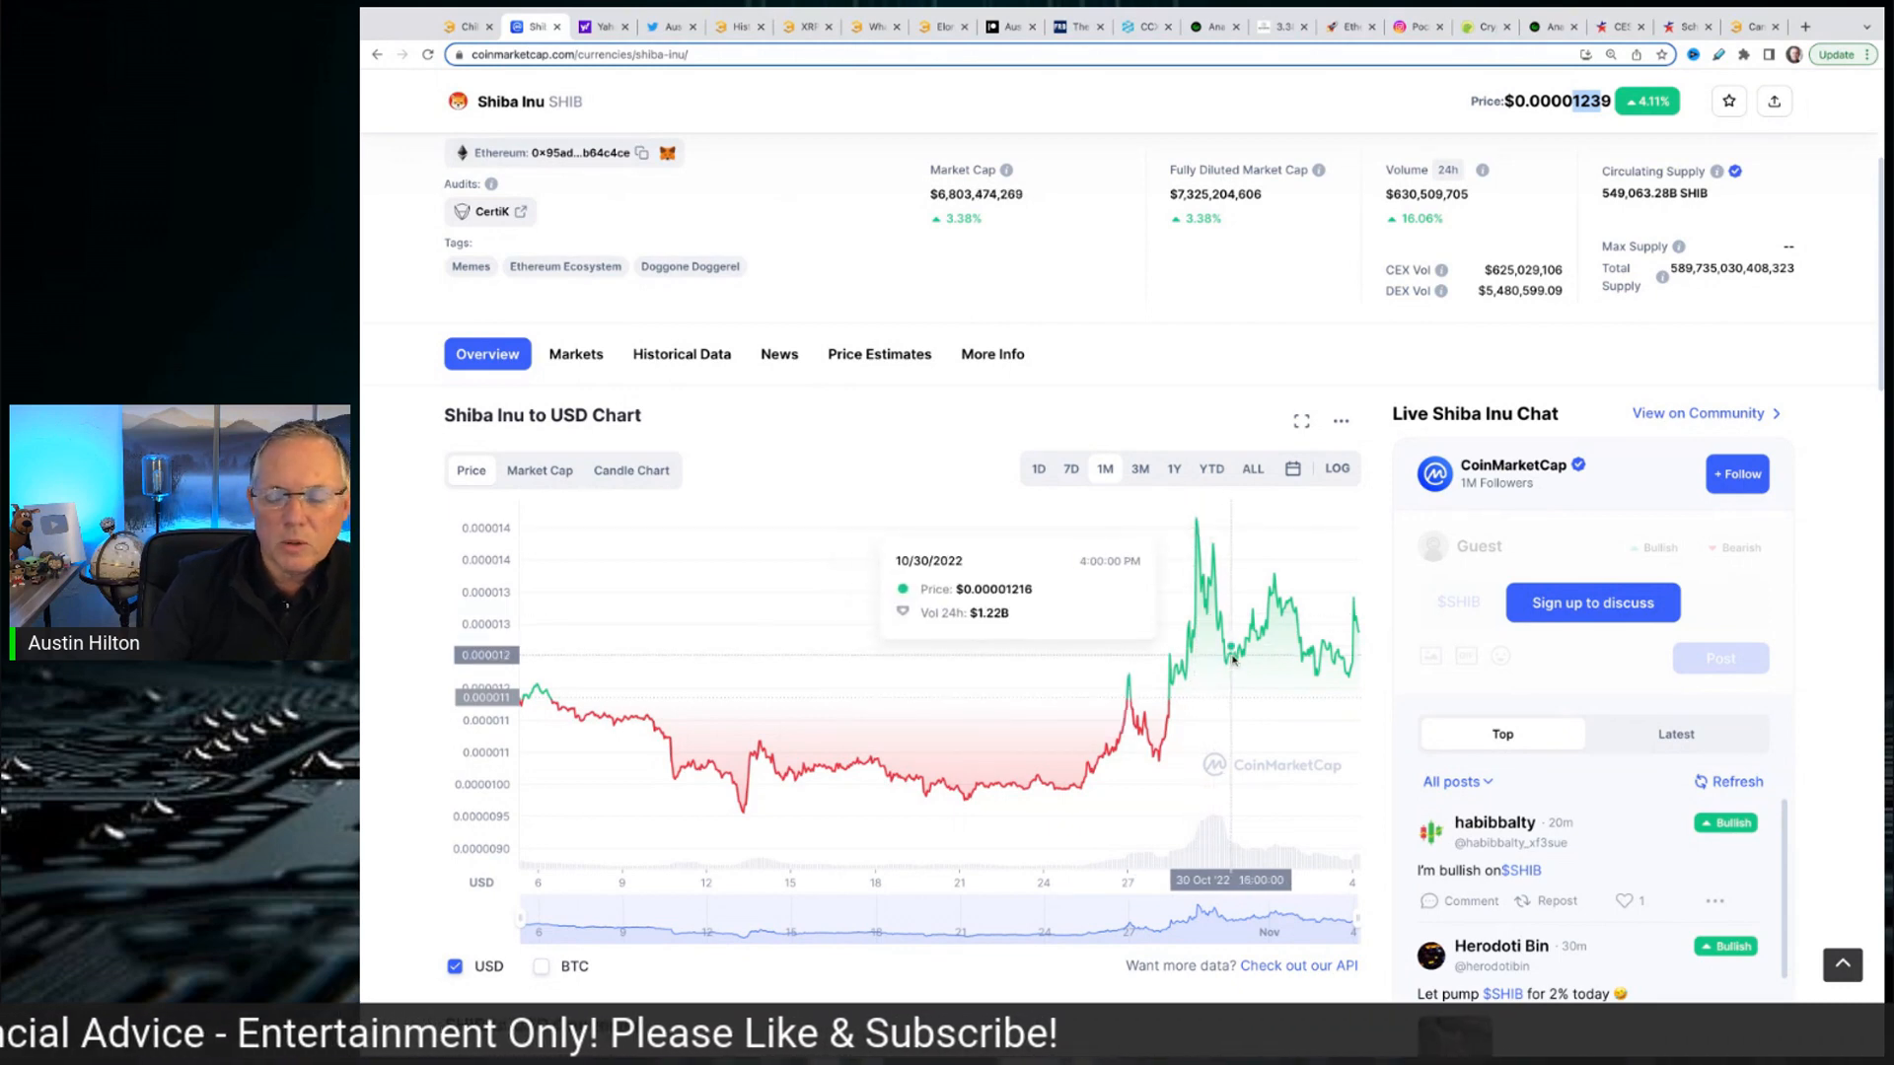
mouse_move(1266, 649)
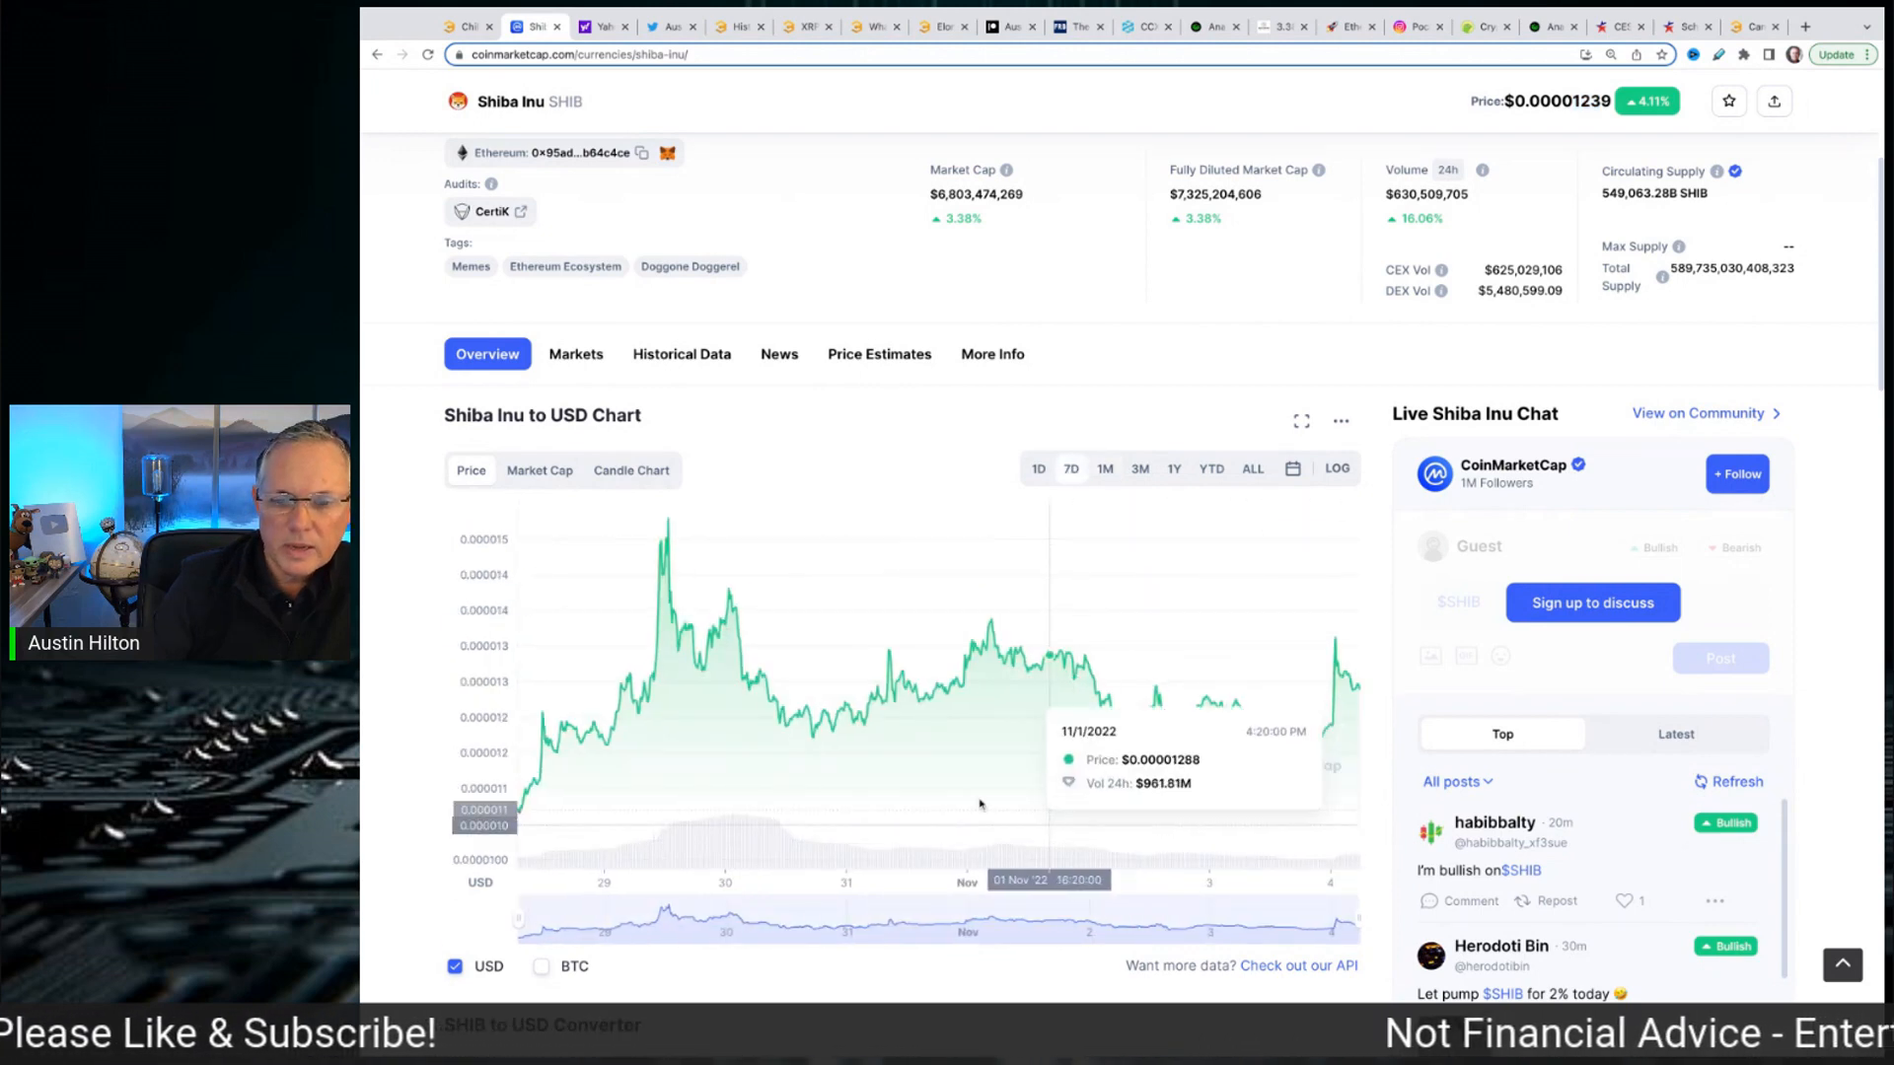
mouse_move(833, 719)
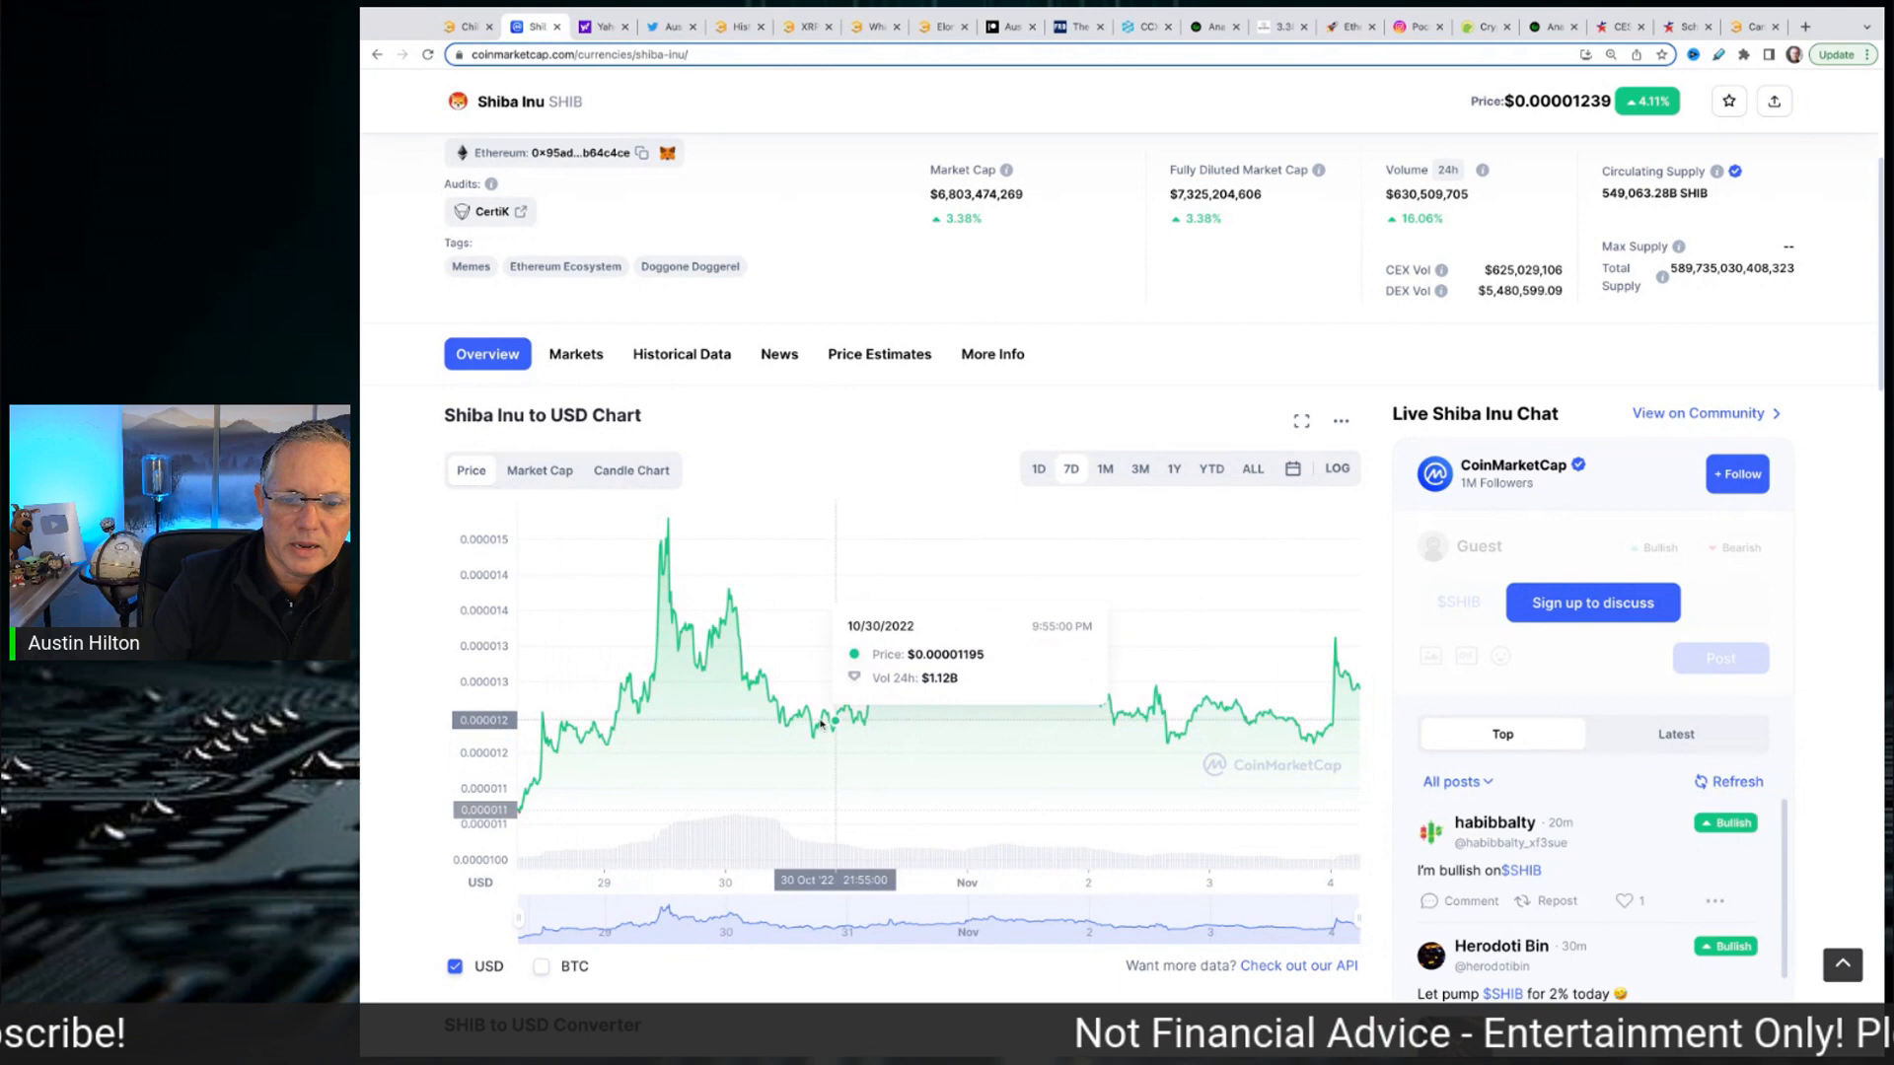
mouse_move(785, 720)
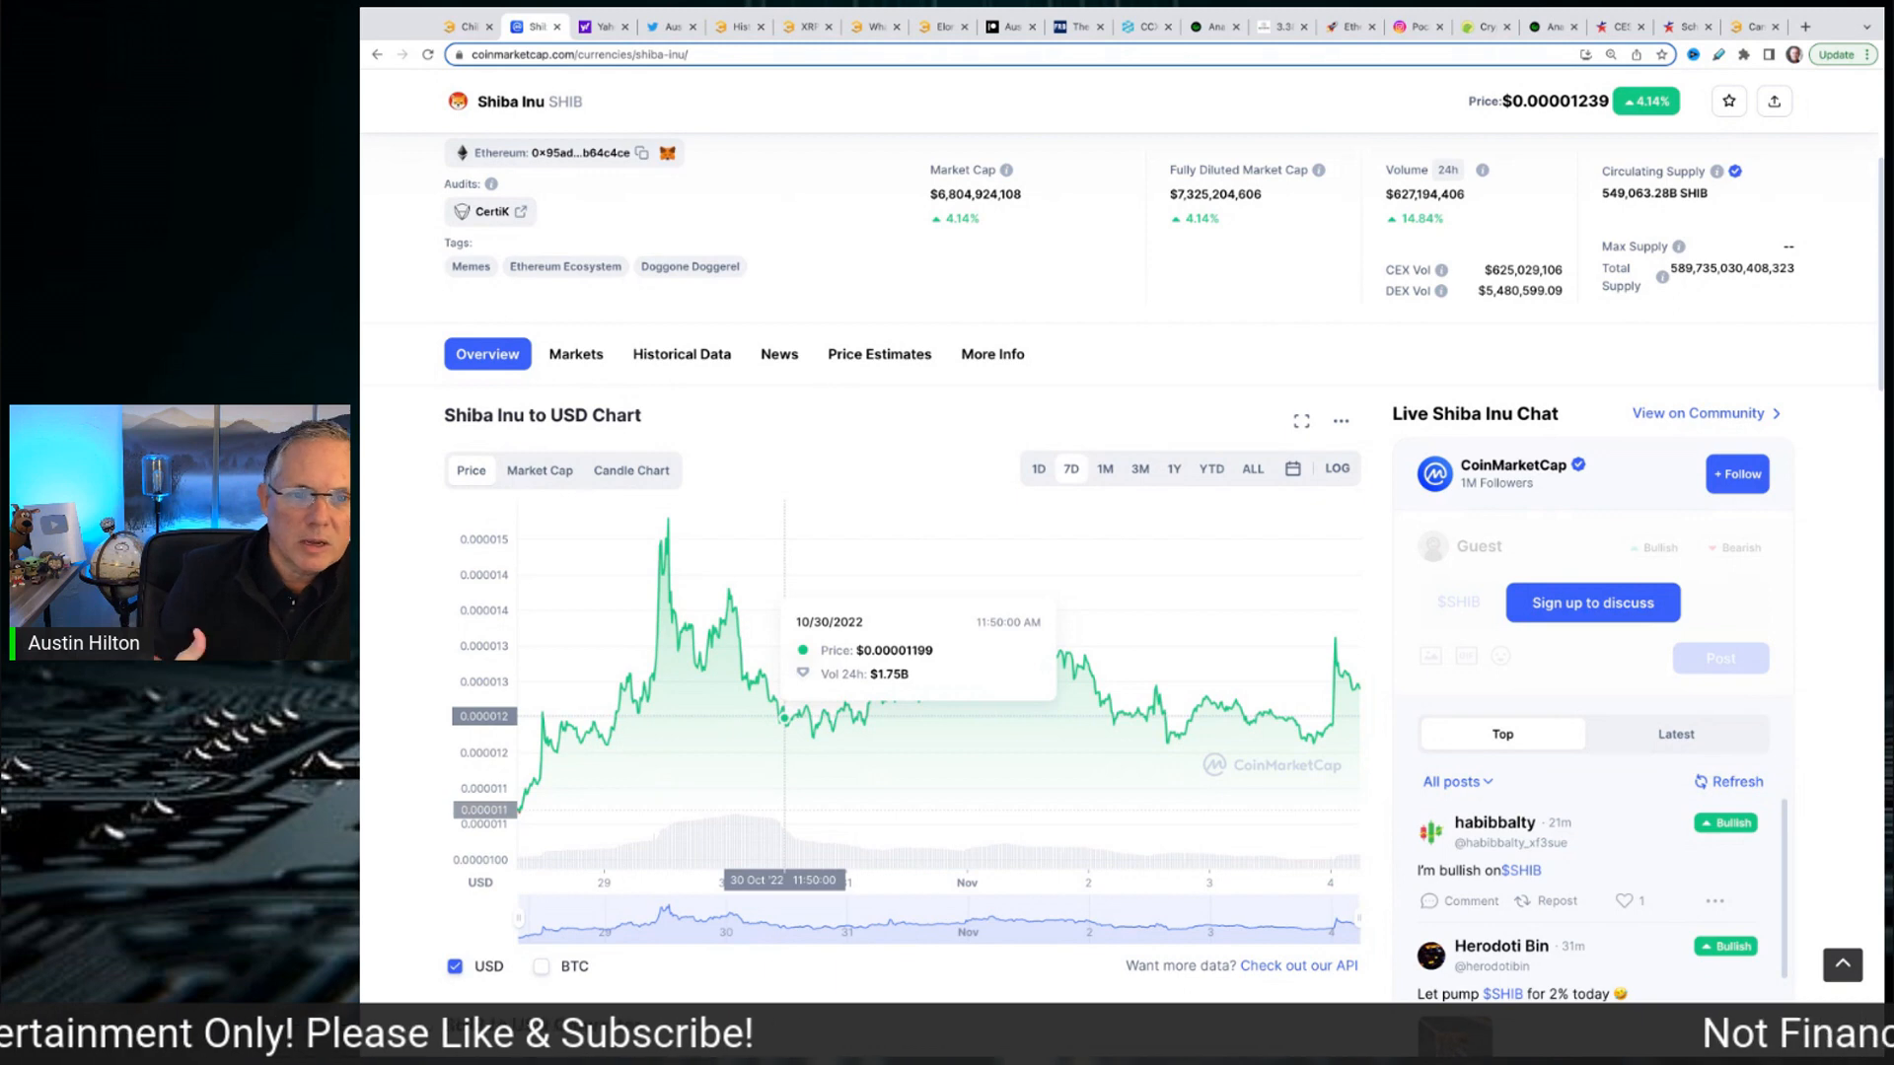
mouse_move(600, 457)
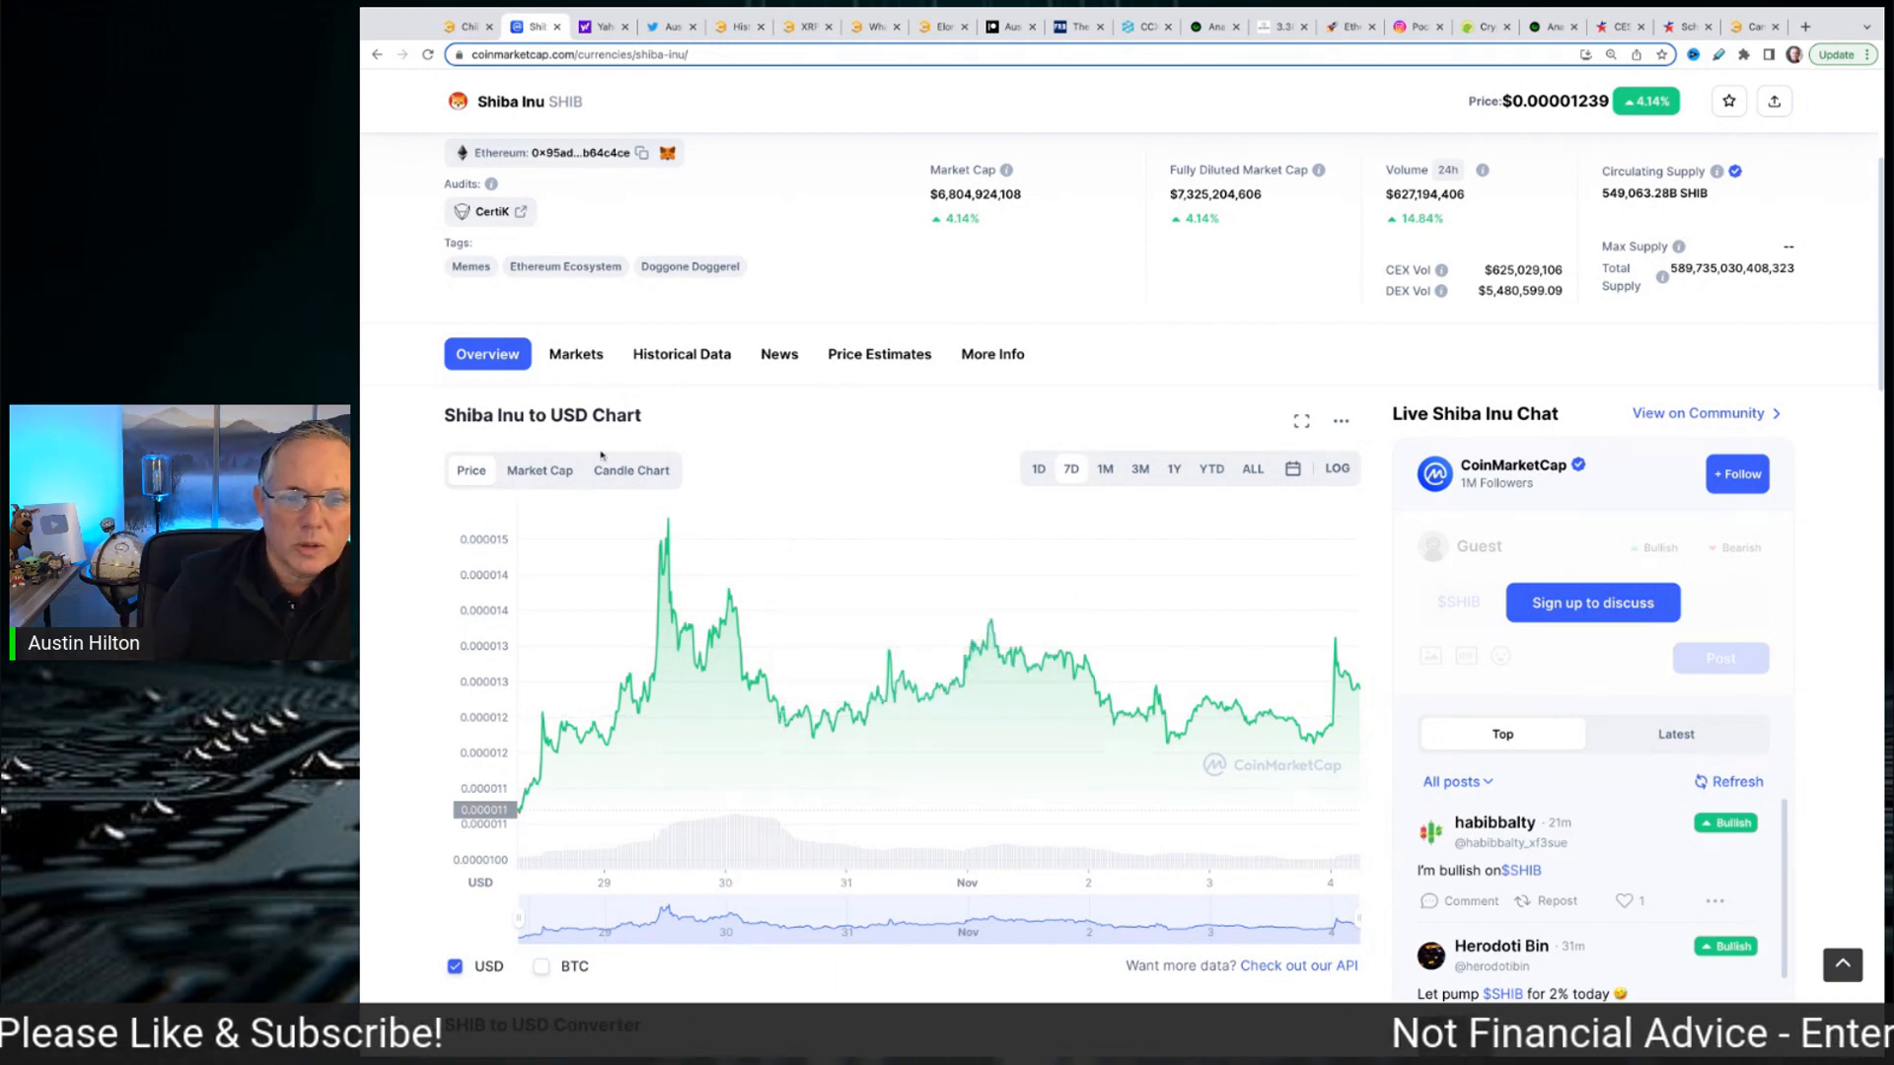
Step: Scroll back up the Shiba Inu page after reviewing the seven-day price chart
scroll(up, 3)
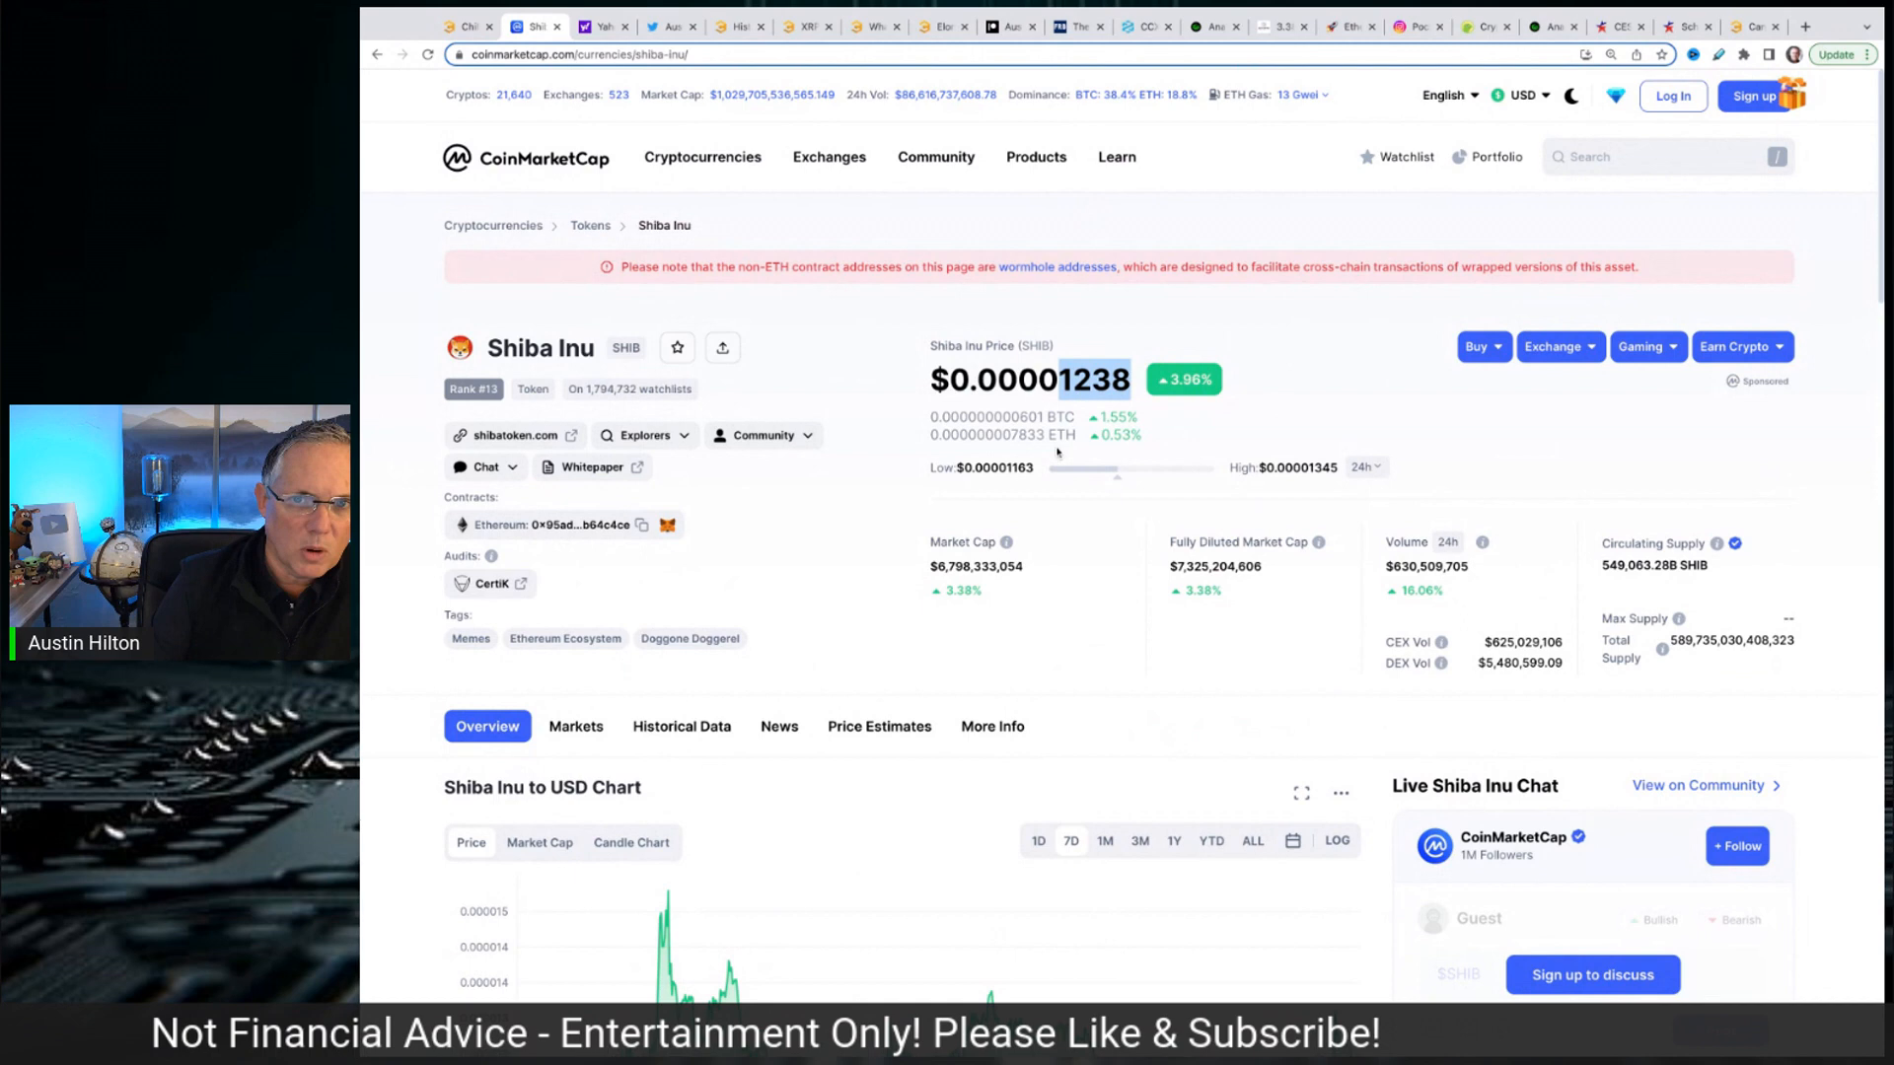
mouse_move(1328, 379)
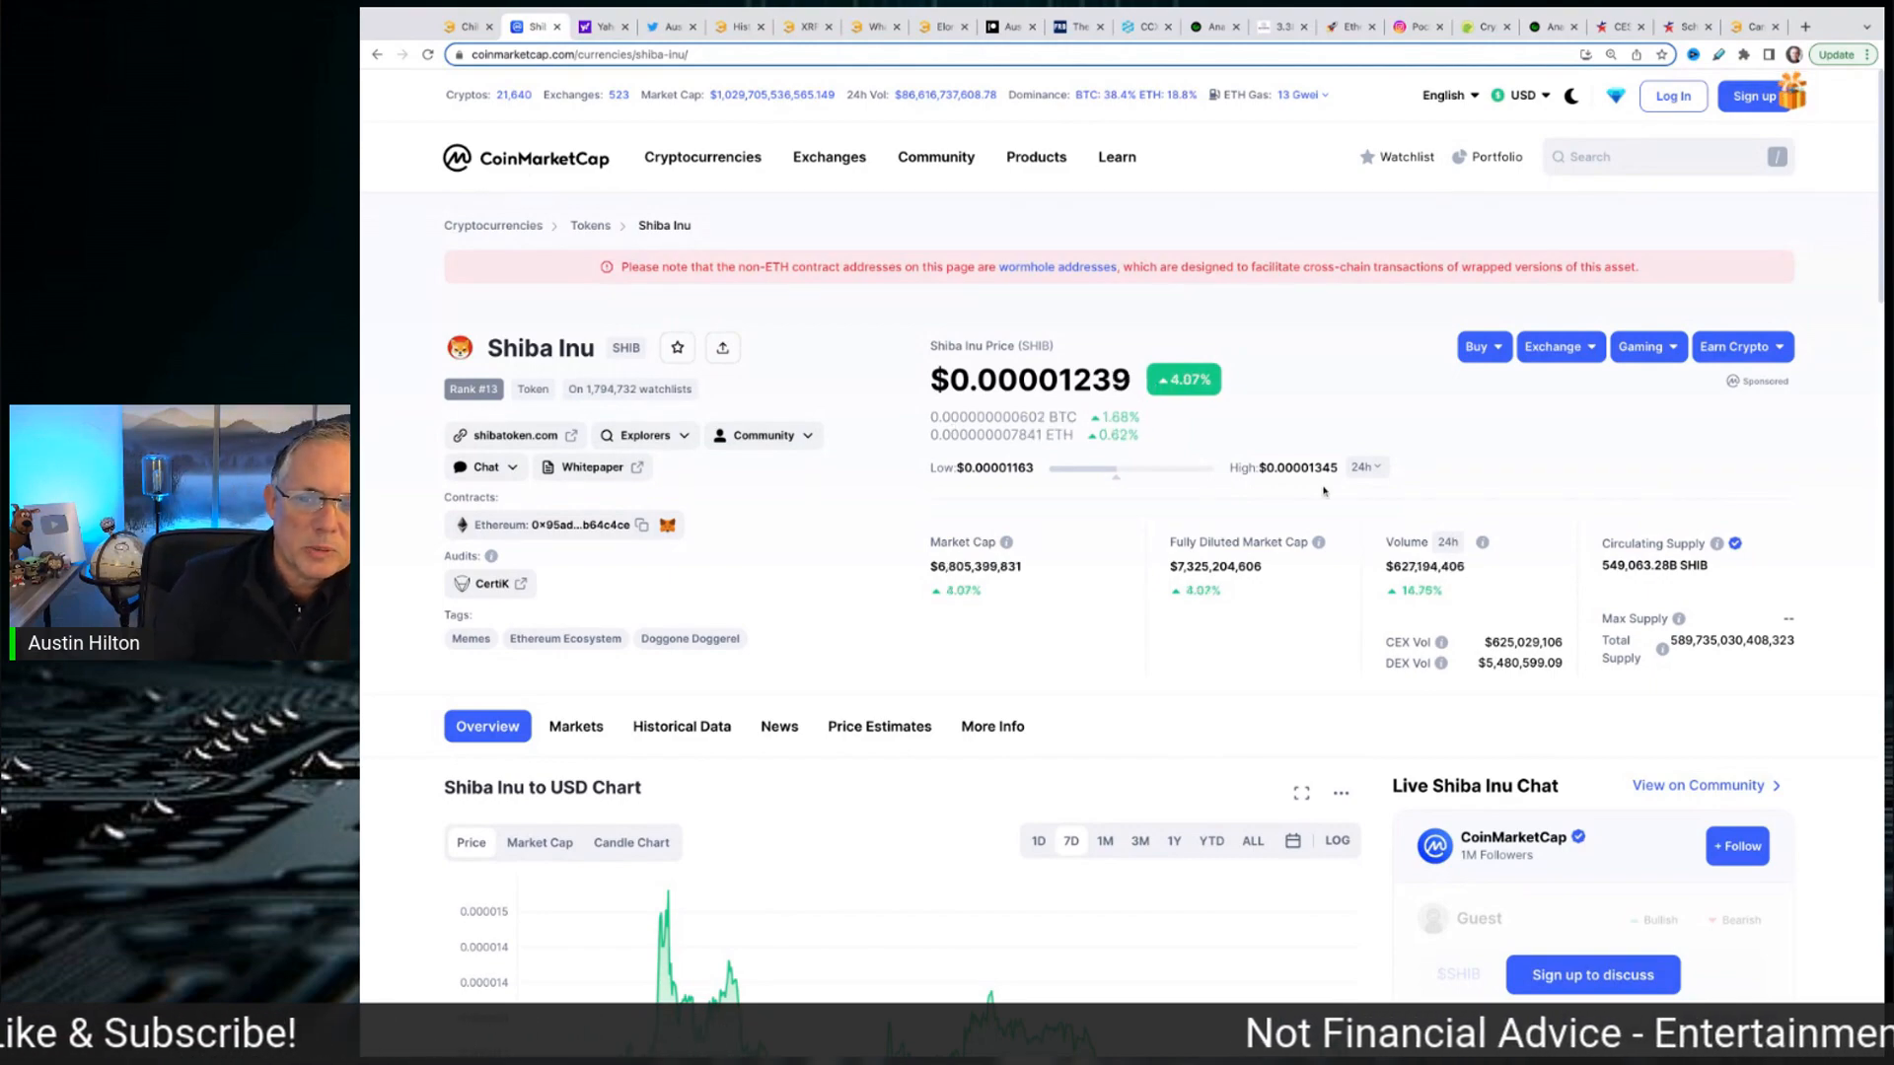
Step: Return to the CoinMarketCap homepage showing the $1.03T global market cap
scroll(down, 3)
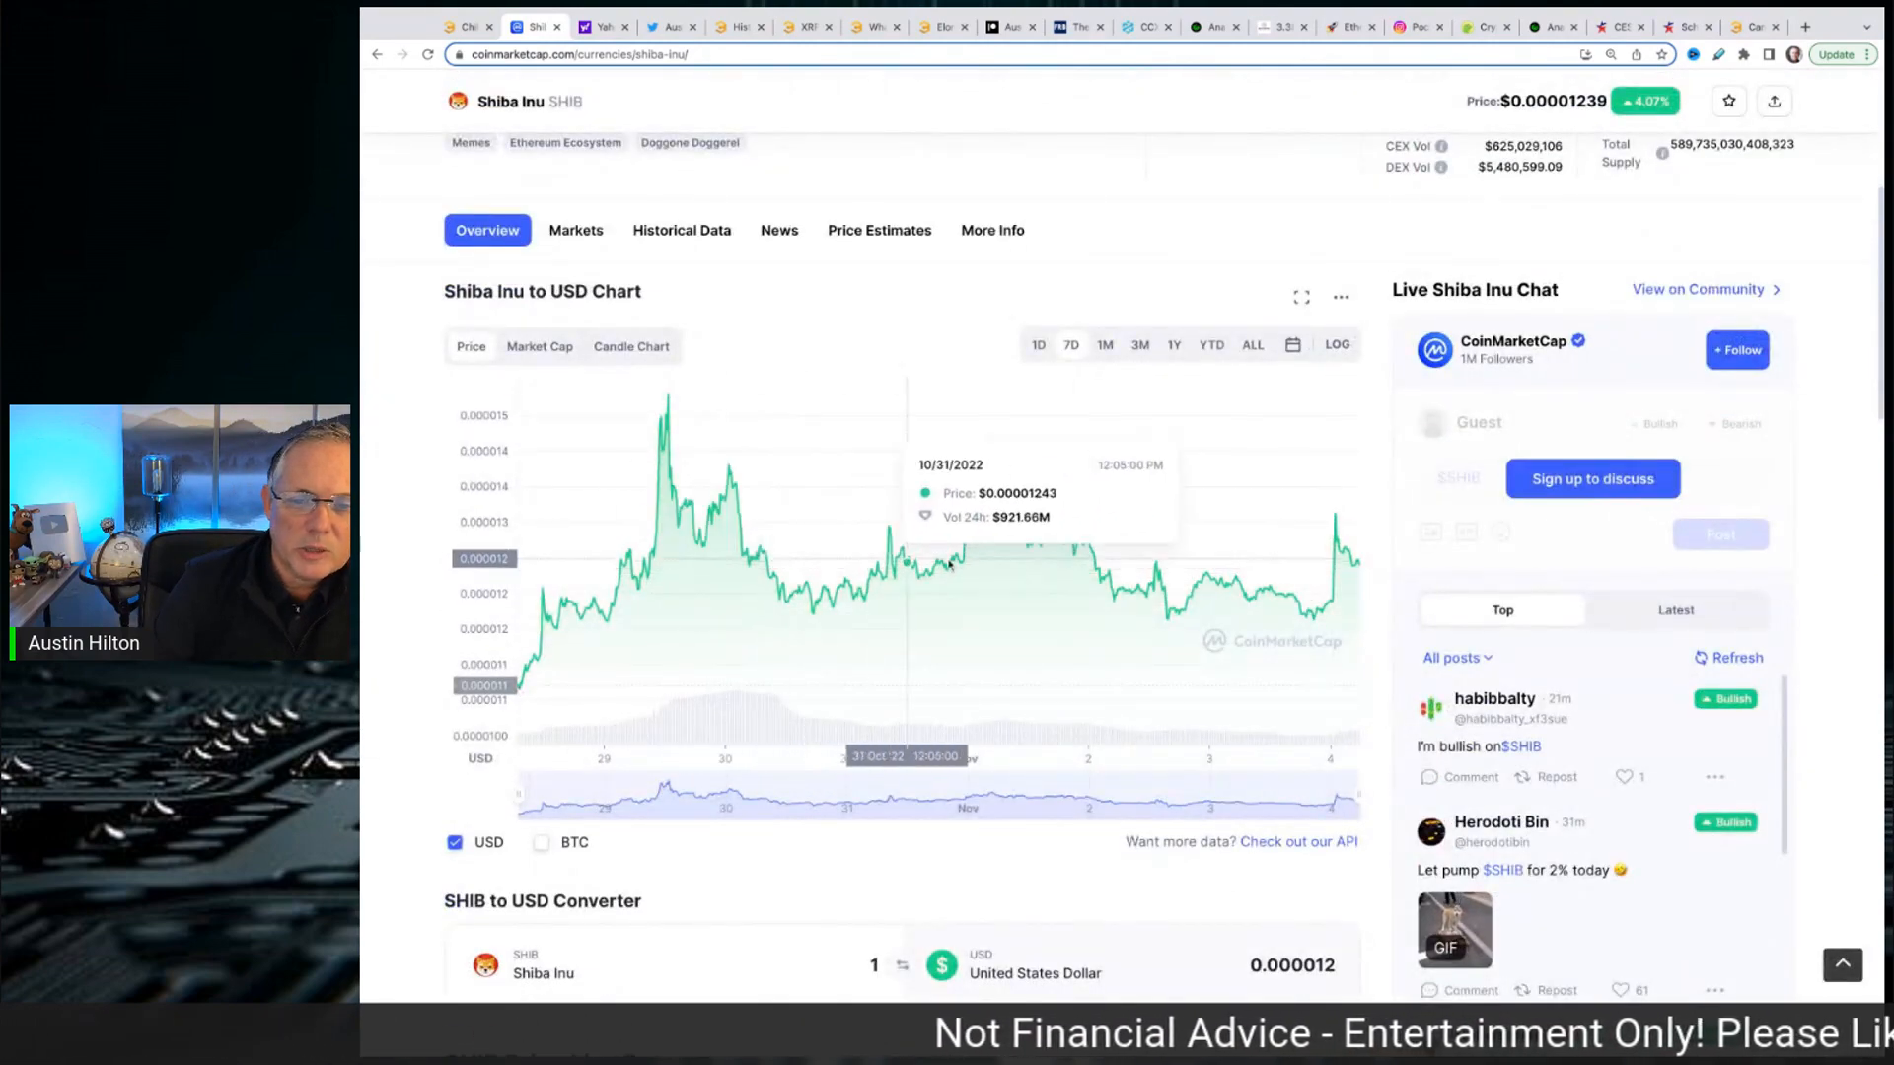
mouse_move(1250, 591)
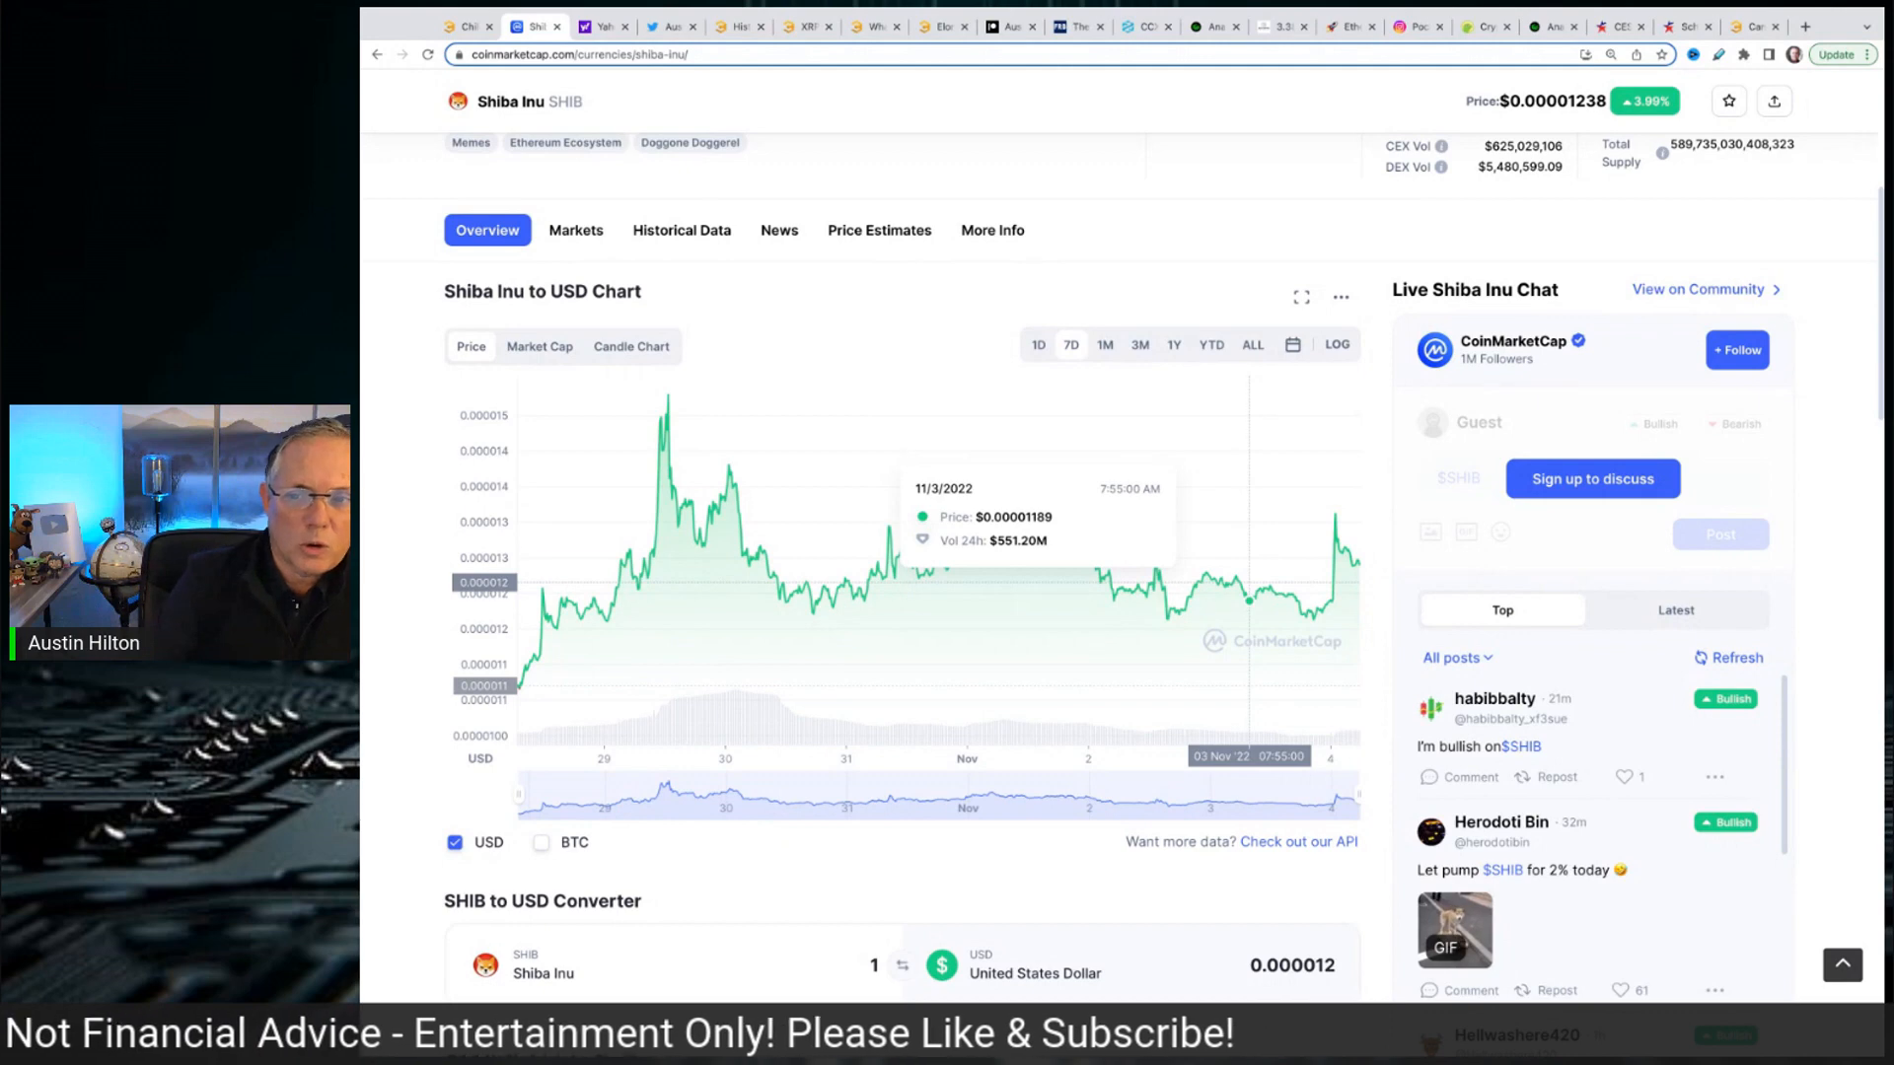
scroll(up, 3)
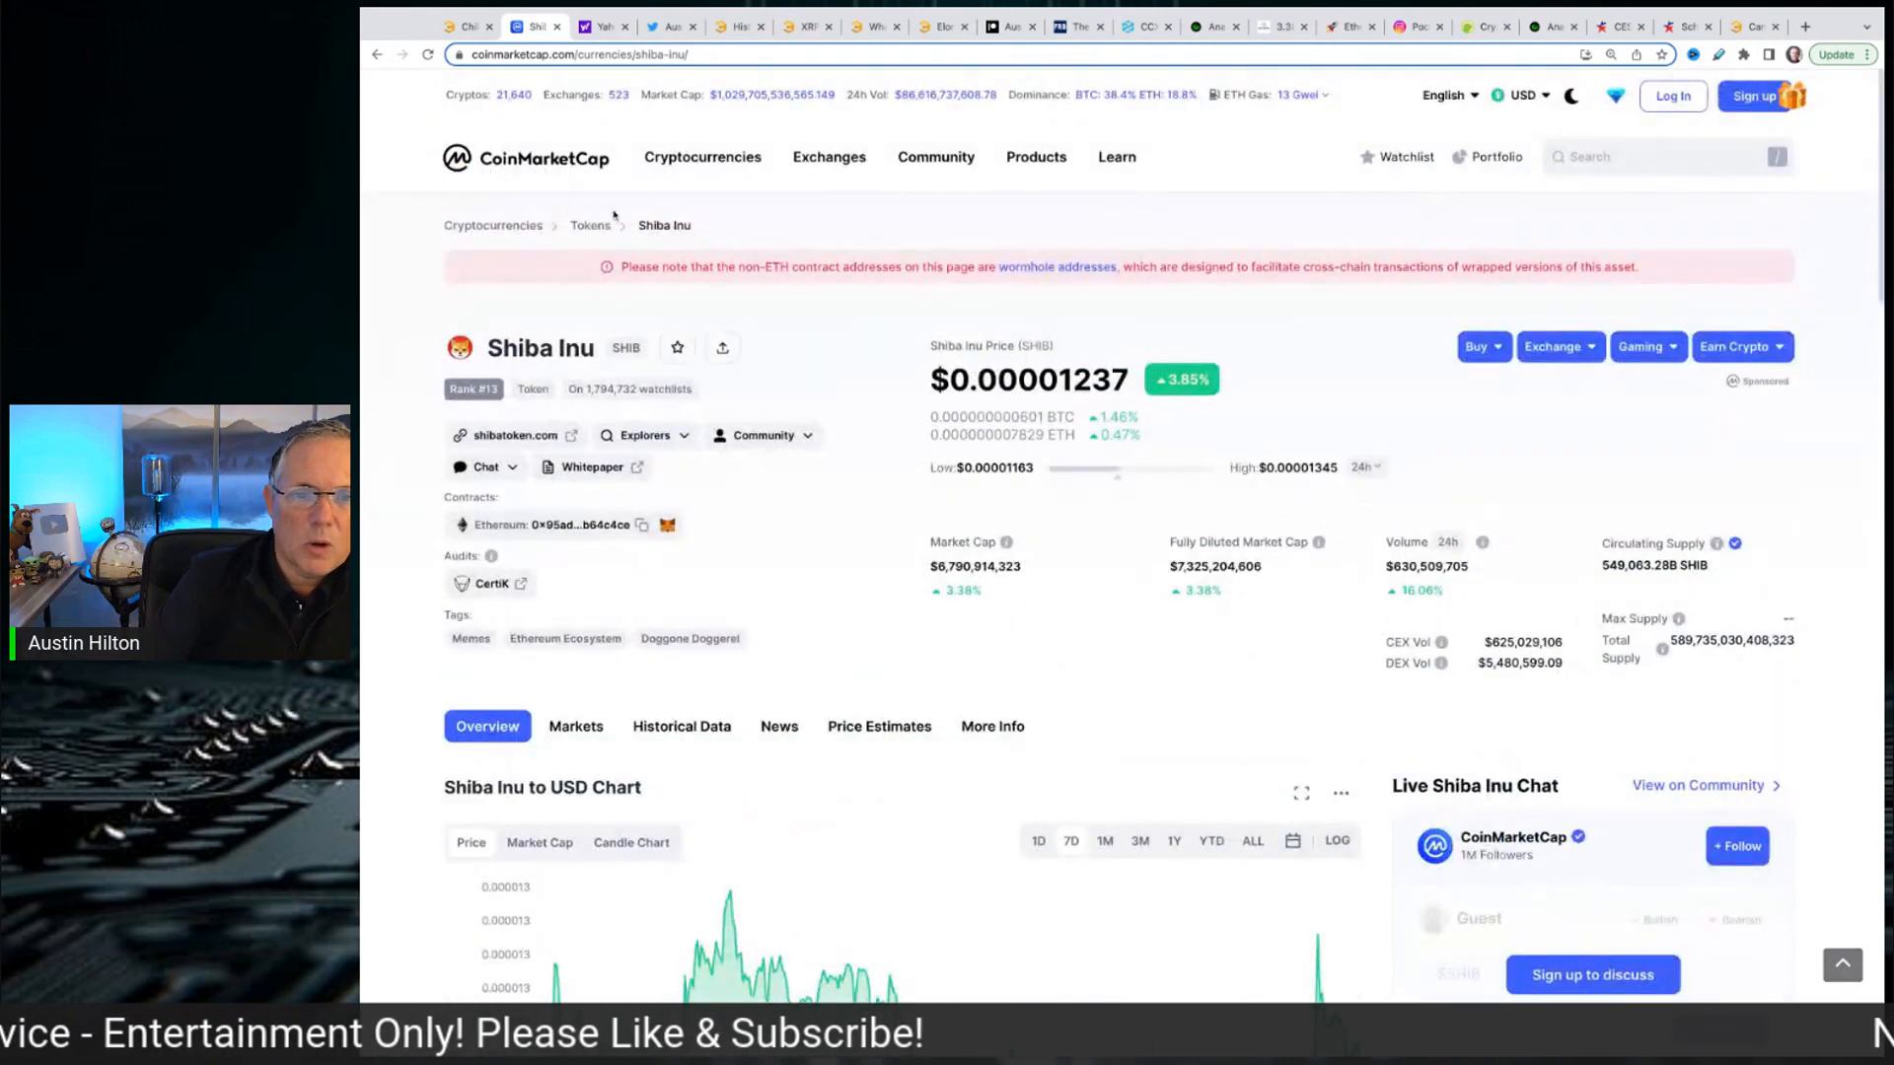
click(526, 156)
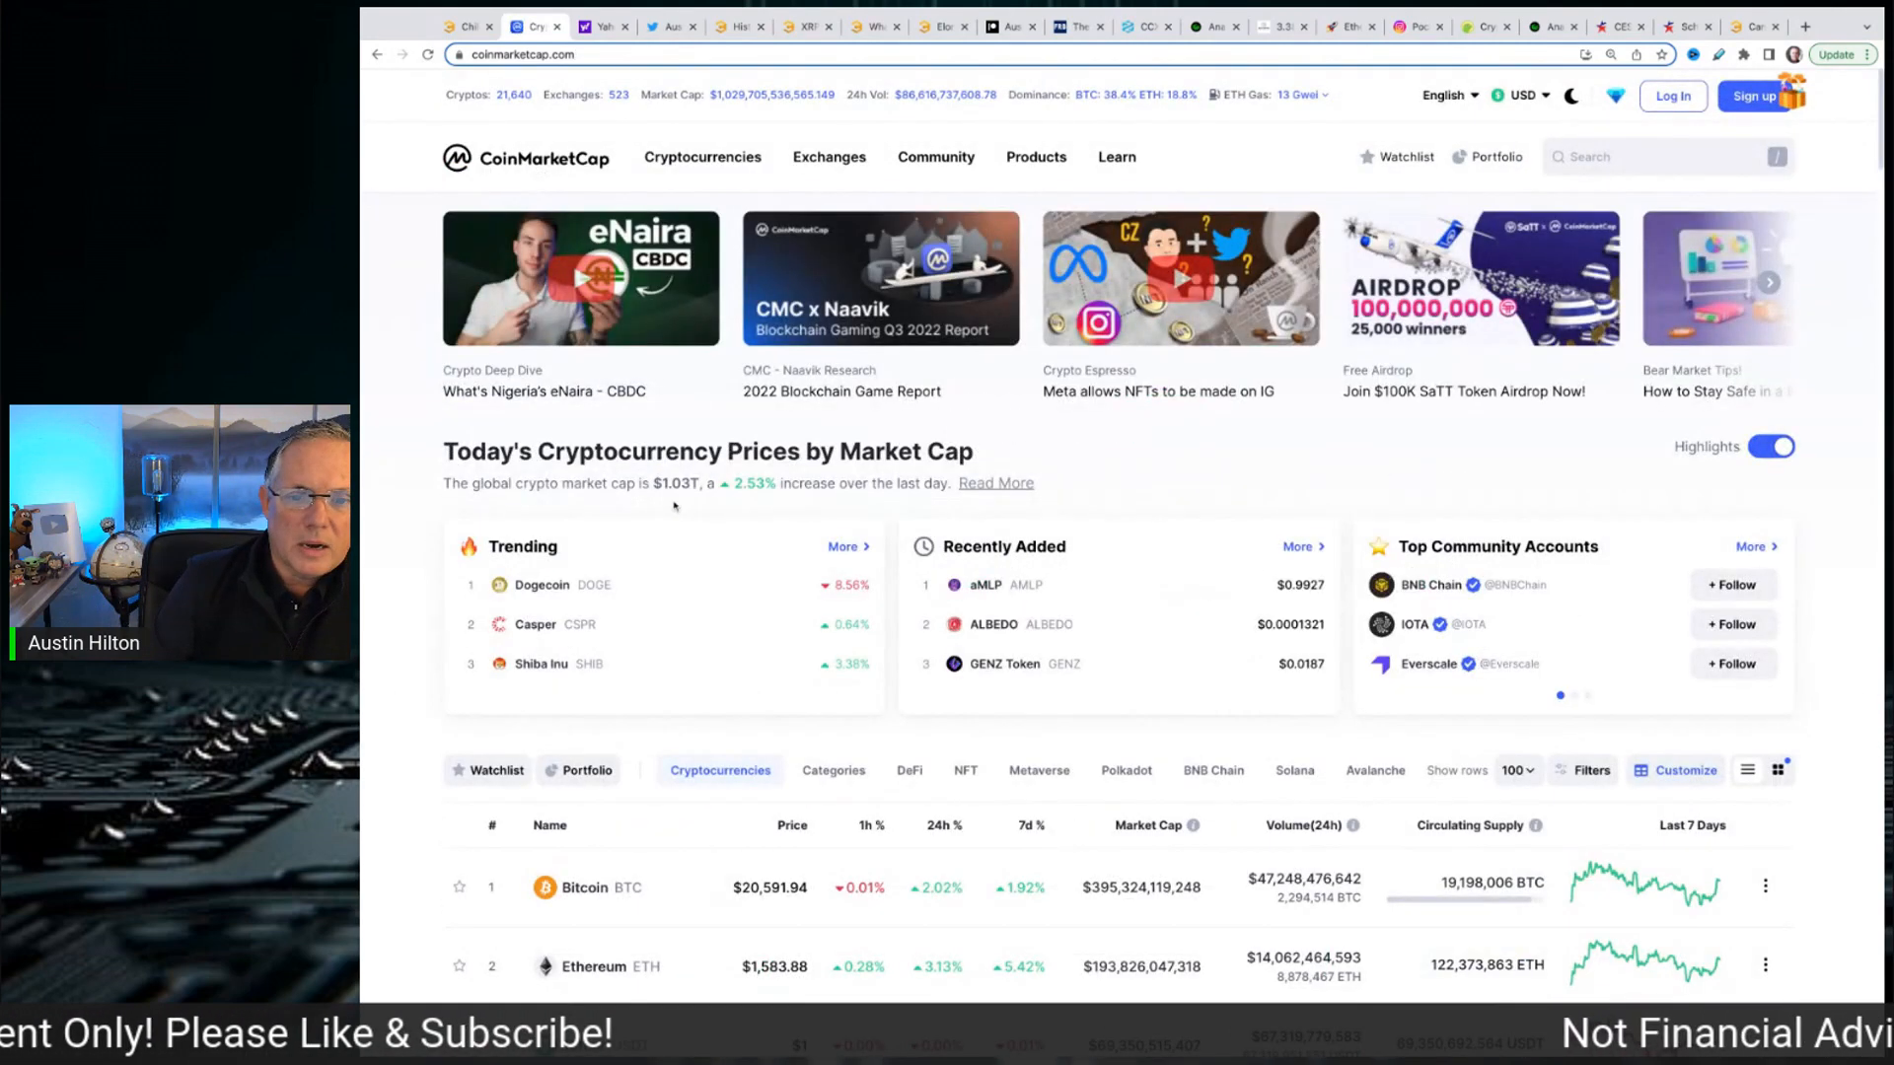